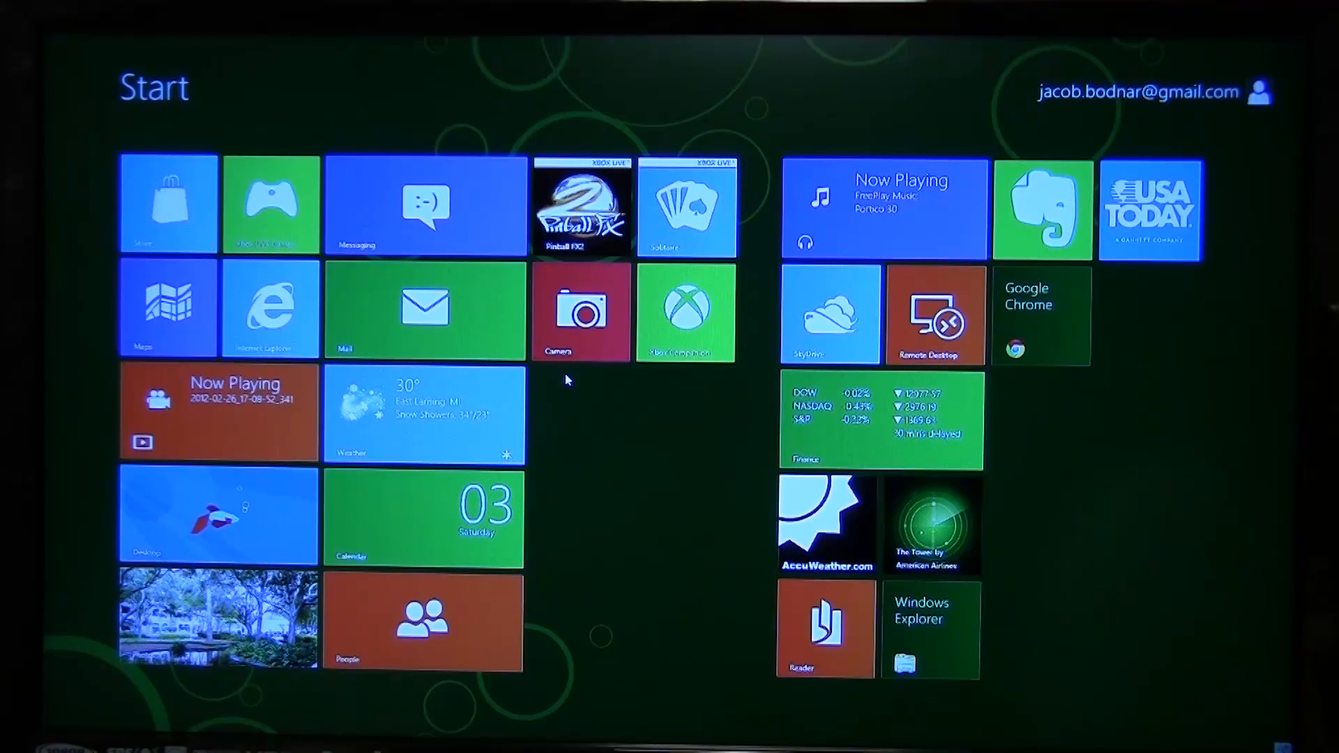
{"action": "mouse_move", "coordinate": [1048, 106]}
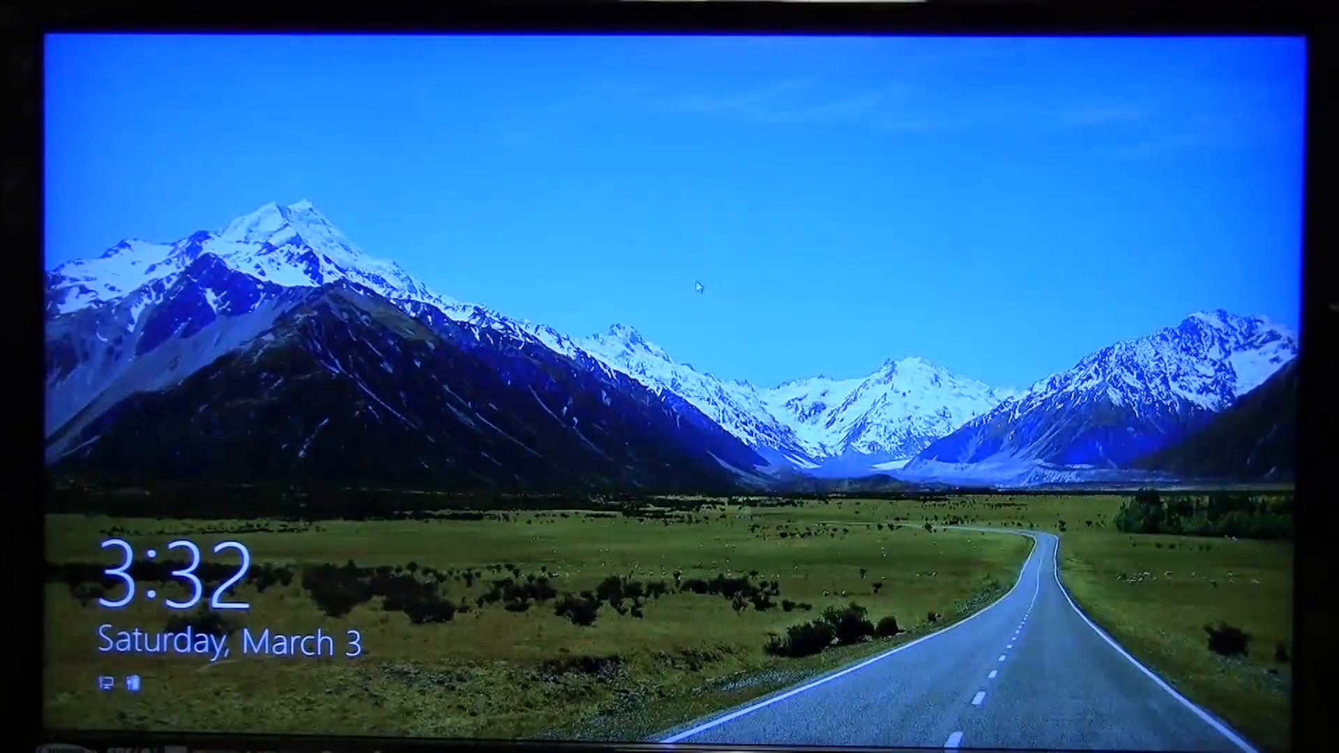
{"action": "mouse_move", "coordinate": [700, 475]}
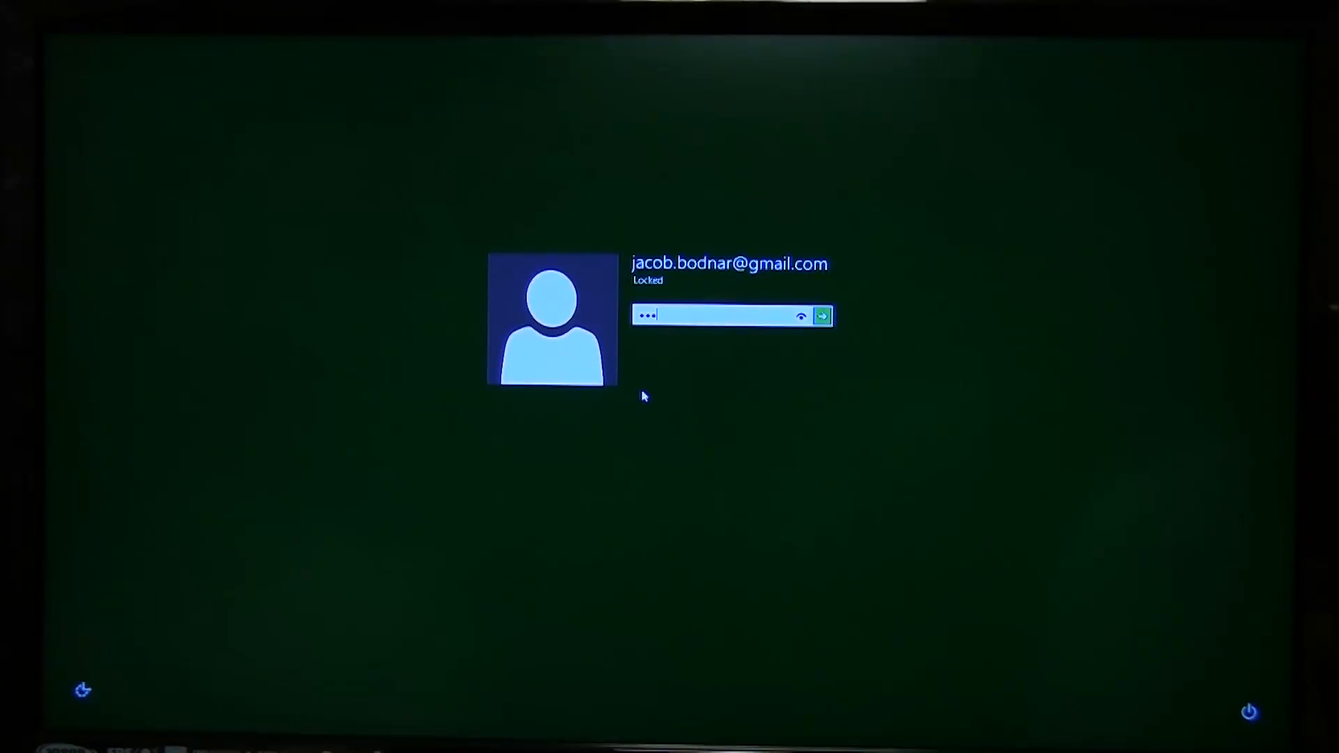
Step: Sign back in, open the Windows Store, and browse its categories
{"action": "left_click", "coordinate": [821, 315]}
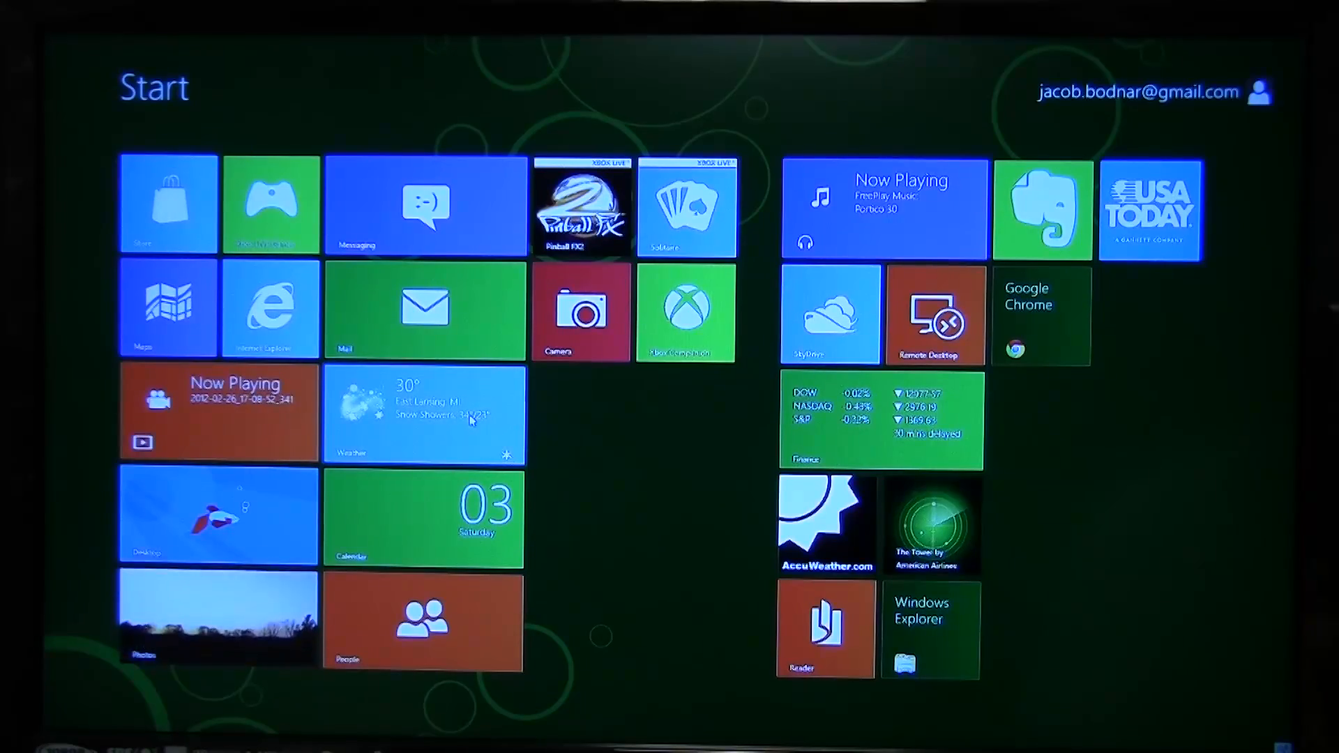
{"action": "left_click", "coordinate": [168, 205]}
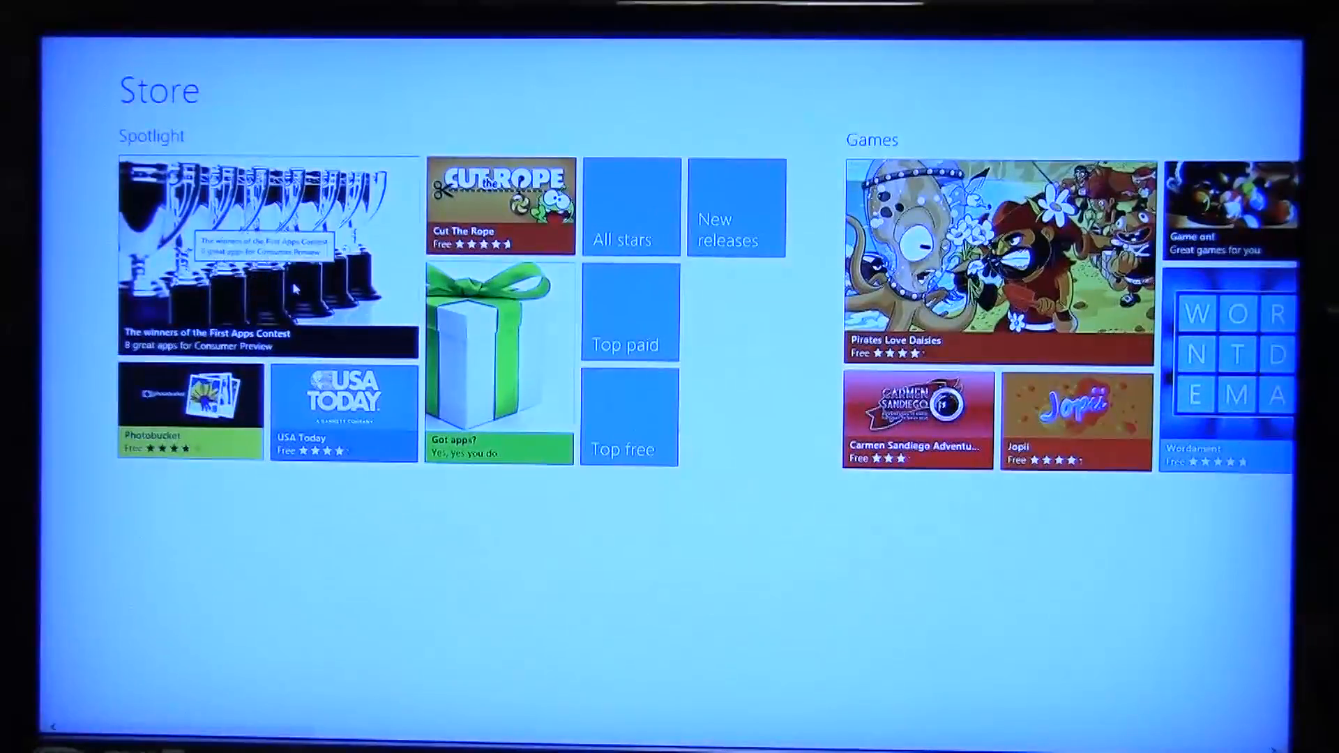
{"action": "scroll", "scroll_direction": "right", "scroll_amount": 3}
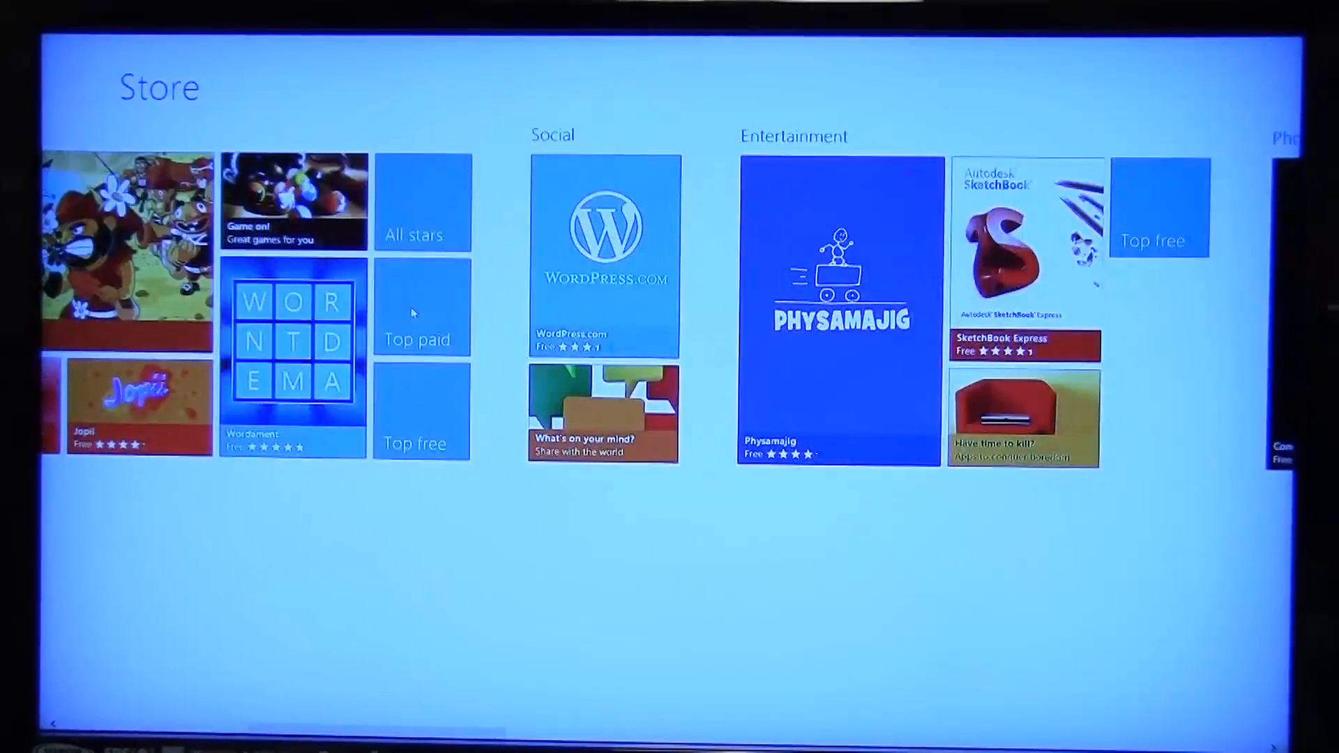
{"action": "scroll", "scroll_direction": "right", "scroll_amount": 3}
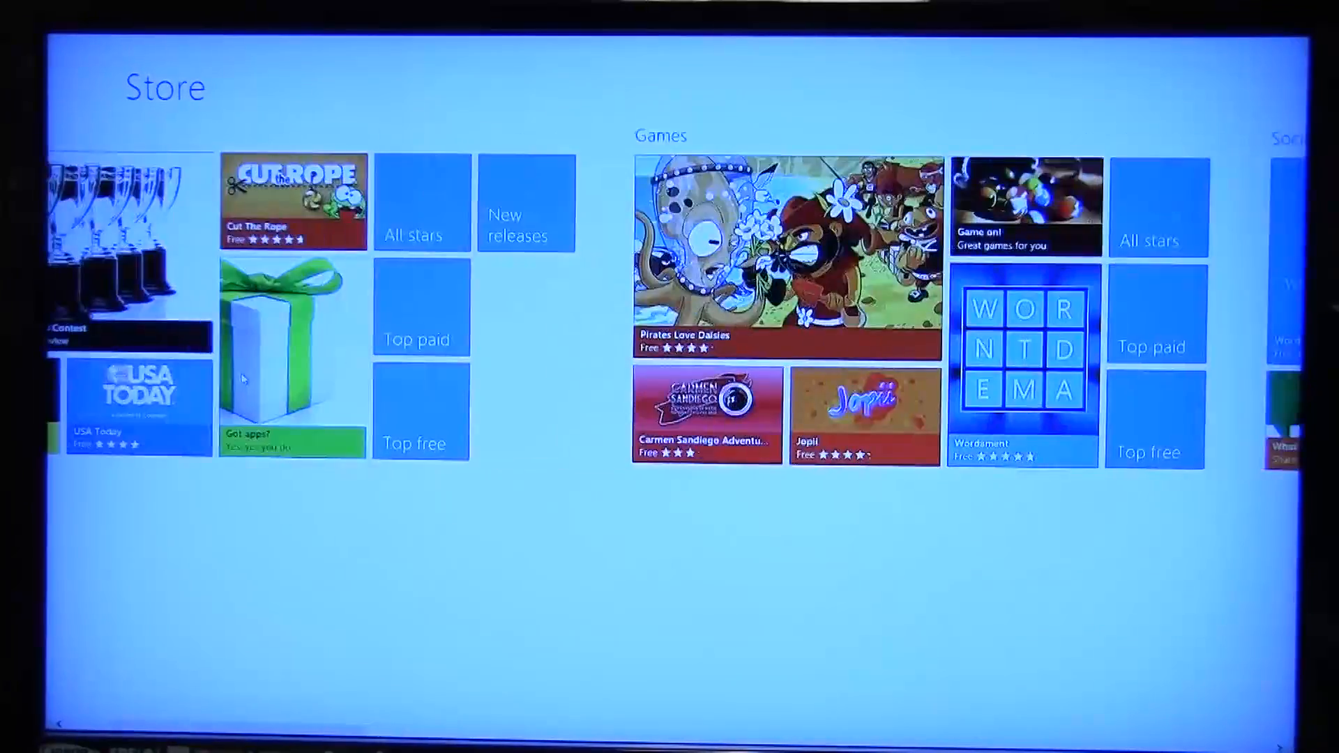
Step: Install Vimeo from the Top free list and return to the Start screen
{"action": "left_click", "coordinate": [419, 418]}
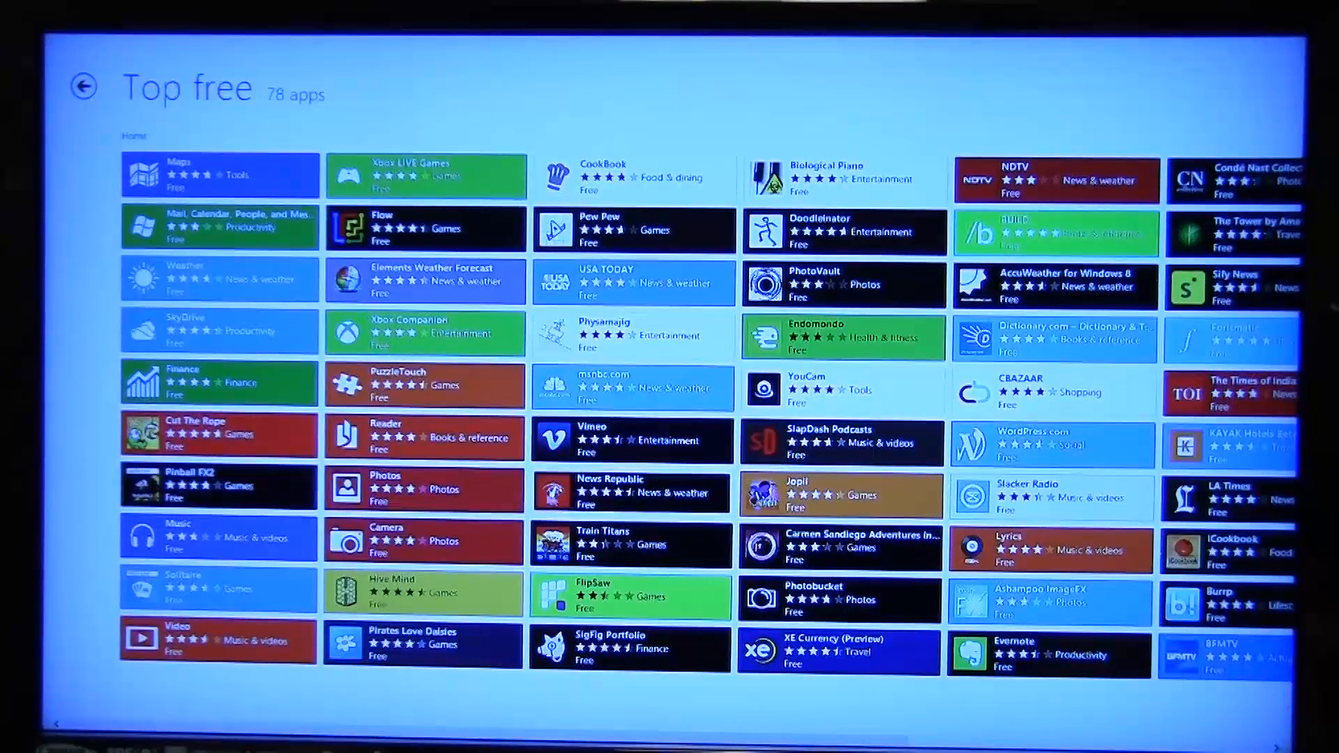
{"action": "left_click", "coordinate": [592, 441]}
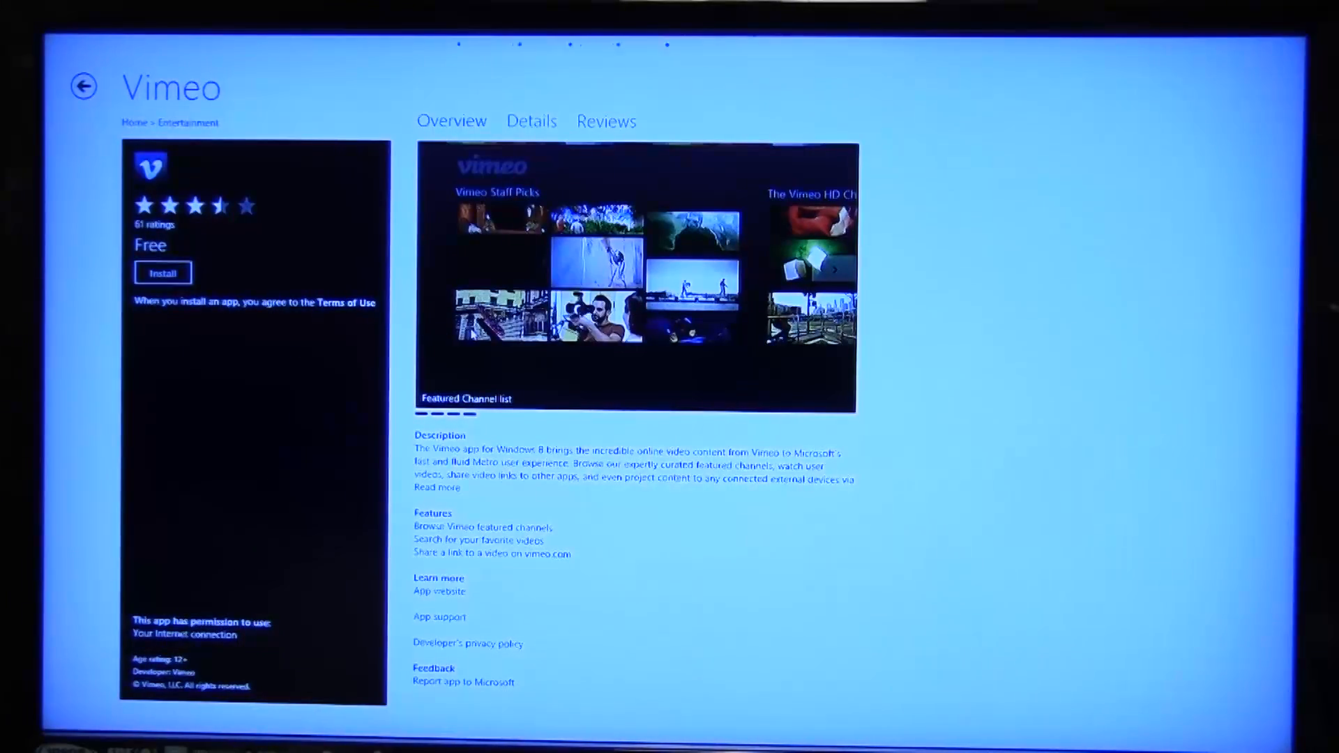
{"action": "left_click", "coordinate": [85, 86]}
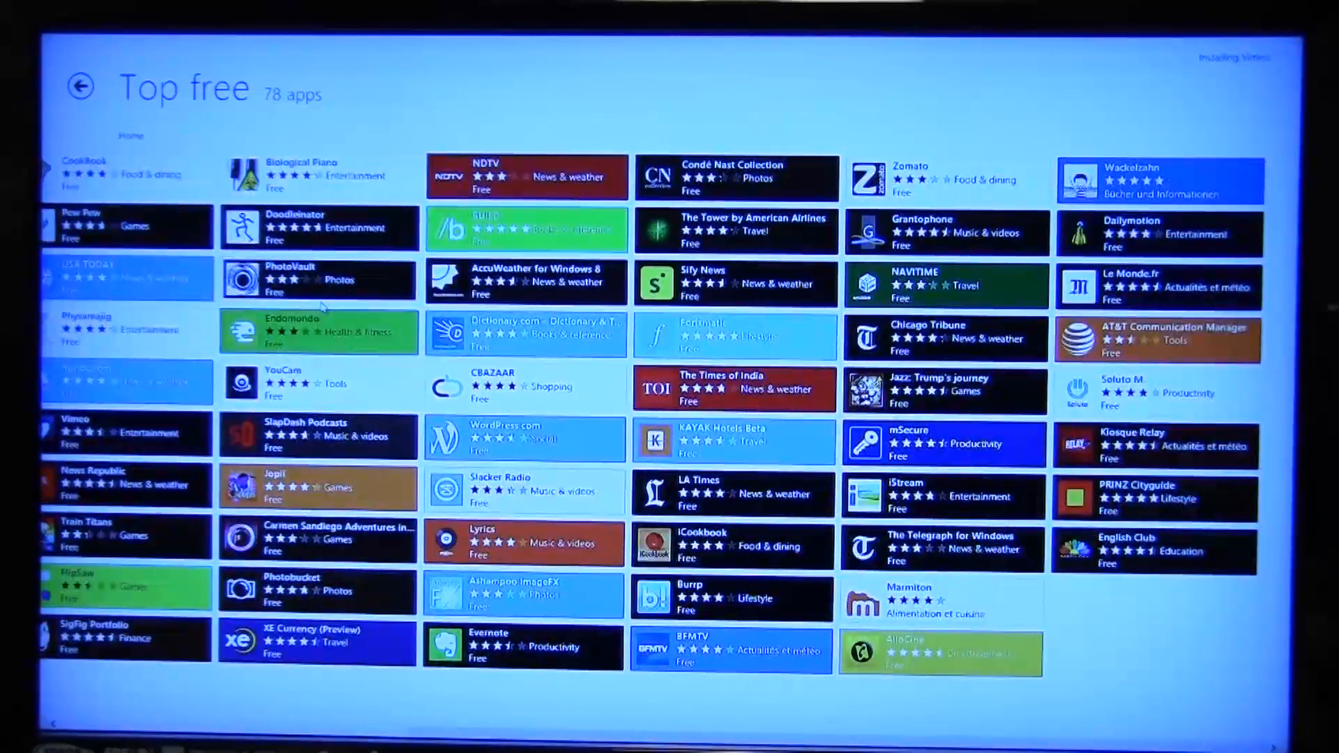
{"action": "left_click", "coordinate": [80, 86]}
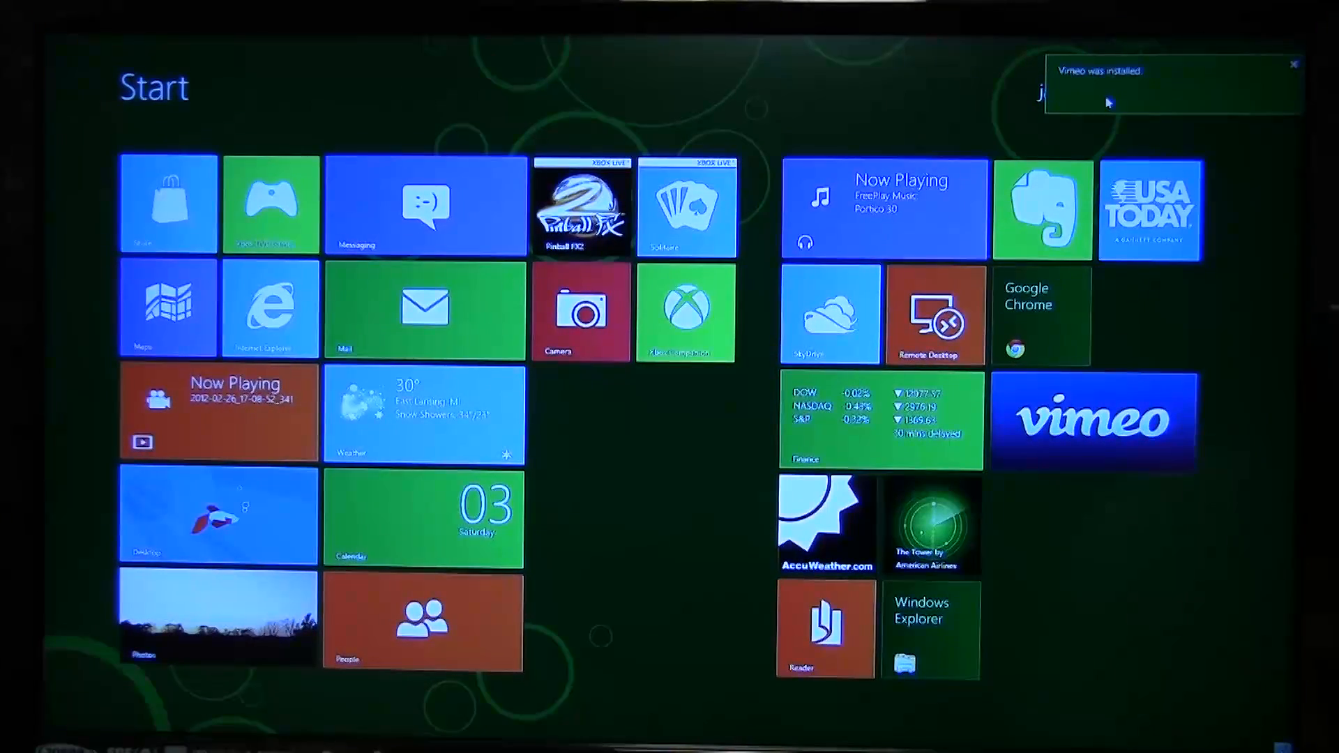
Step: Dismiss the 'Vimeo was installed' notice and launch the Maps app
{"action": "left_click", "coordinate": [1092, 419]}
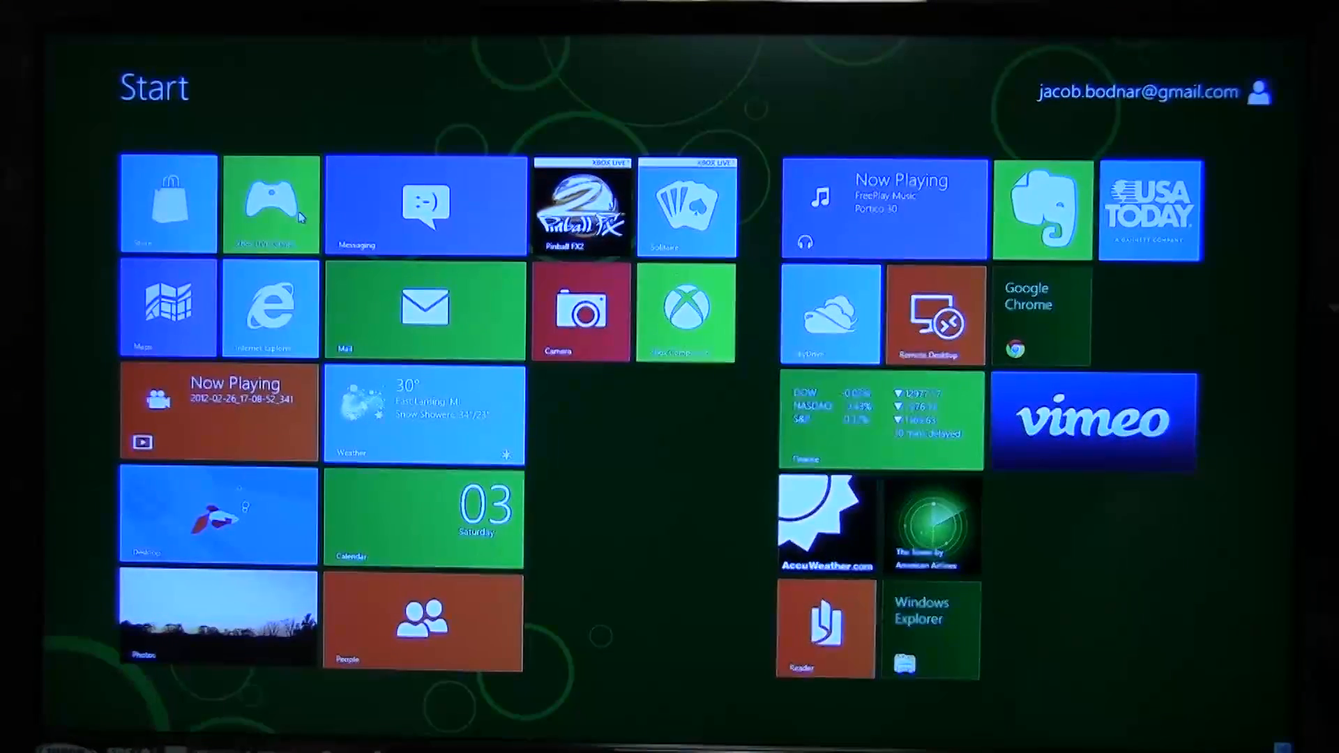
{"action": "left_click", "coordinate": [270, 205]}
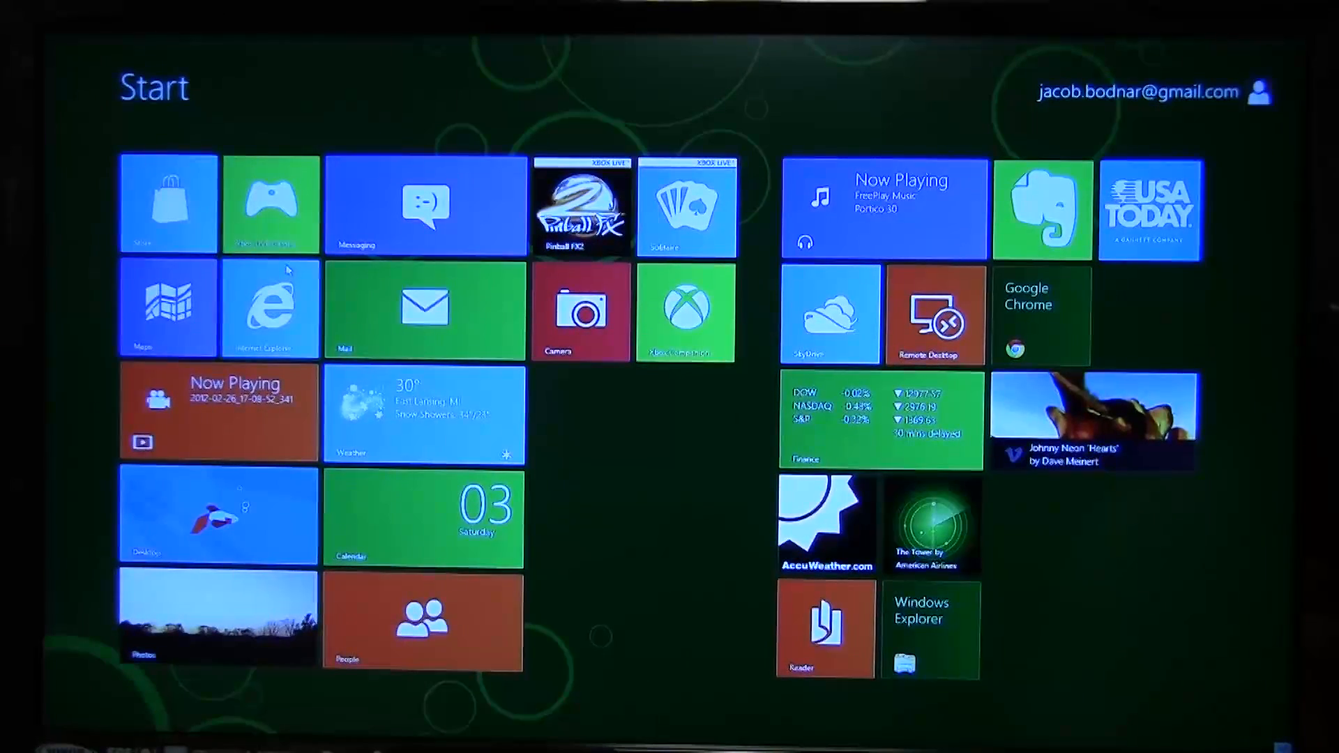
{"action": "left_click", "coordinate": [168, 308]}
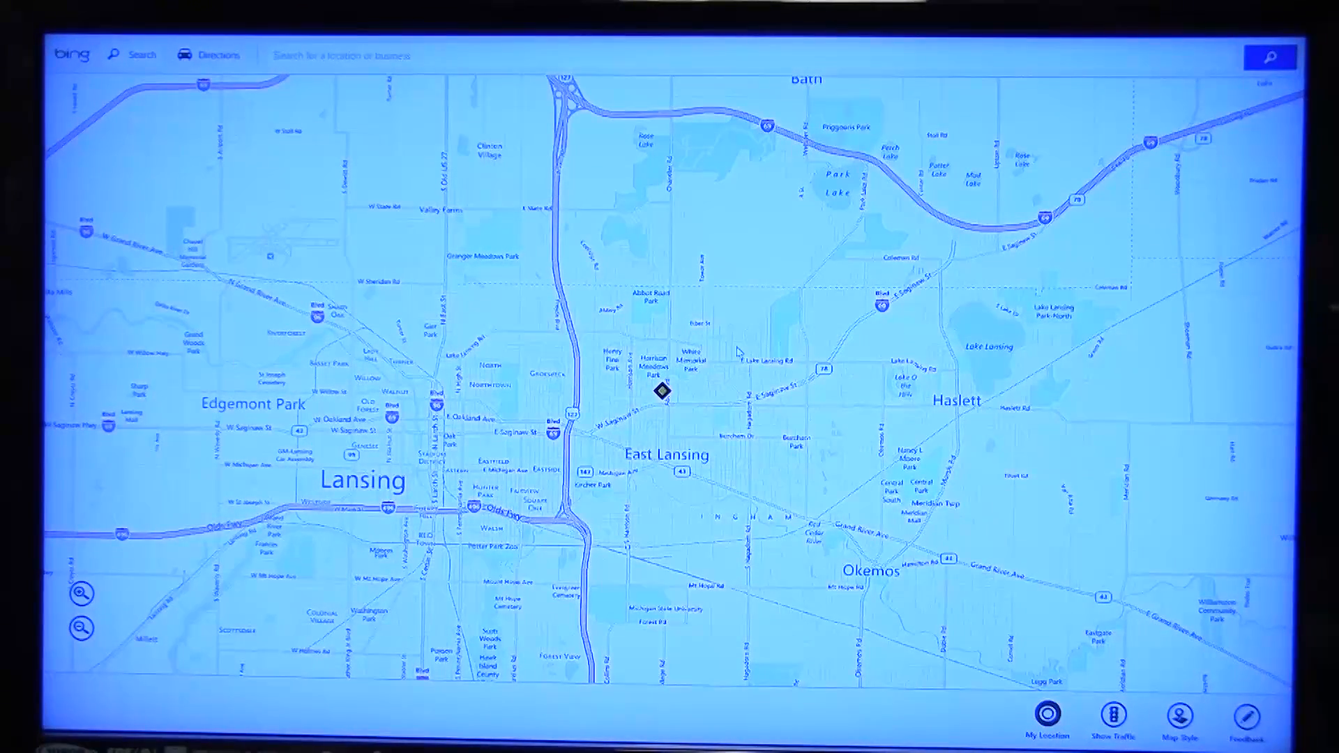
Step: Route driving directions to Ann Arbor, MI (64.7 mi) and browse the steps
{"action": "left_click", "coordinate": [208, 55]}
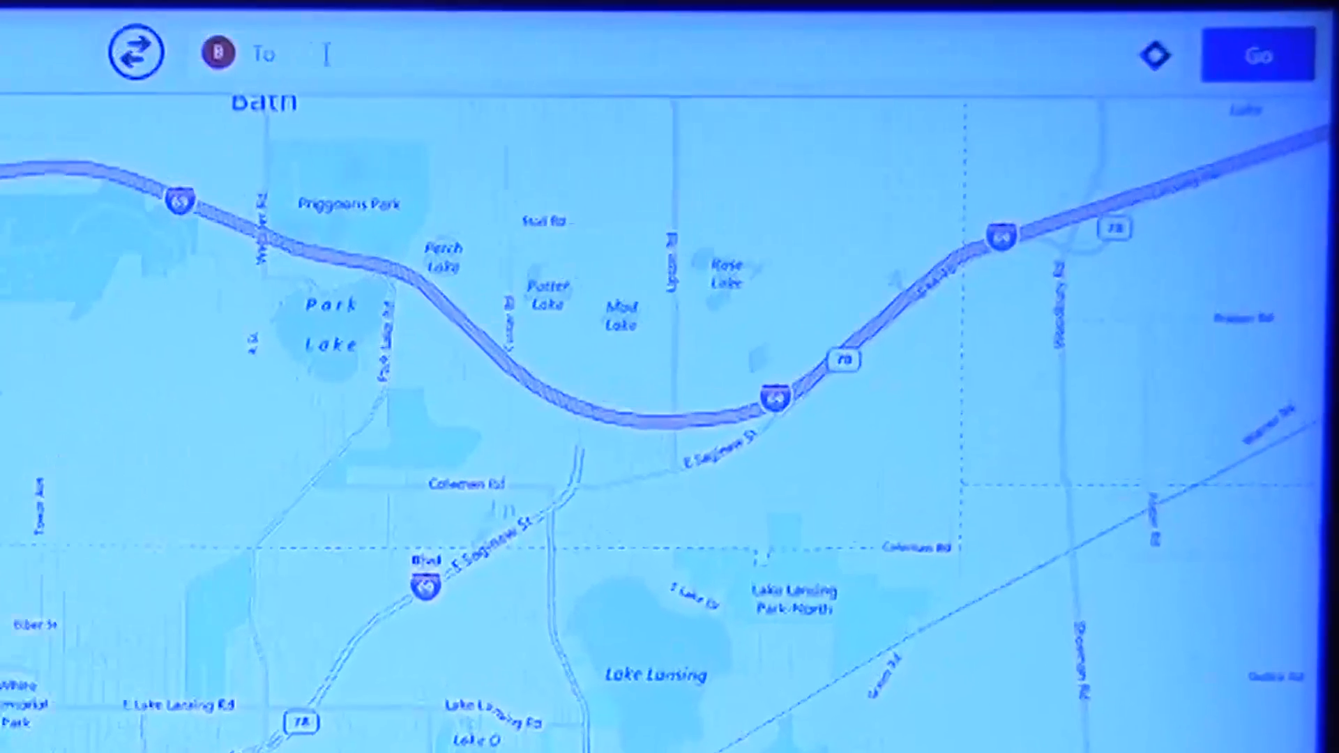
{"action": "type", "text": "Ann"}
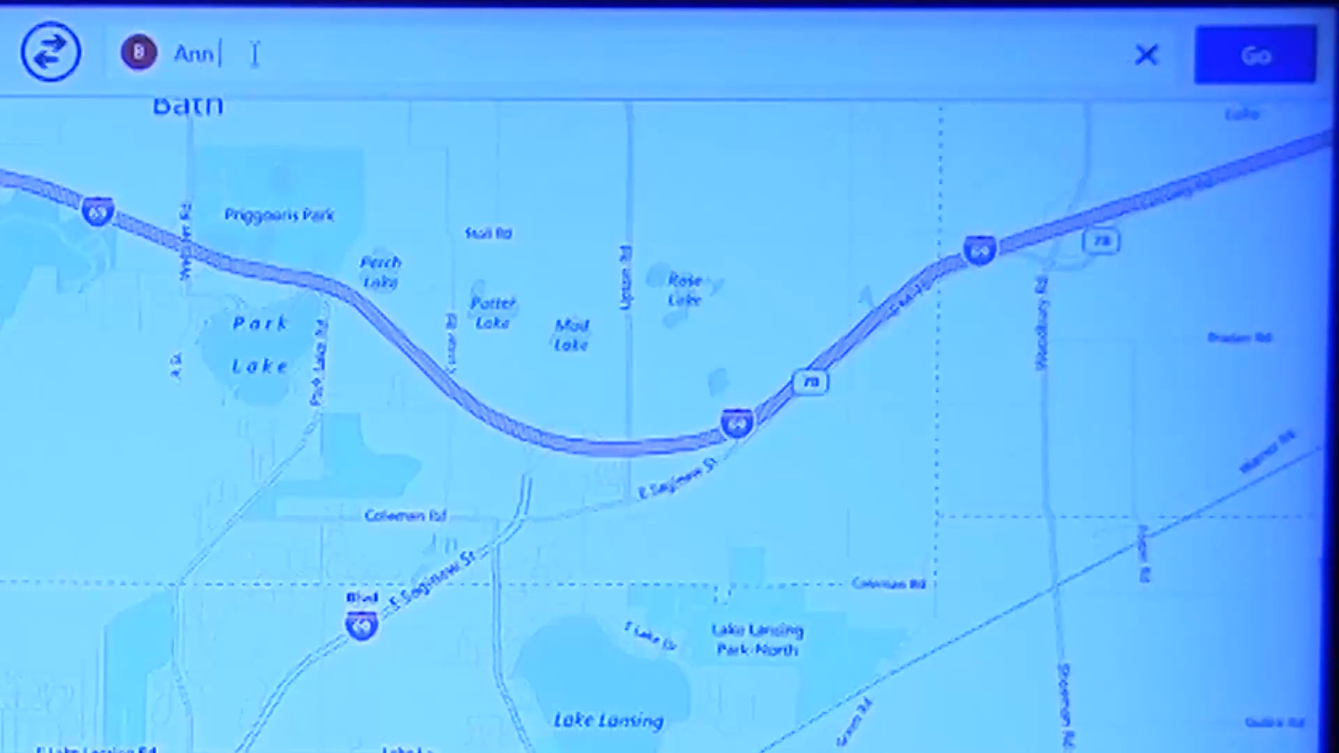
{"action": "type", "text": "Arbor, MI"}
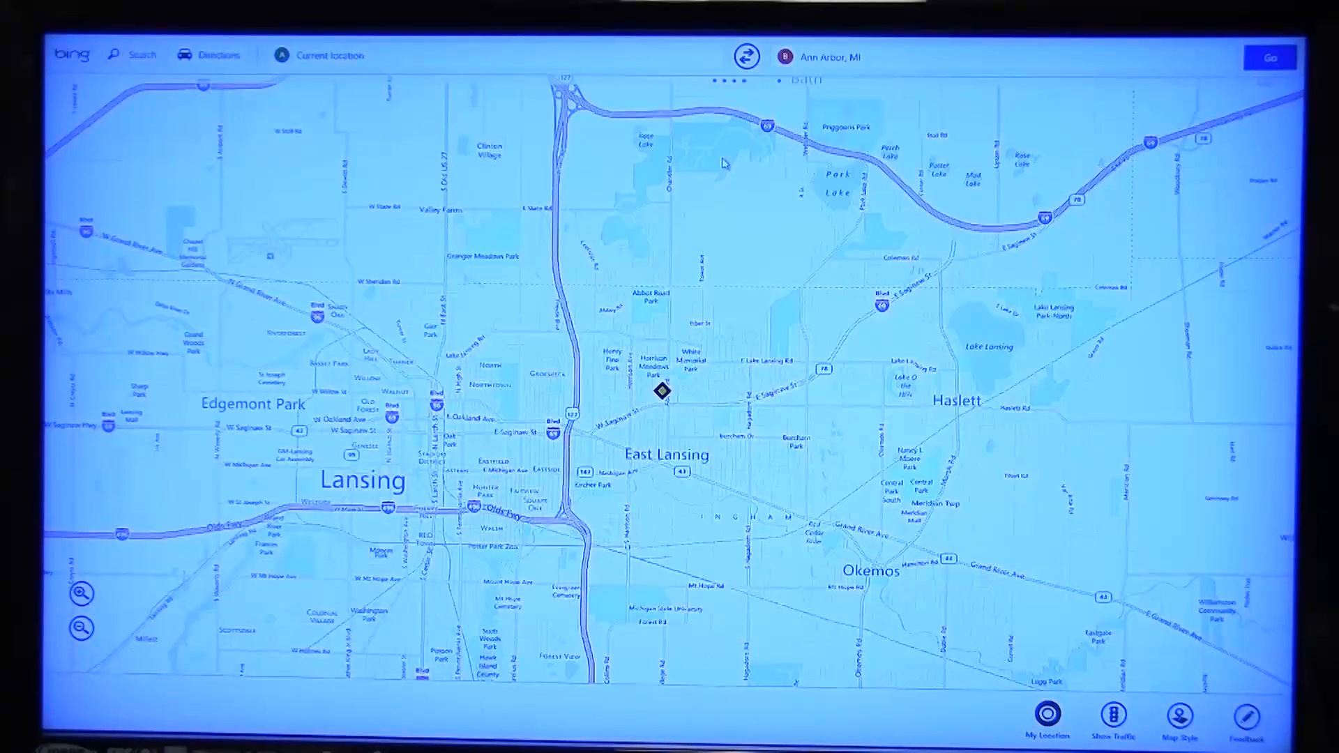
{"action": "left_click", "coordinate": [1270, 57]}
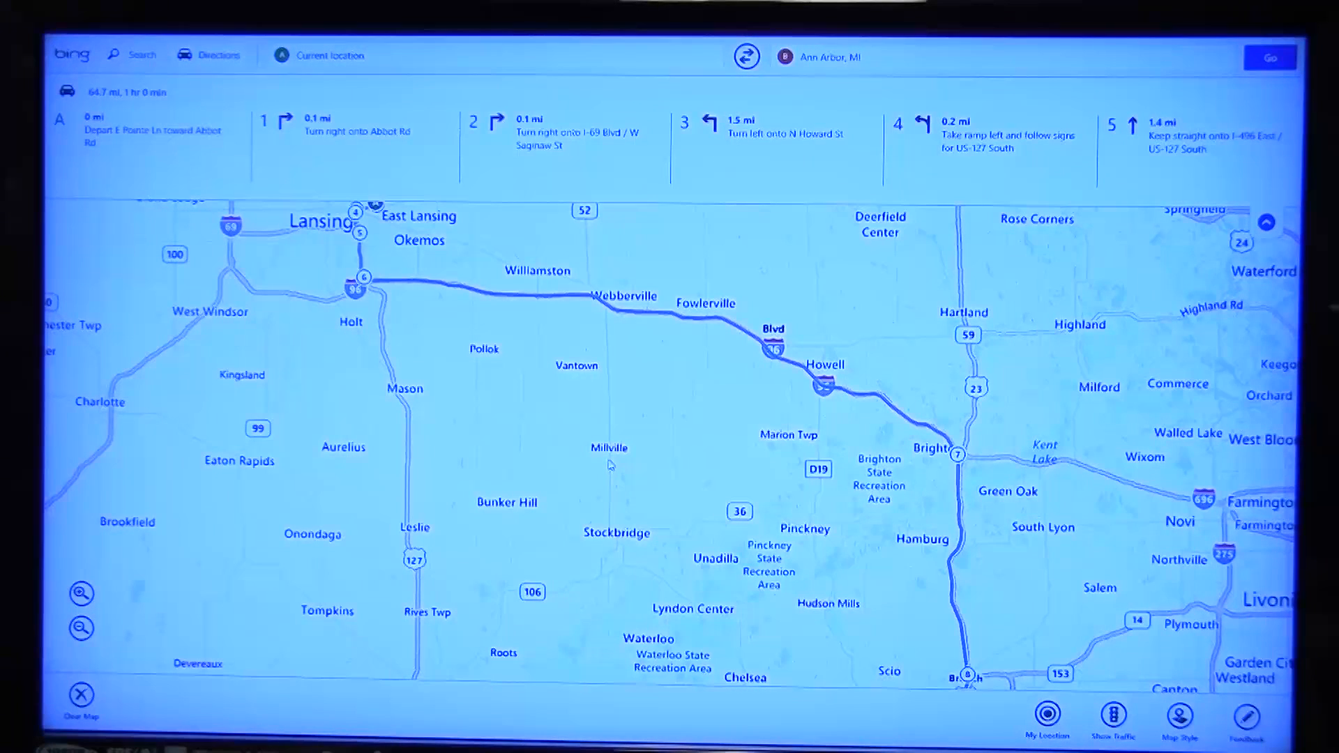
{"action": "mouse_move", "coordinate": [801, 203]}
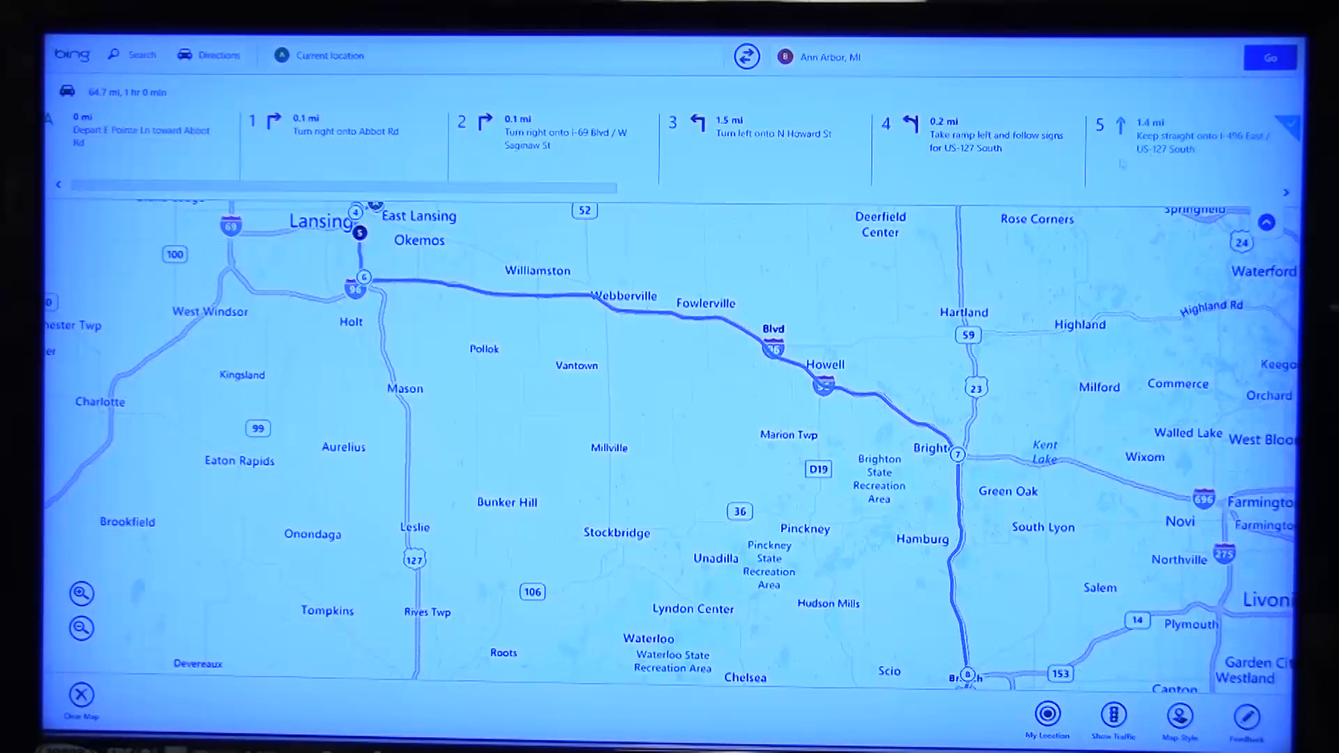
{"action": "left_click", "coordinate": [81, 593]}
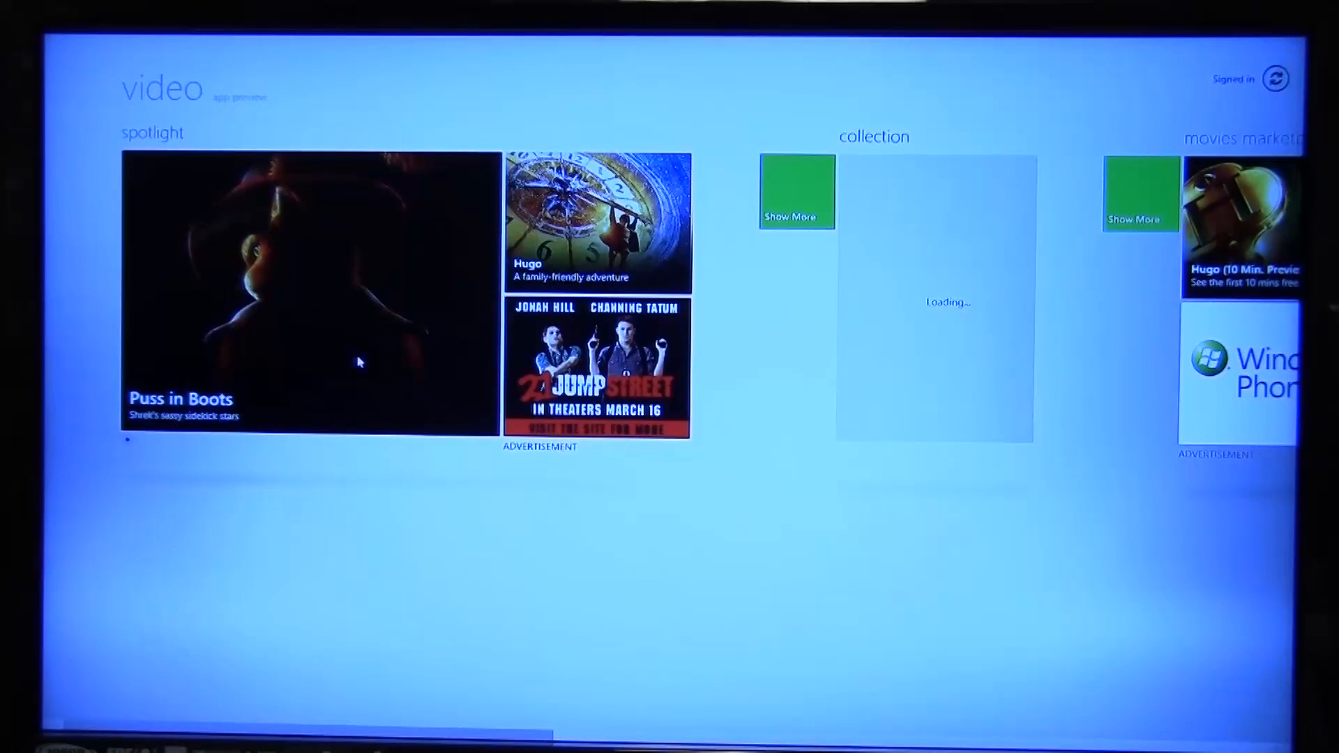
Step: Play clip 2012-02-26_17-08-52_341 from the Video collection, then go back to the hub
{"action": "scroll", "scroll_direction": "left", "scroll_amount": 3}
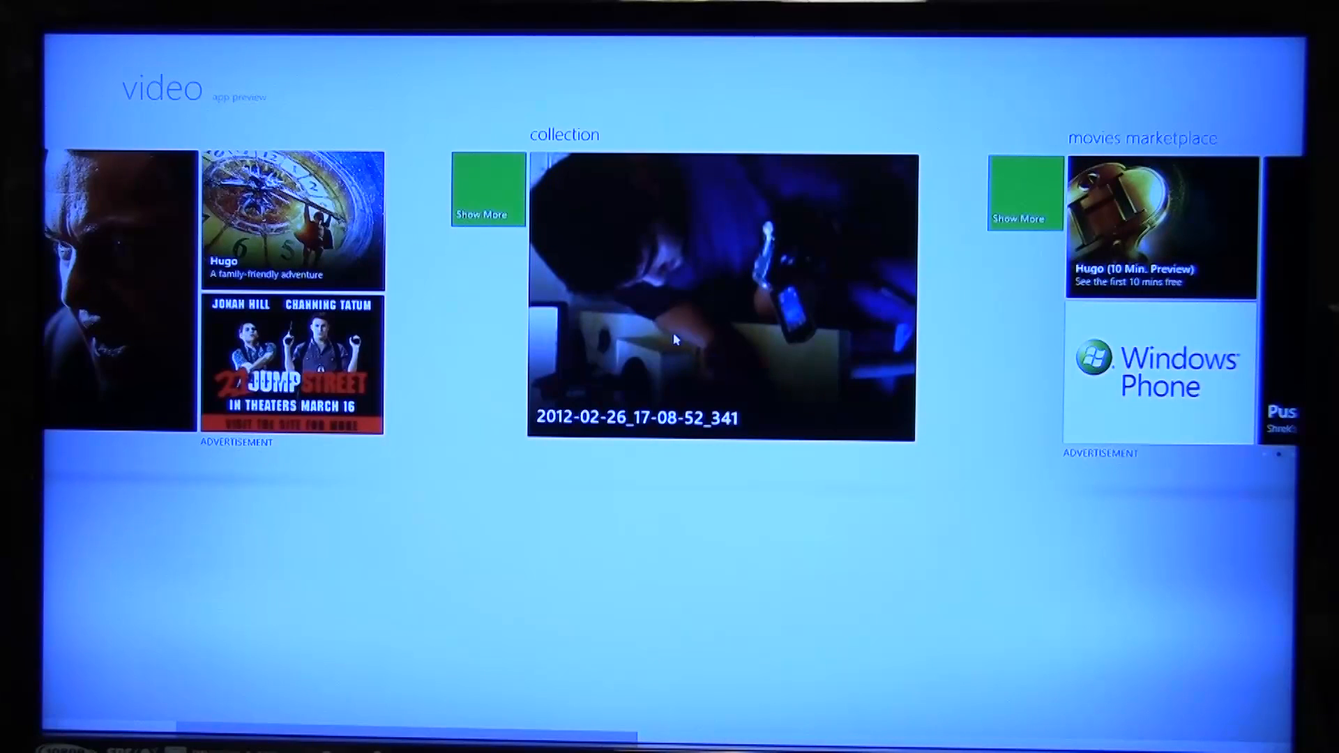
{"action": "left_click", "coordinate": [720, 297]}
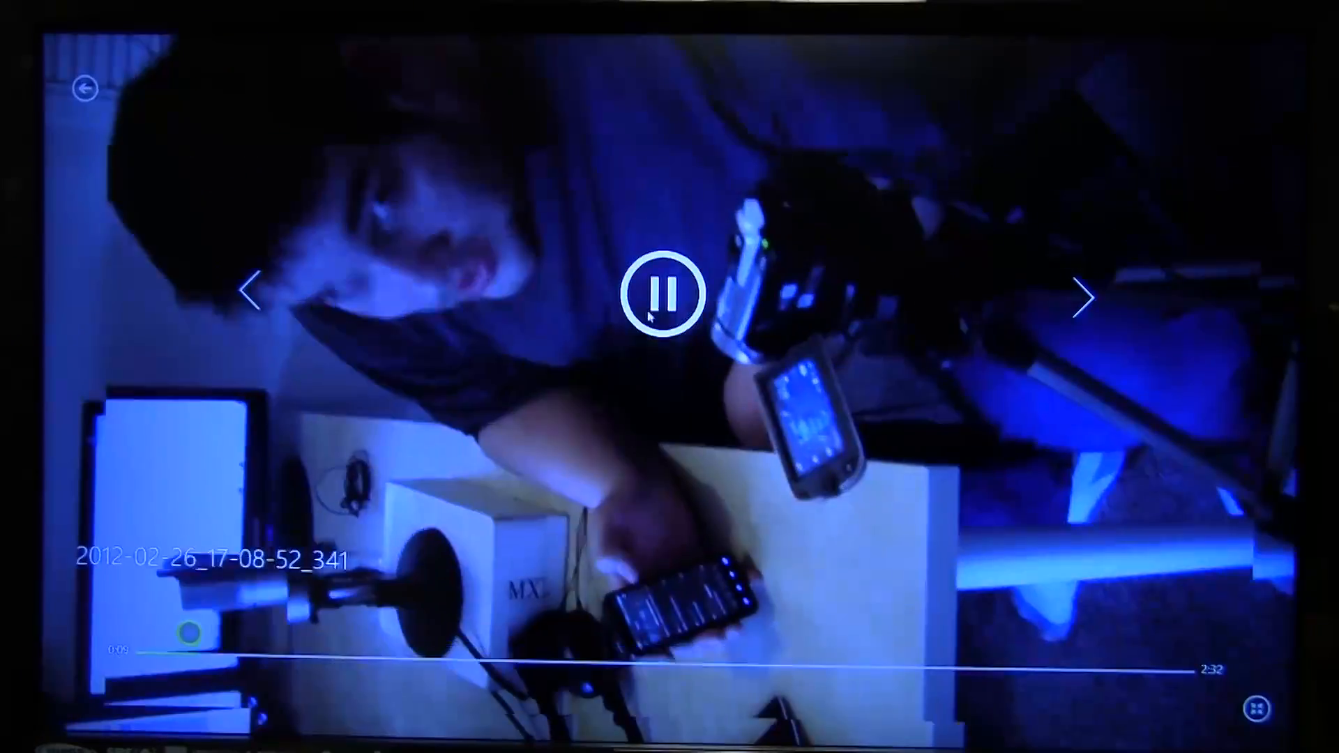
{"action": "left_click", "coordinate": [84, 89]}
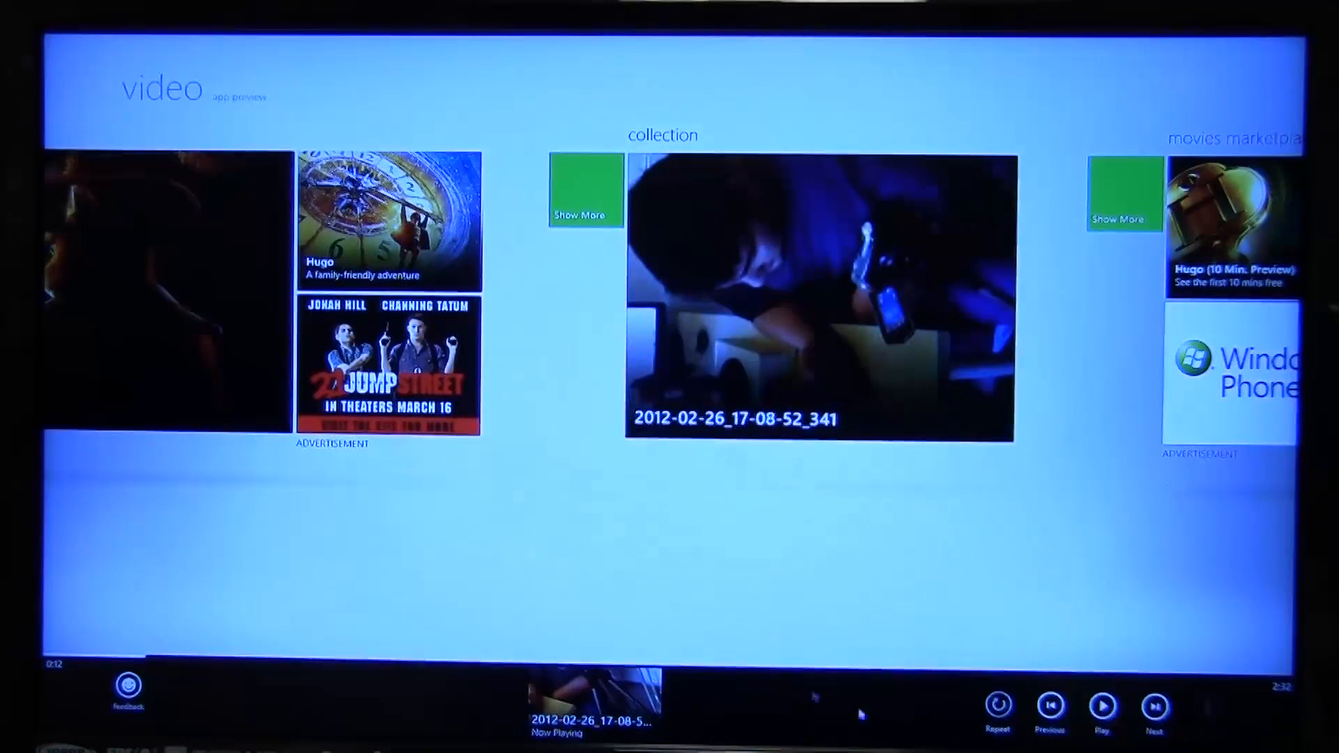
{"action": "mouse_move", "coordinate": [431, 521]}
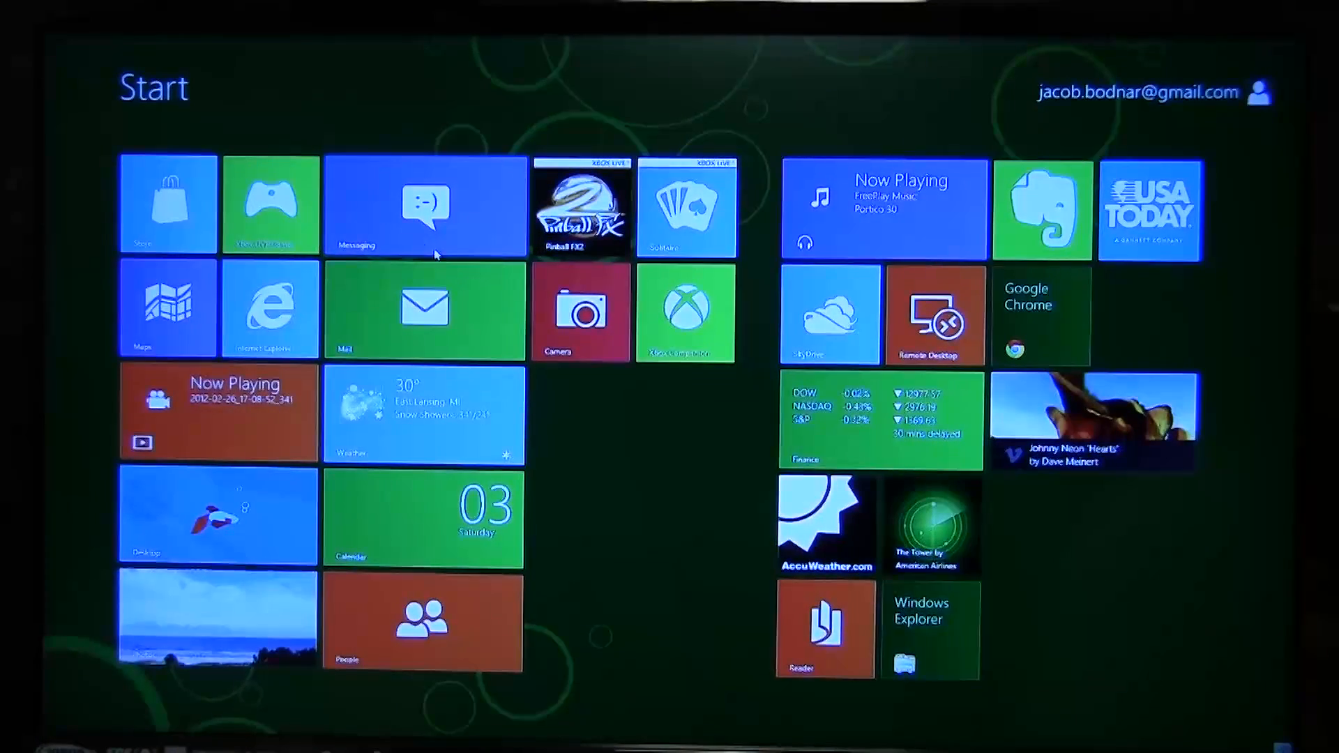
Step: Open Messaging and view the Windows Messaging team thread's three welcome messages
{"action": "left_click", "coordinate": [424, 208]}
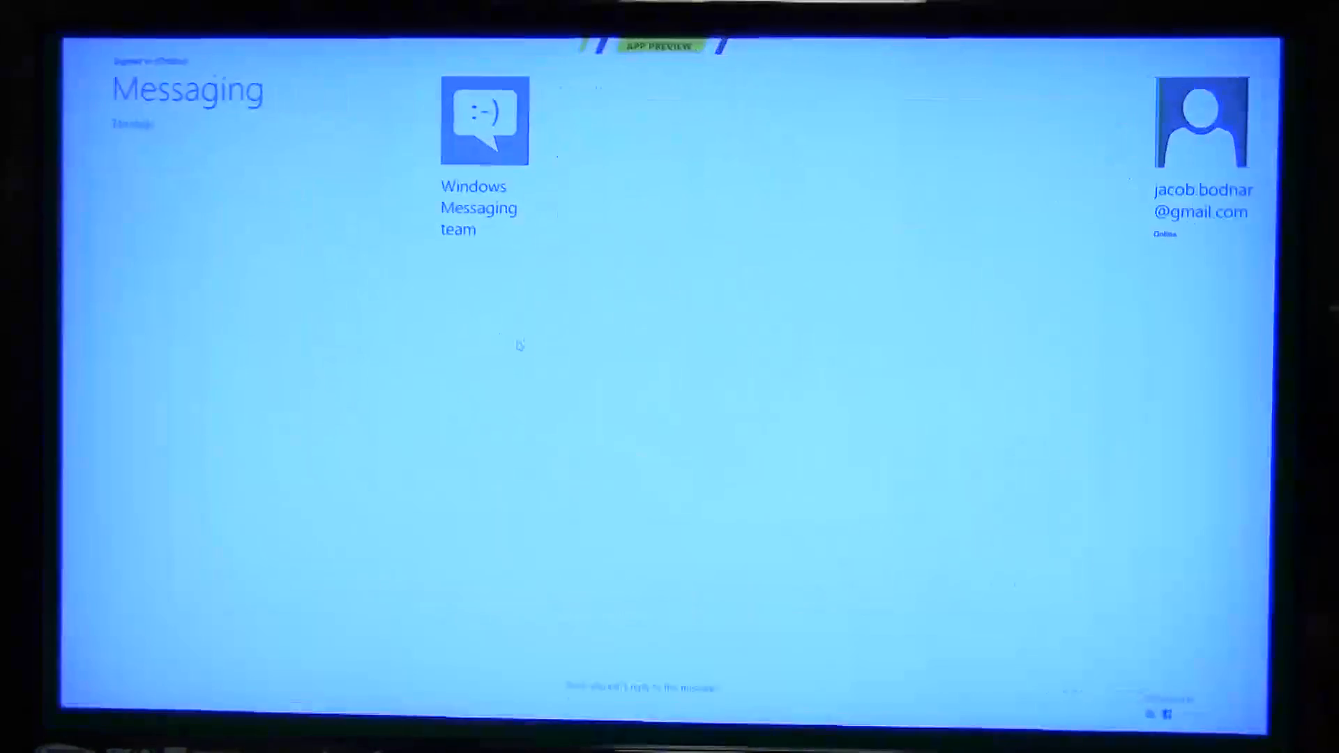
{"action": "left_click", "coordinate": [484, 120]}
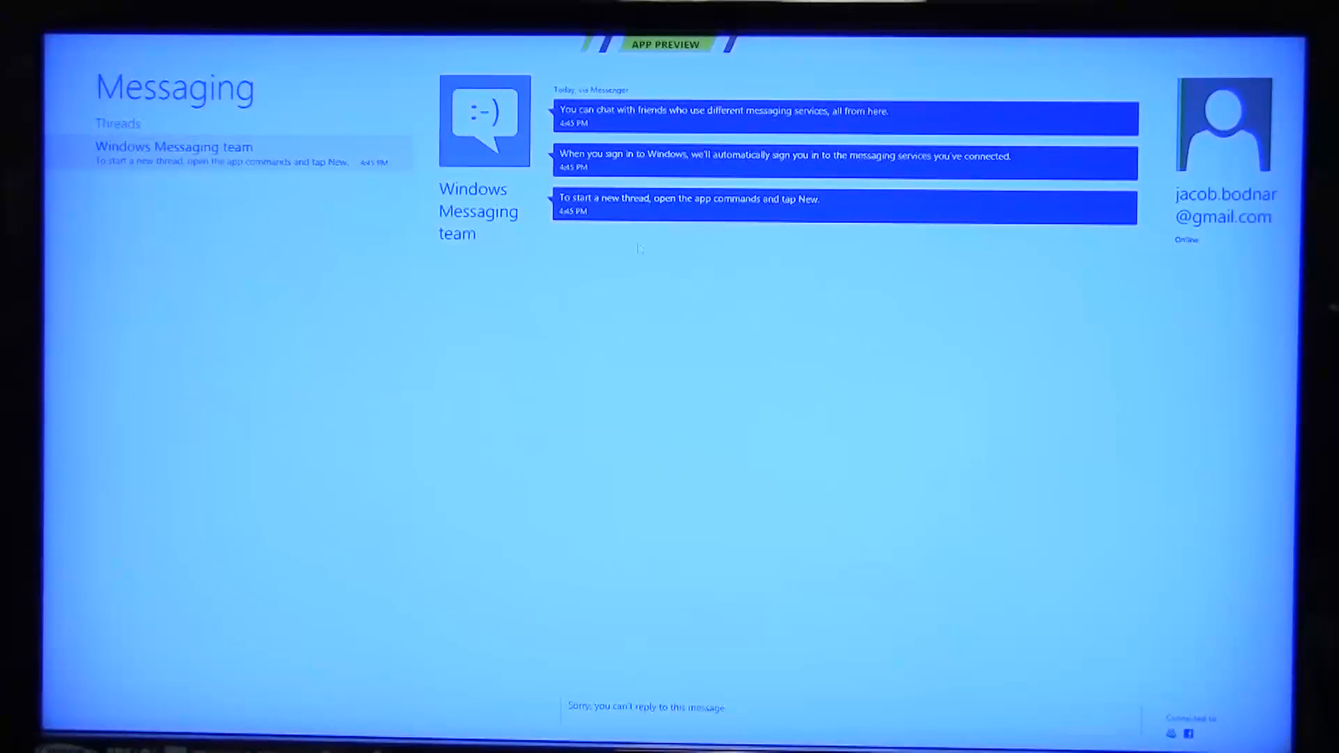
{"action": "key", "text": "Win"}
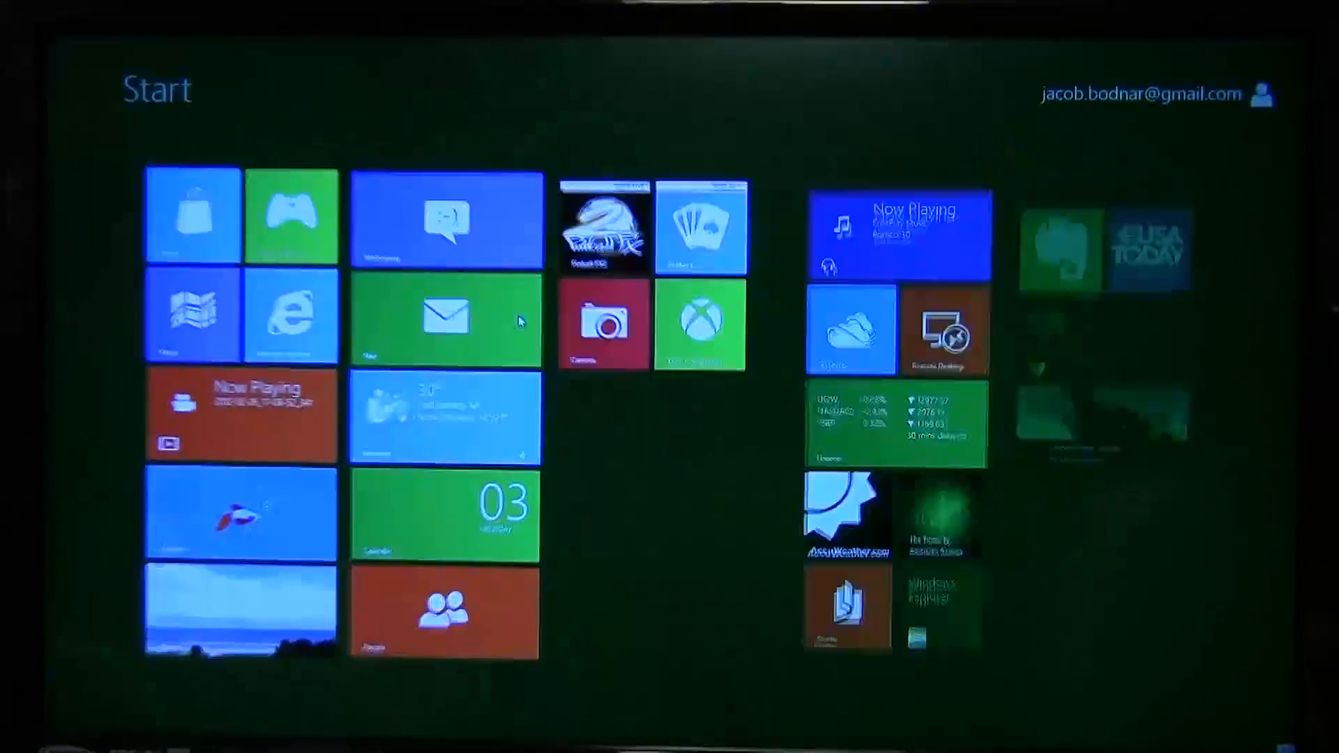
{"action": "left_click", "coordinate": [444, 320]}
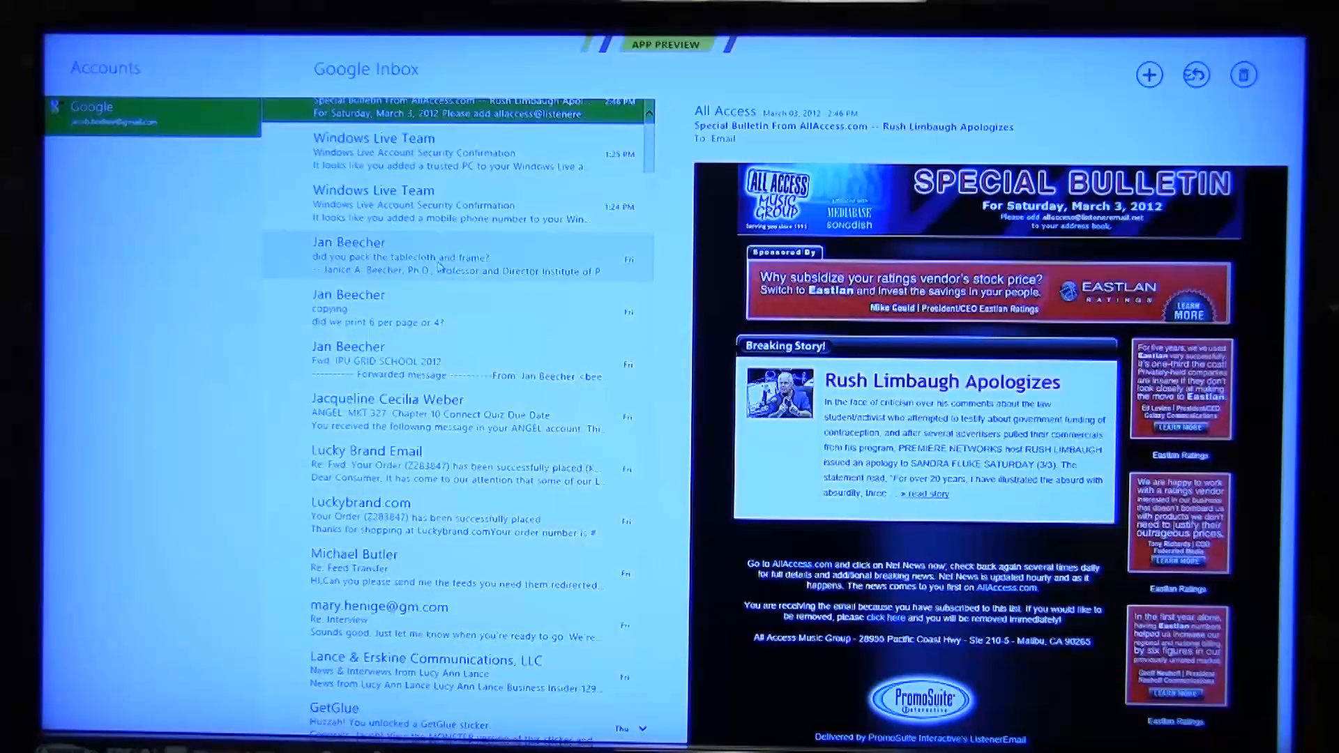
{"action": "scroll", "scroll_direction": "down", "scroll_amount": 3}
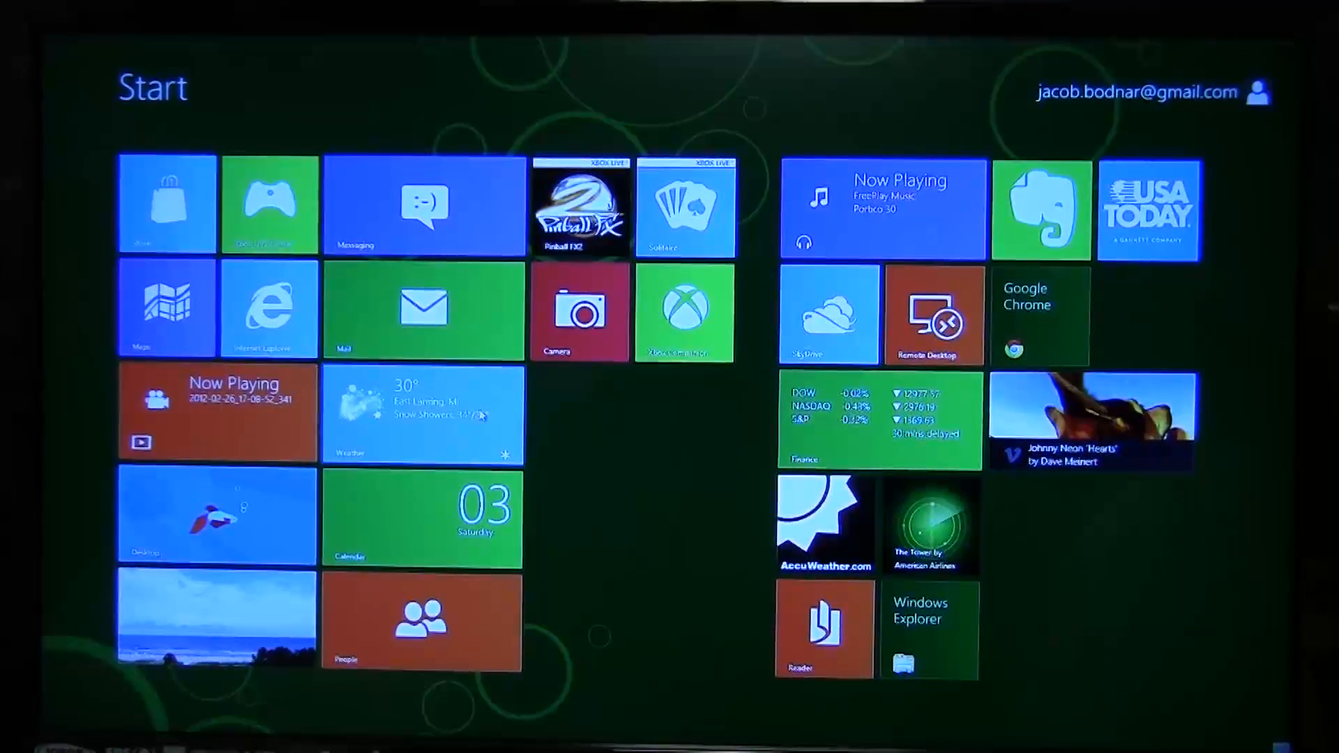
{"action": "left_click", "coordinate": [422, 414]}
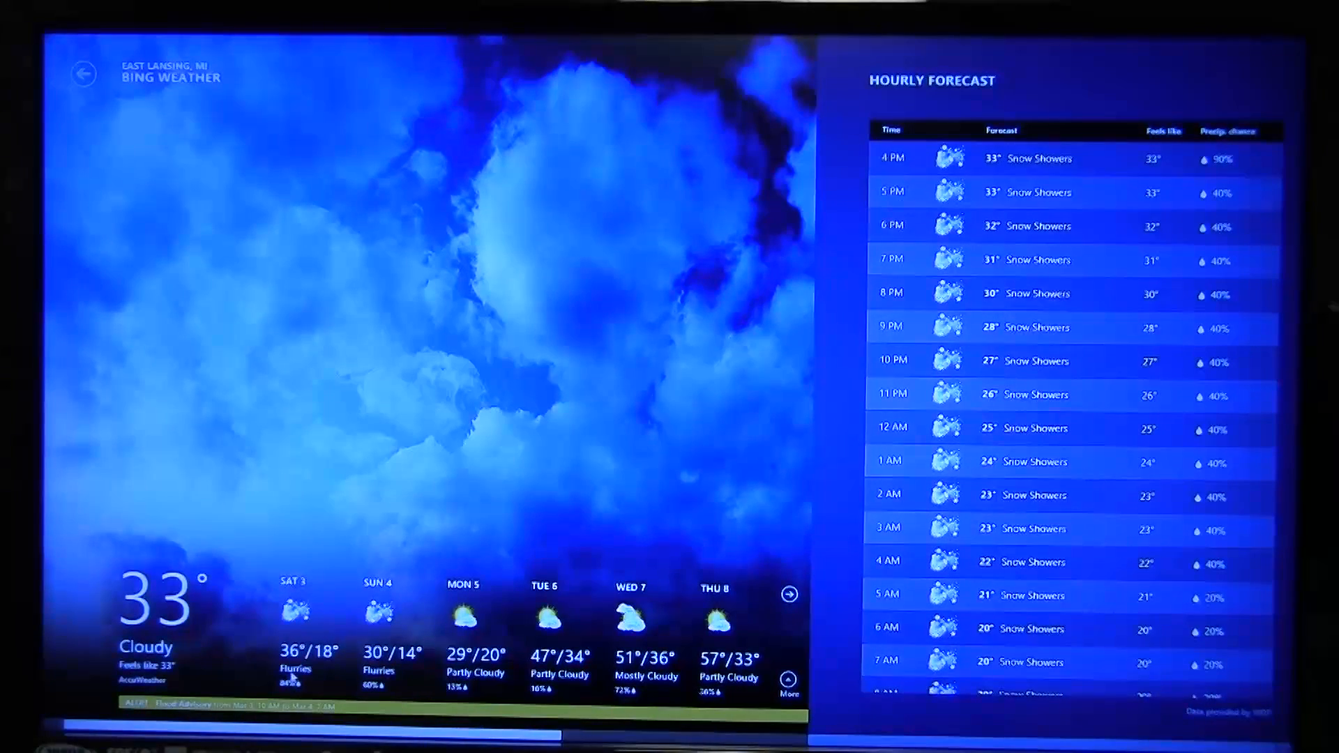
{"action": "left_click", "coordinate": [786, 593]}
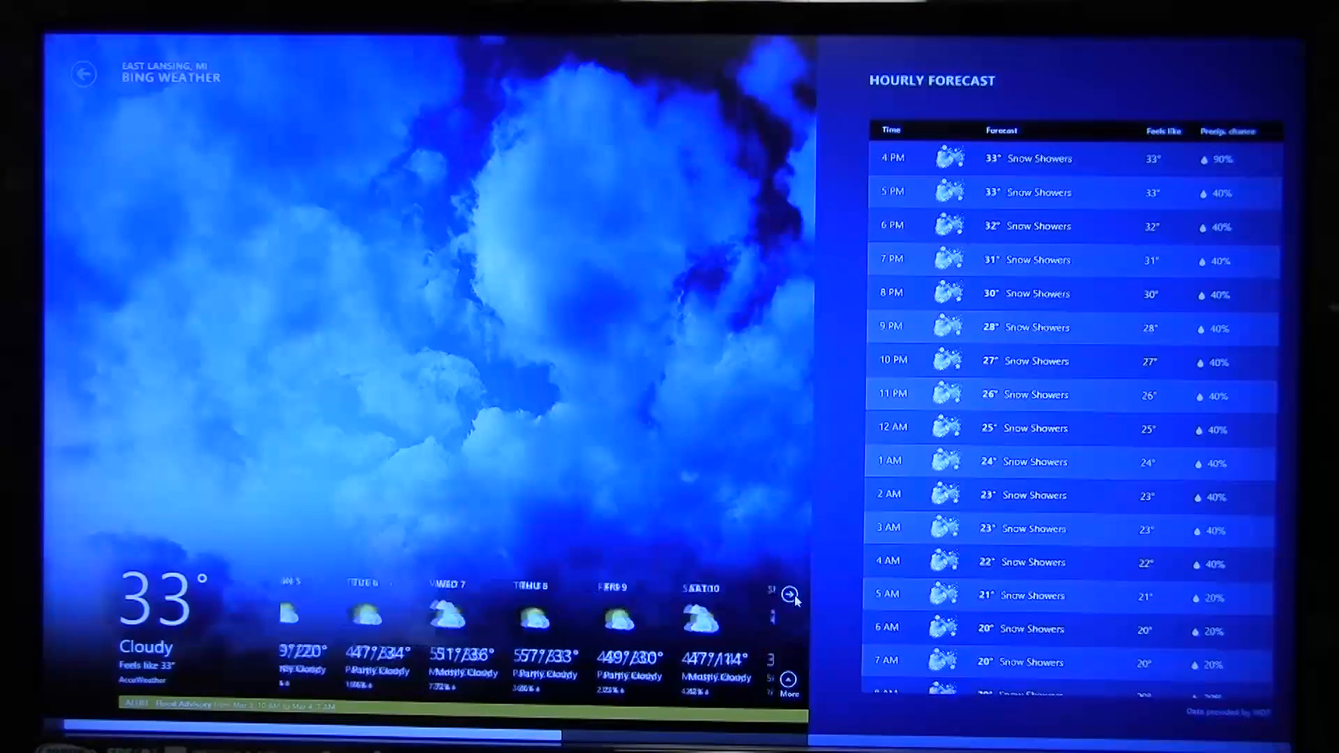
{"action": "left_click", "coordinate": [787, 594]}
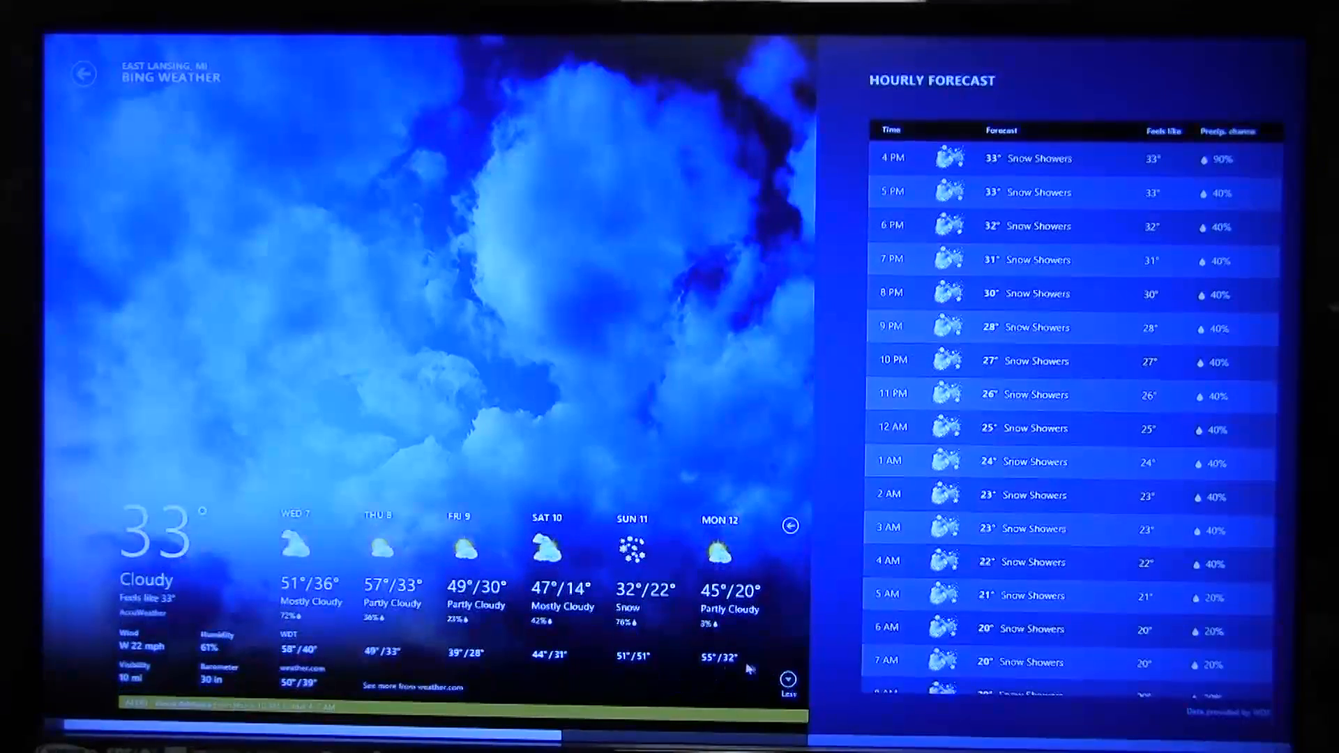
{"action": "left_click", "coordinate": [786, 680]}
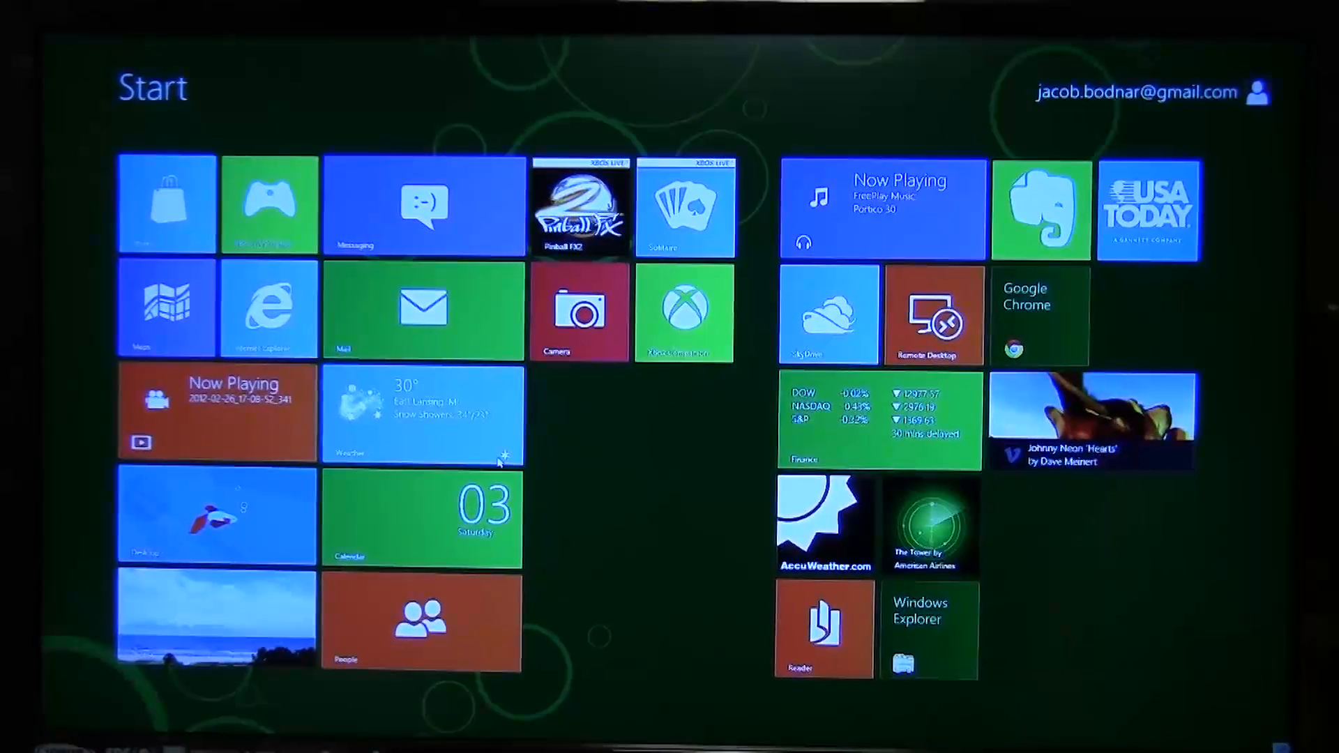
{"action": "left_click", "coordinate": [421, 518]}
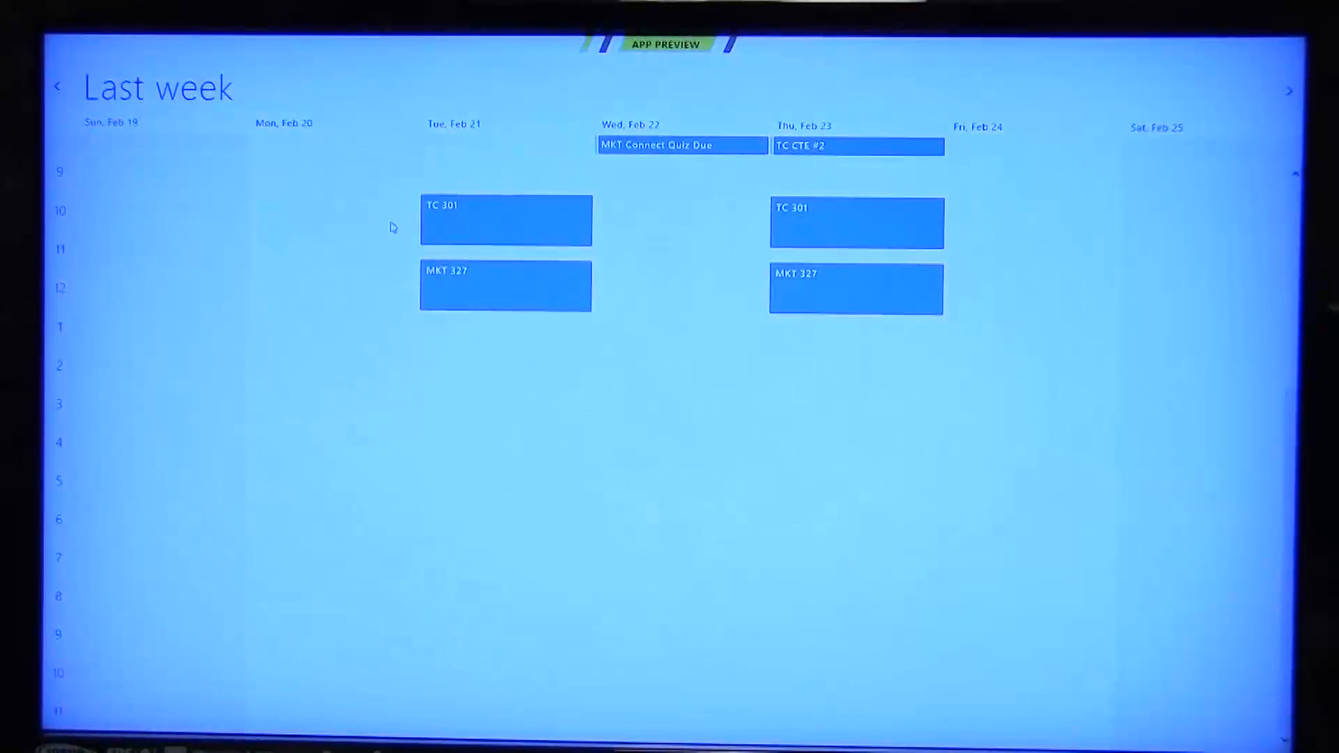
{"action": "mouse_move", "coordinate": [1106, 111]}
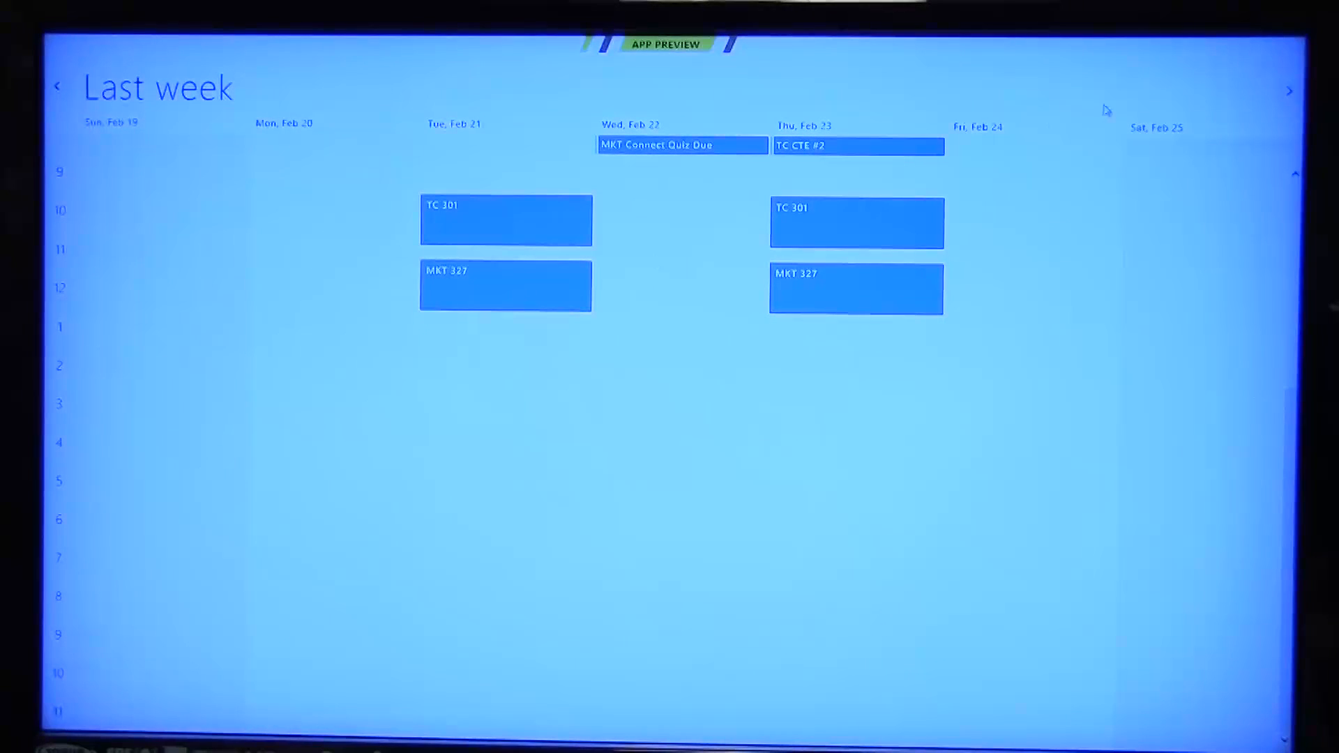
{"action": "mouse_move", "coordinate": [730, 130]}
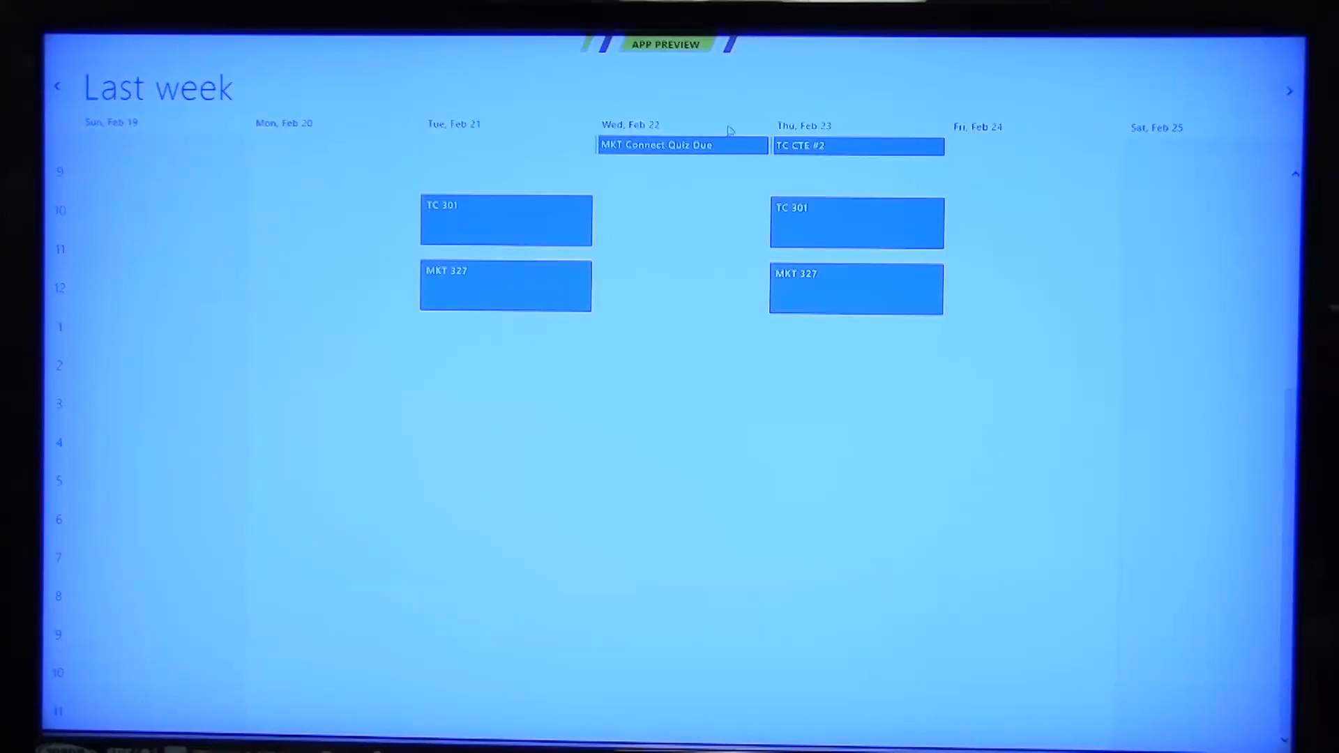
{"action": "left_click", "coordinate": [857, 145]}
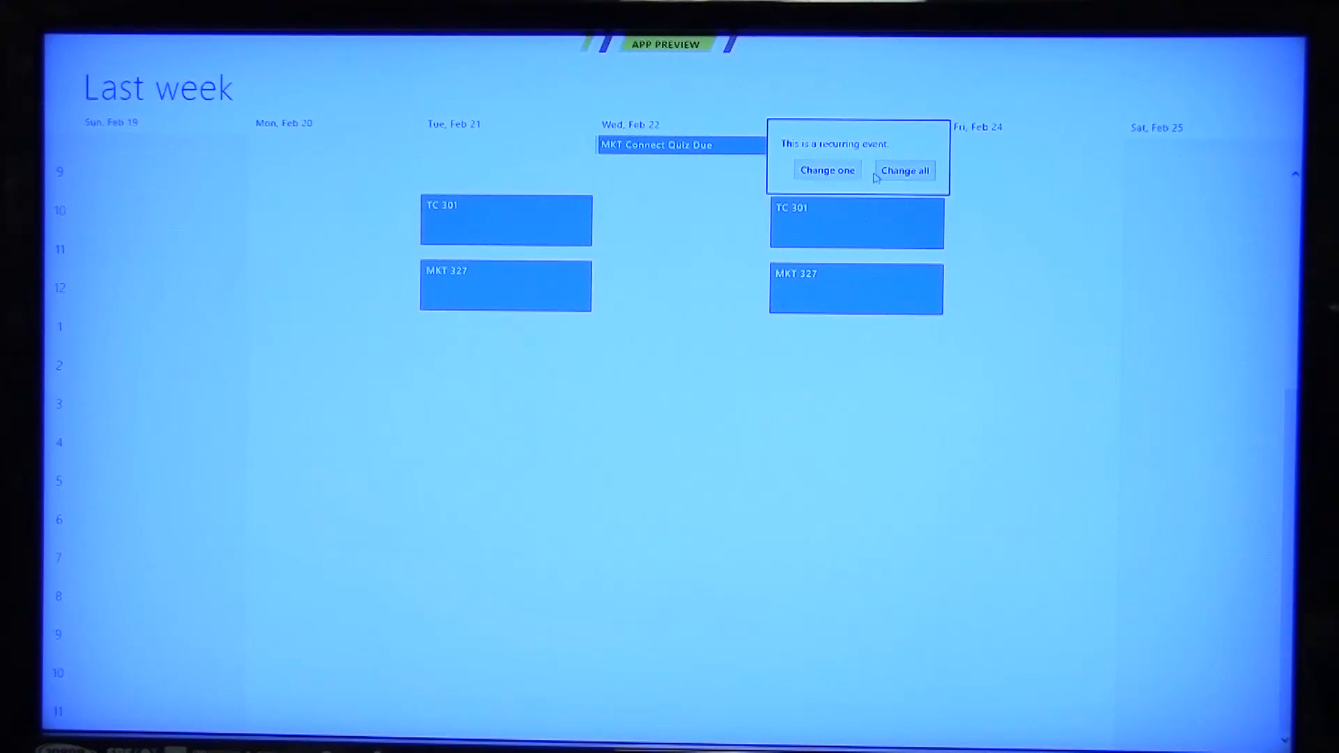
{"action": "left_click", "coordinate": [903, 170]}
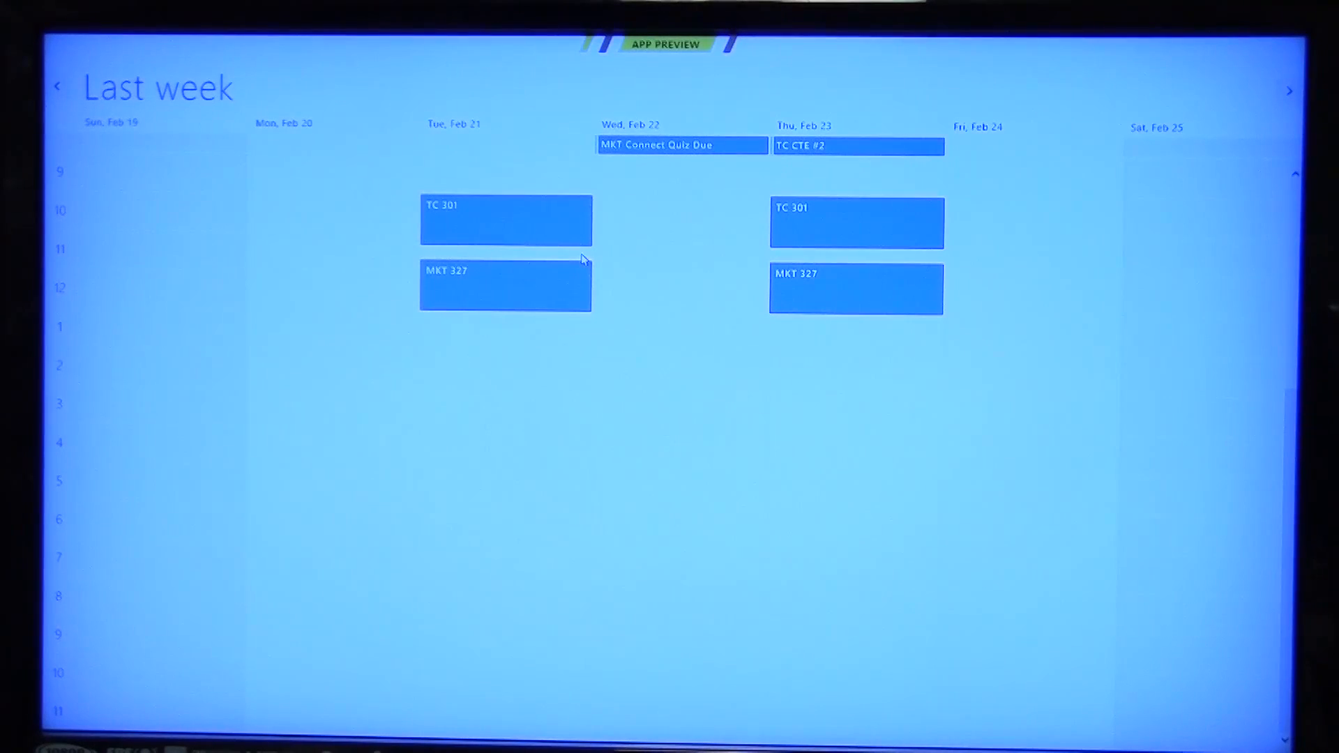
{"action": "mouse_move", "coordinate": [745, 479]}
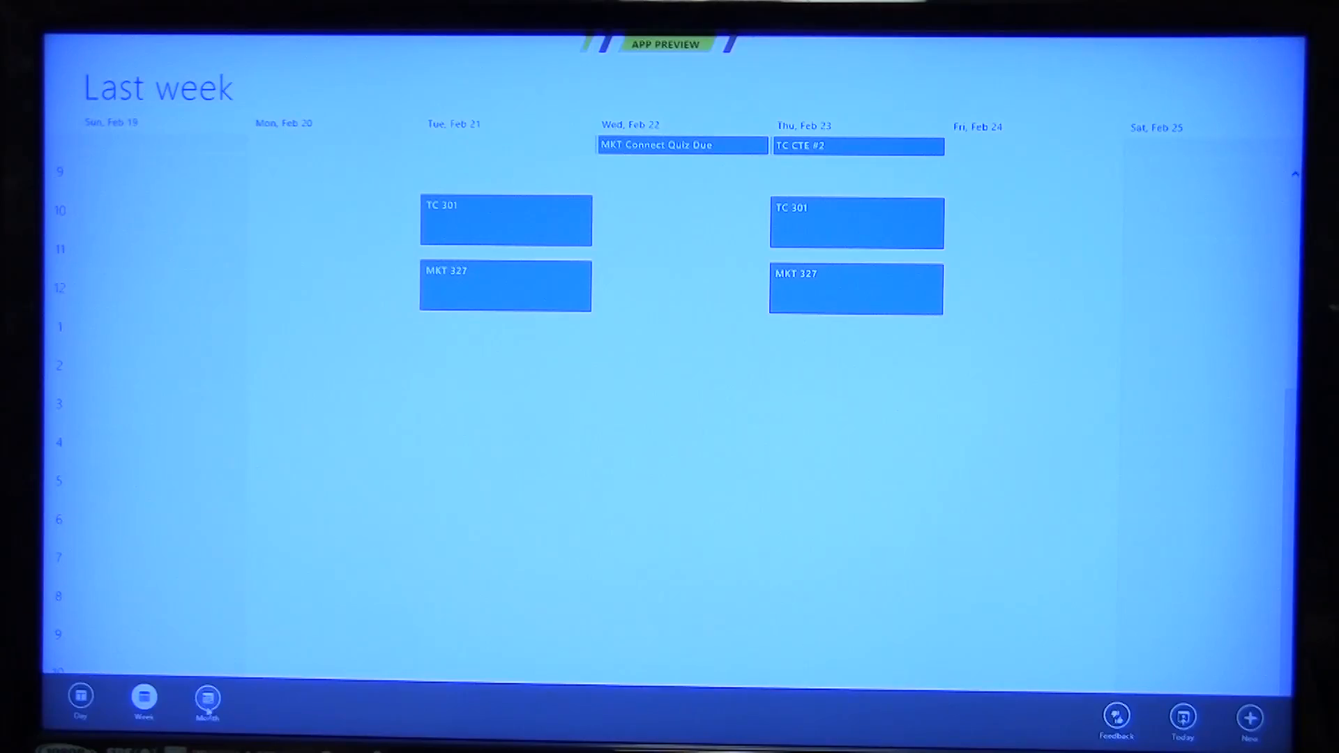
{"action": "left_click", "coordinate": [206, 696]}
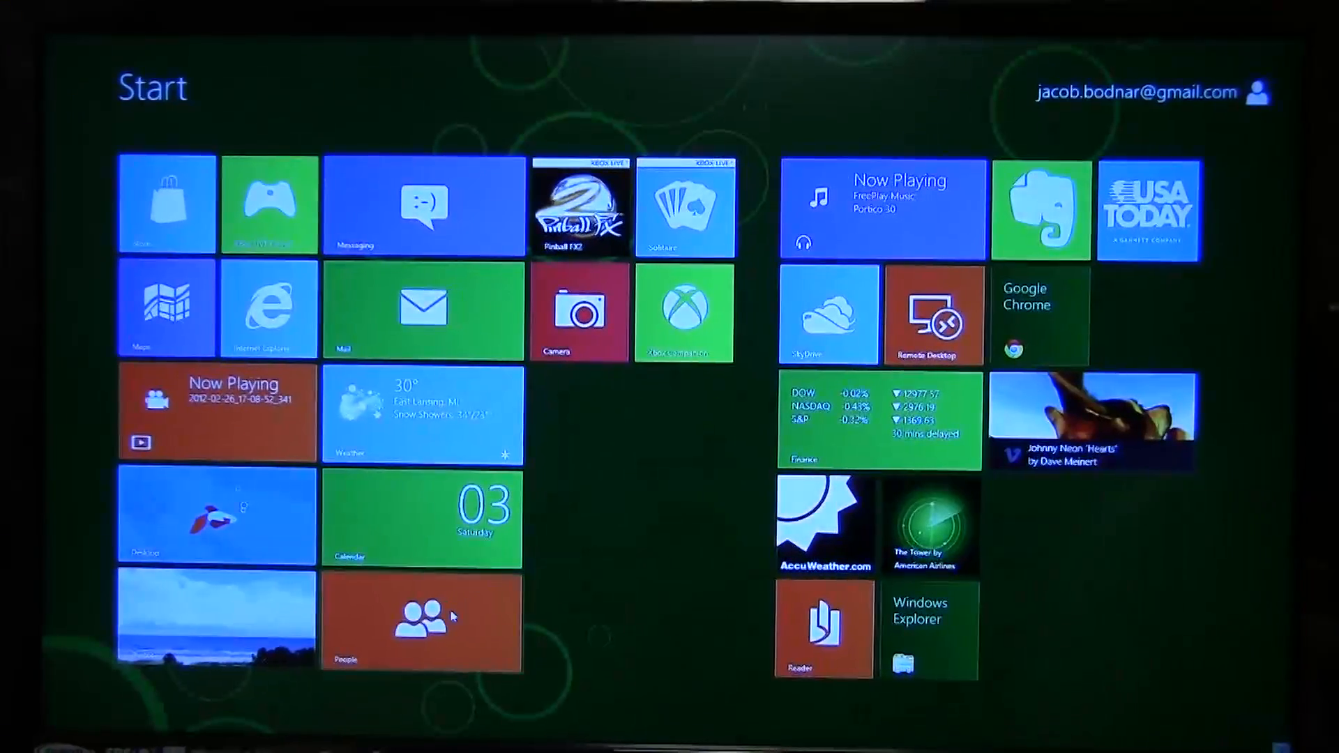
Step: Open People, dismiss the add-accounts pane, browse contacts, and view the What's new feed
{"action": "left_click", "coordinate": [420, 619]}
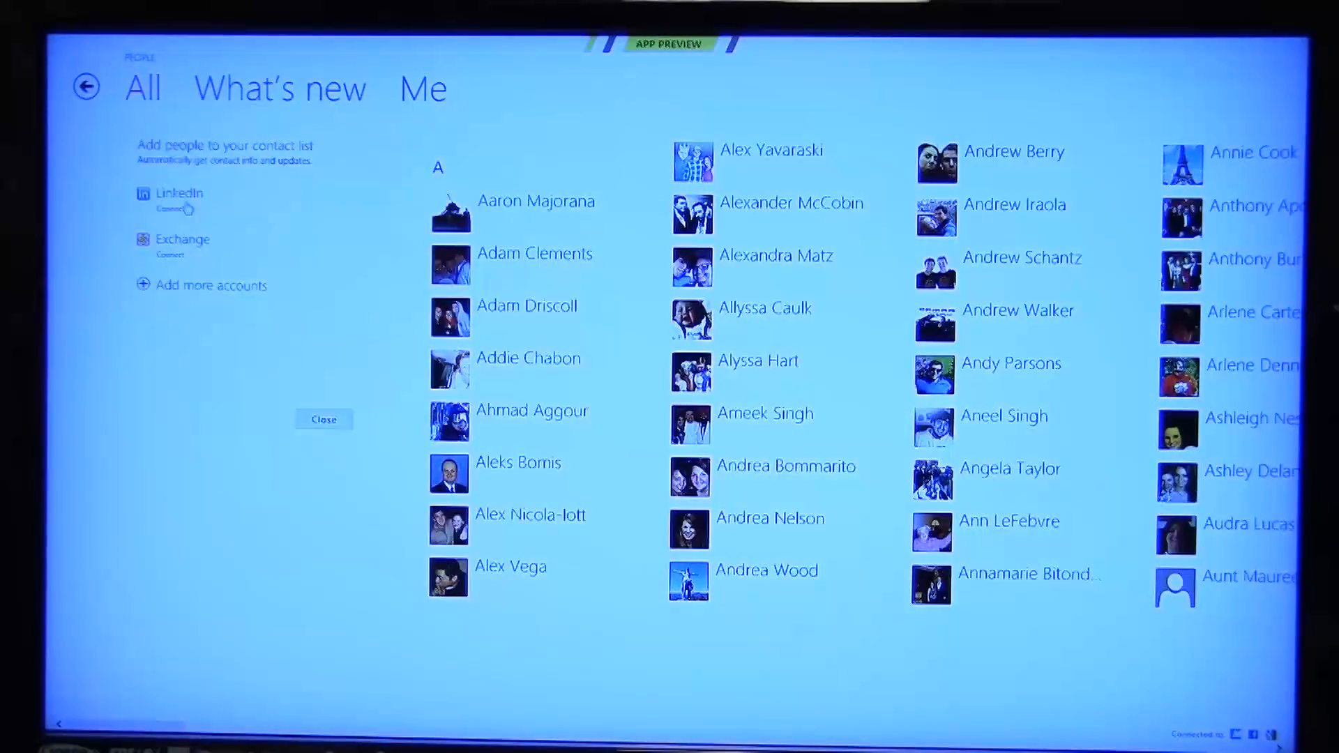
{"action": "left_click", "coordinate": [323, 419]}
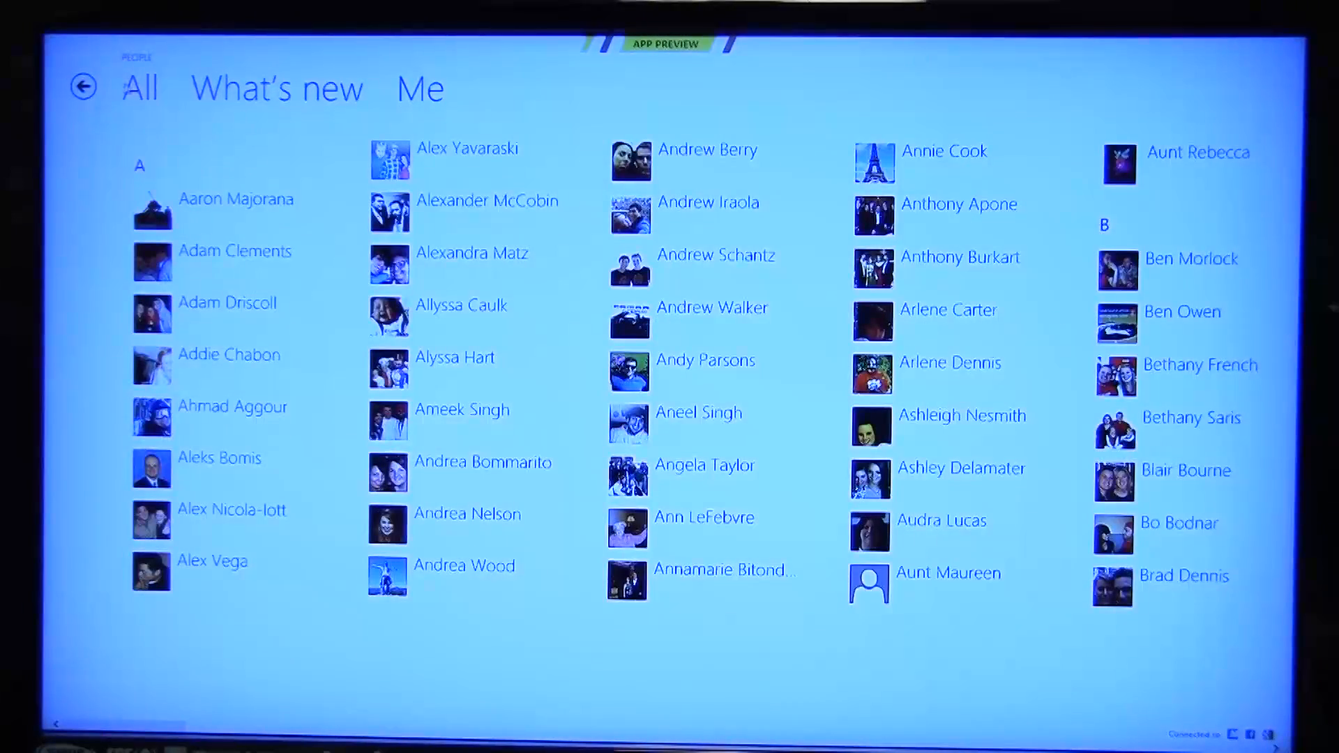
{"action": "scroll", "scroll_direction": "right", "scroll_amount": 3}
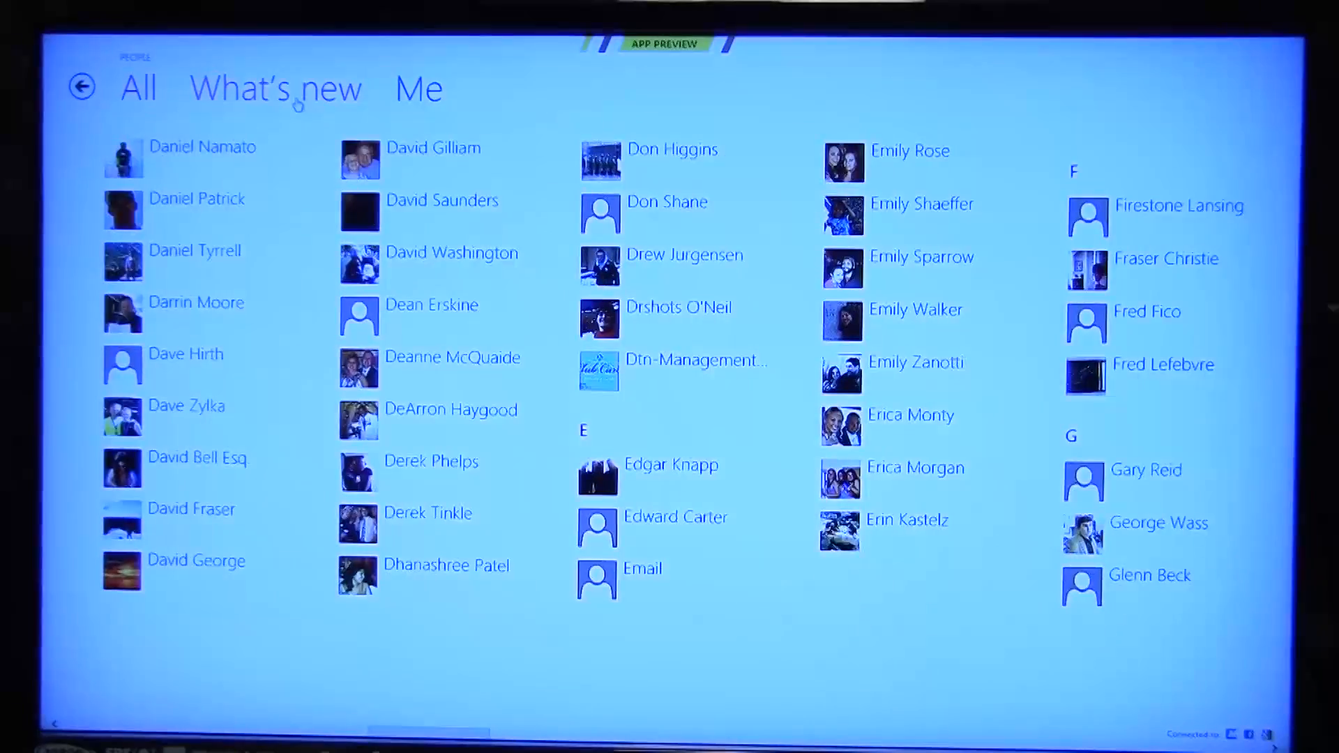
{"action": "left_click", "coordinate": [274, 88]}
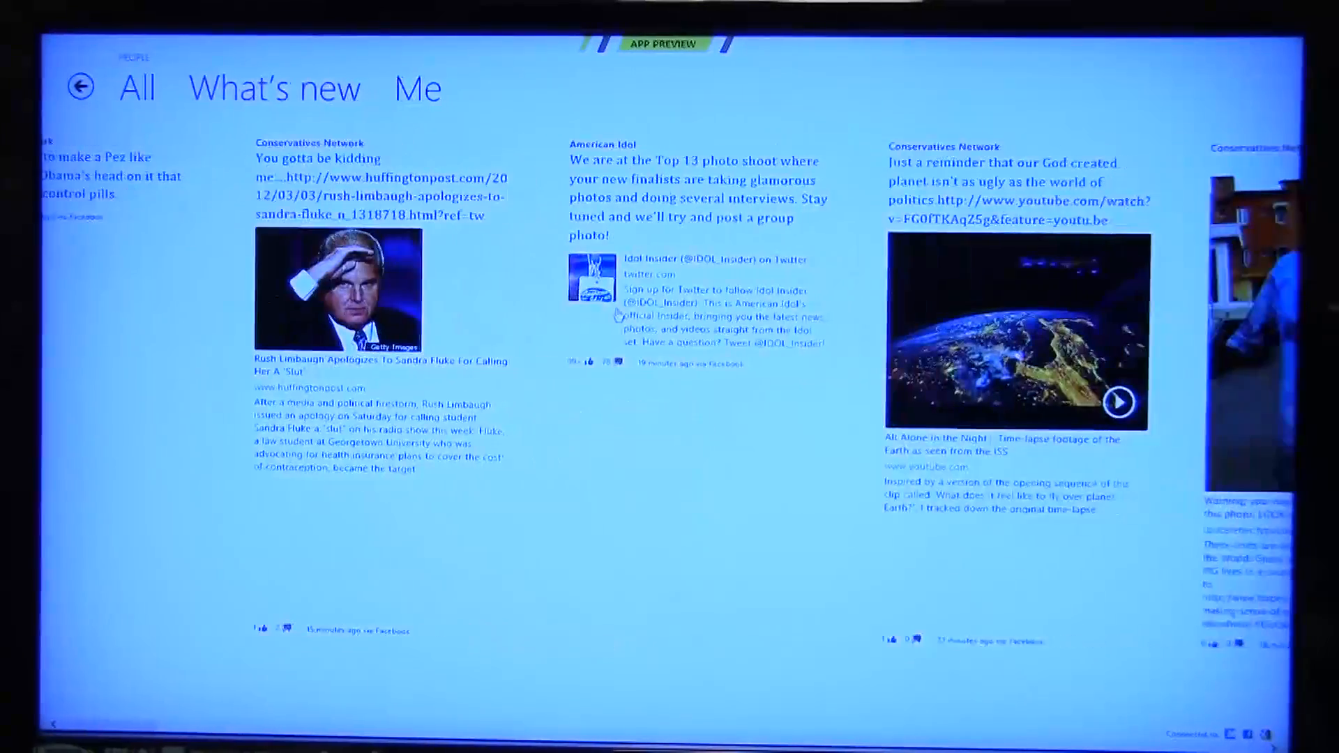
{"action": "scroll", "scroll_direction": "left", "scroll_amount": 3}
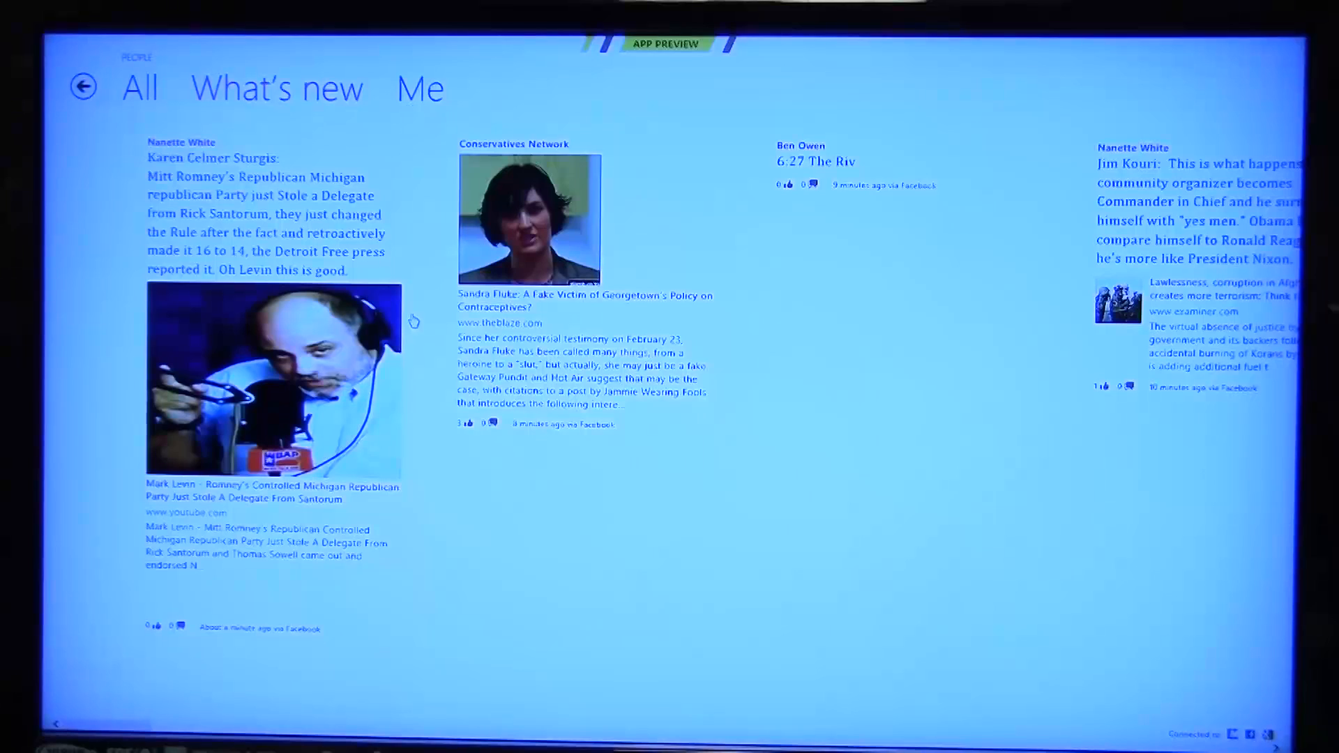
Step: View your Me page notifications and photo albums, then browse the full contact list
{"action": "left_click", "coordinate": [419, 88]}
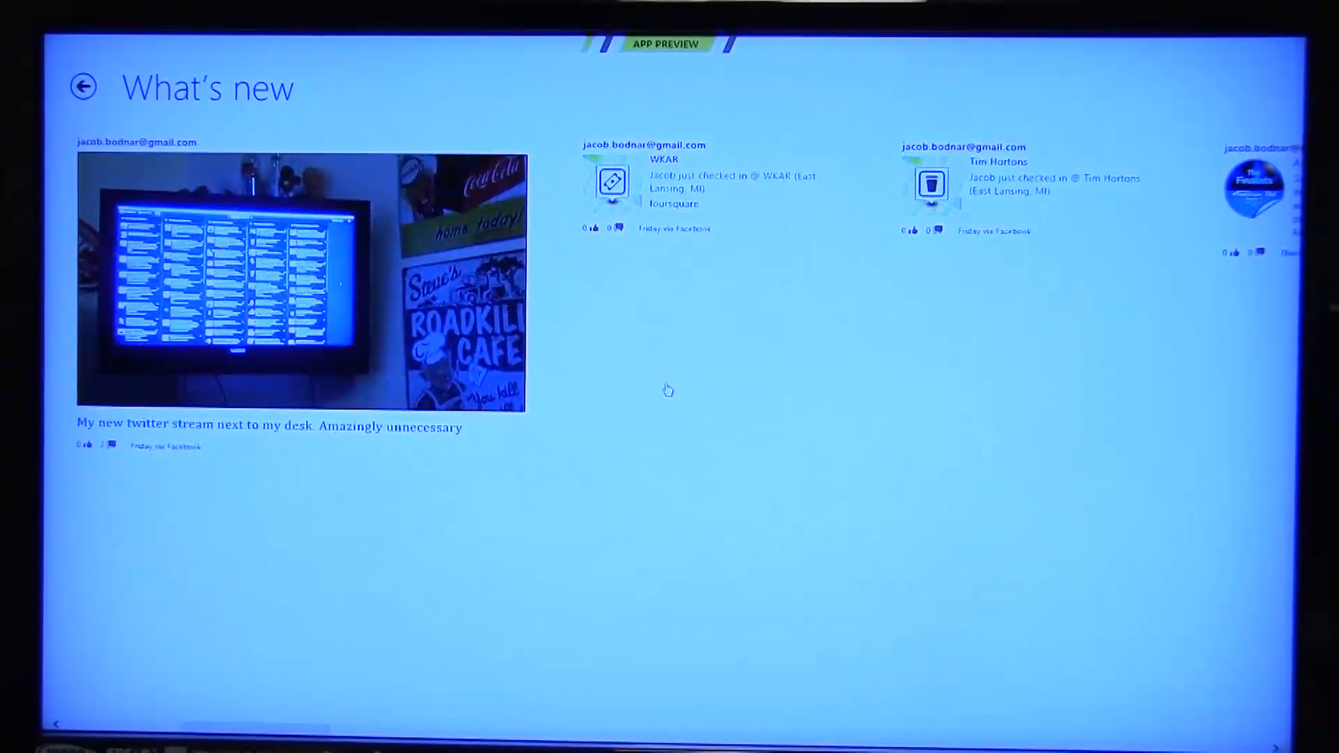
{"action": "left_click", "coordinate": [85, 87]}
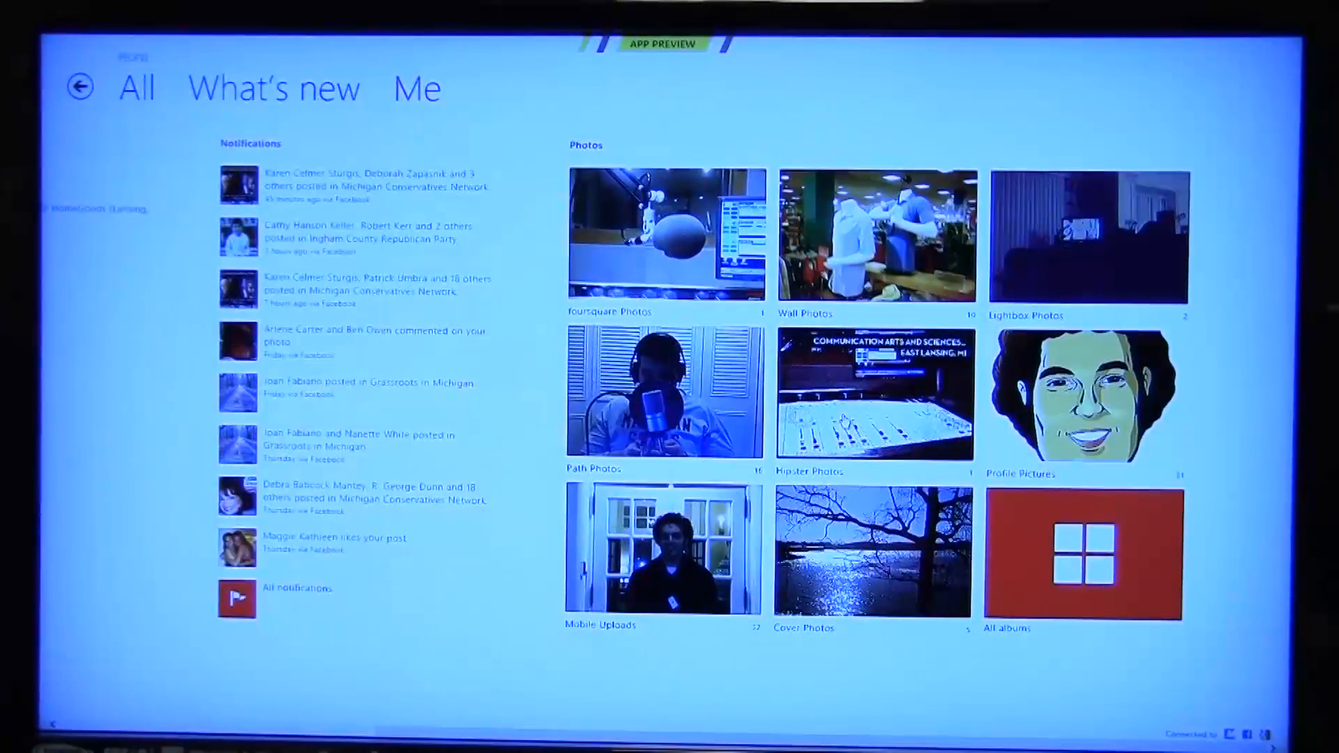
{"action": "left_click", "coordinate": [358, 444]}
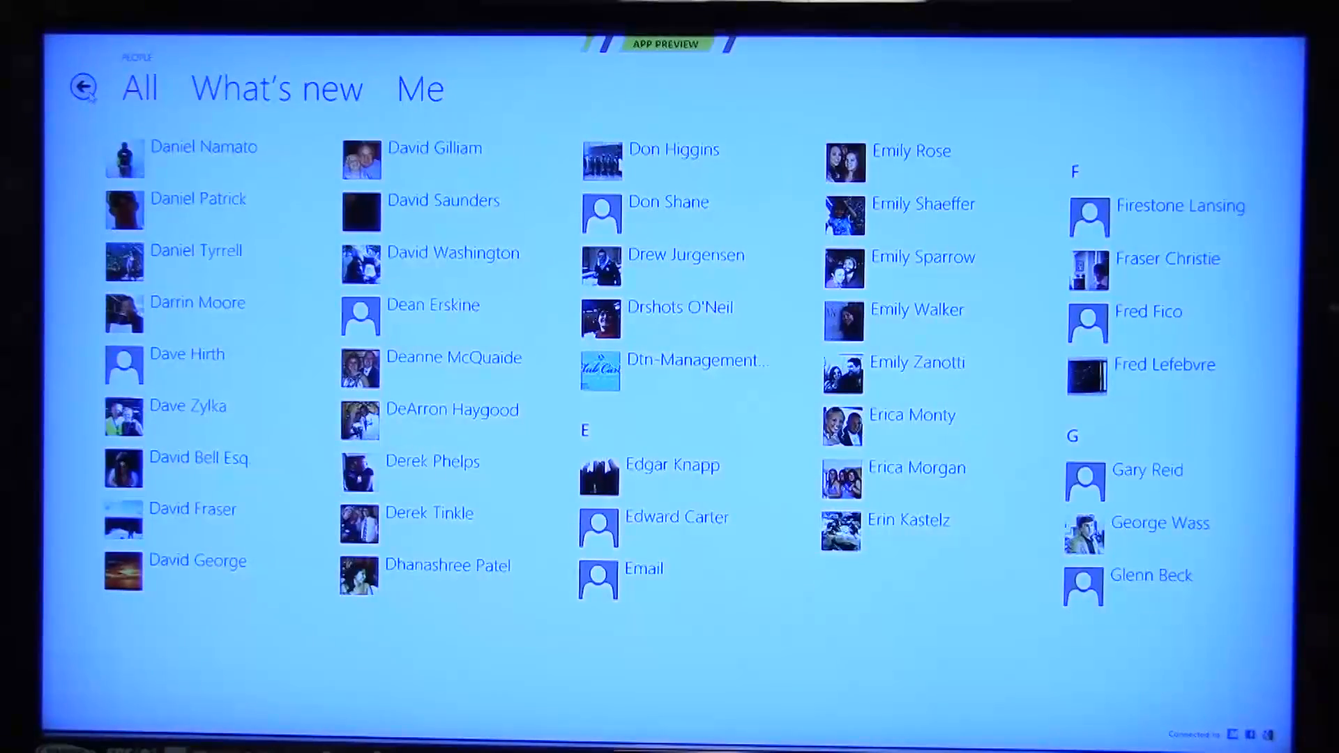
{"action": "scroll", "scroll_direction": "left", "scroll_amount": 3}
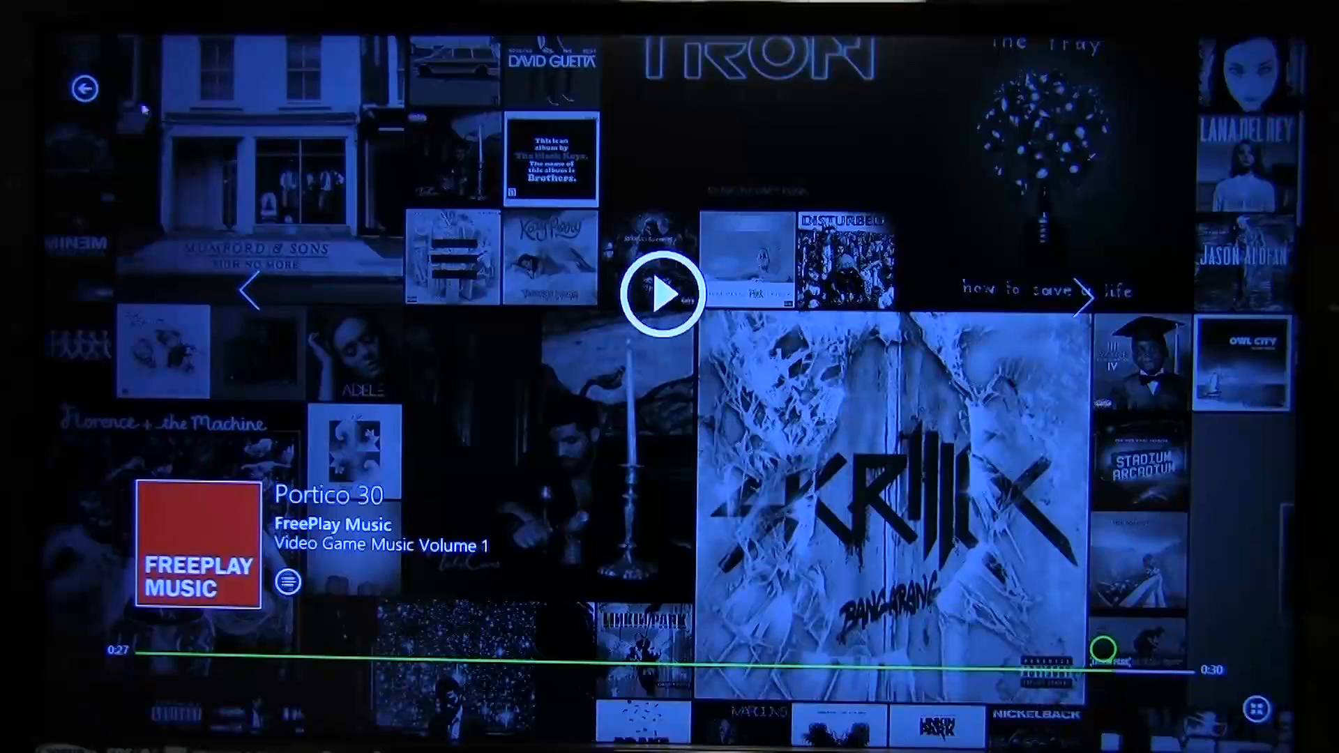
Step: Play Portico 30 by FreePlay Music and reopen its track details from Start
{"action": "left_click", "coordinate": [664, 294]}
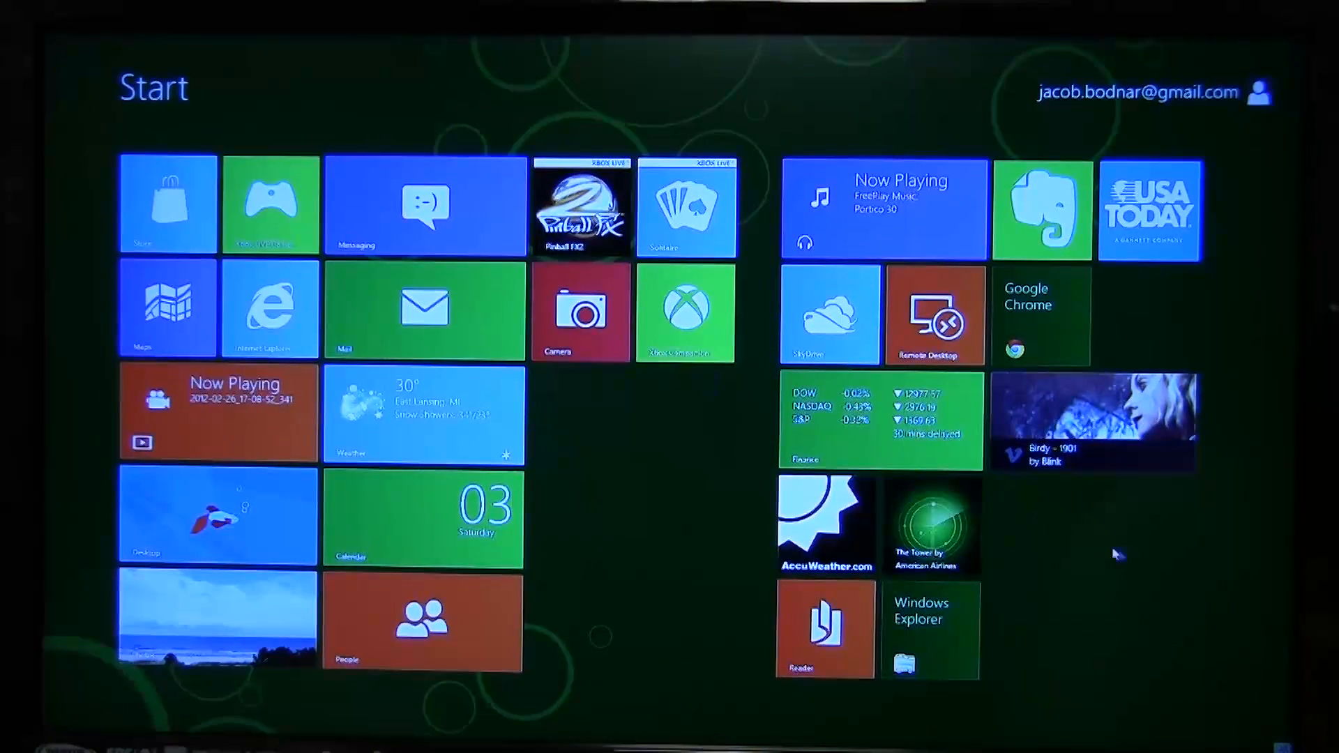
{"action": "left_click", "coordinate": [425, 517]}
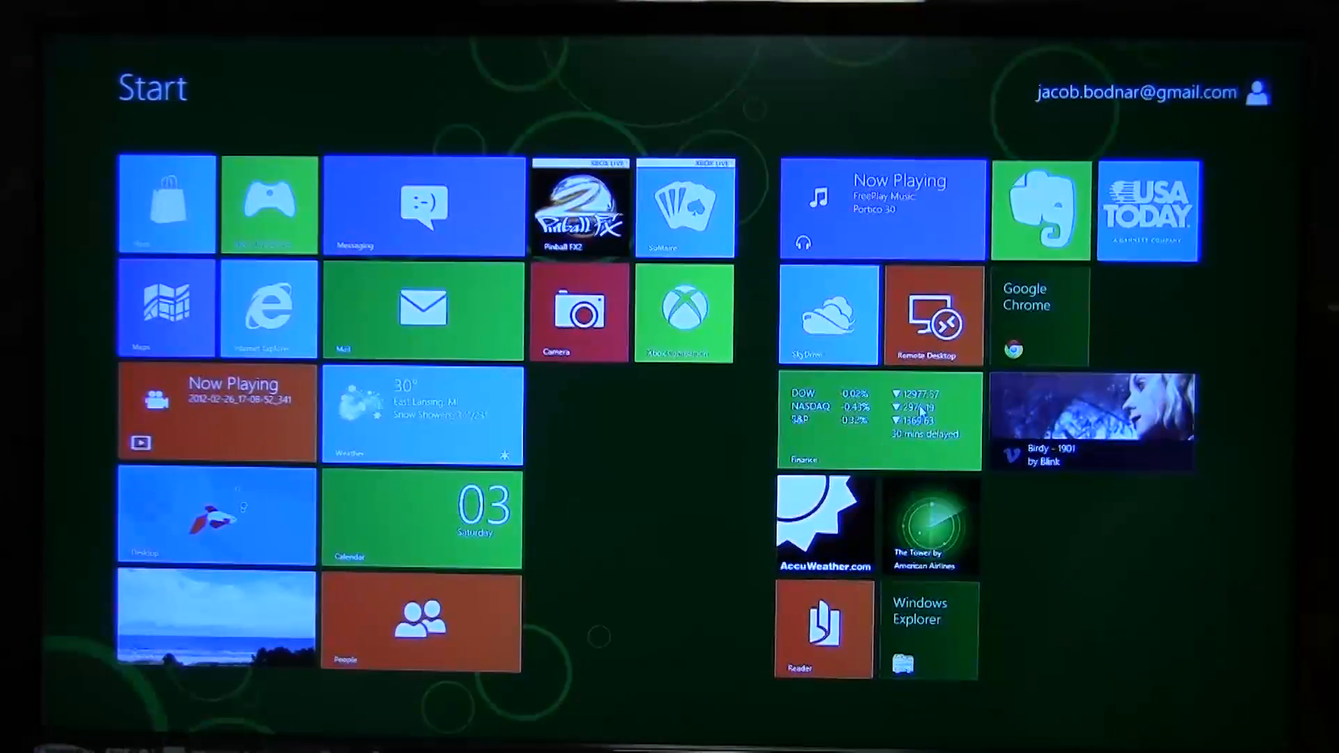
{"action": "left_click", "coordinate": [878, 419]}
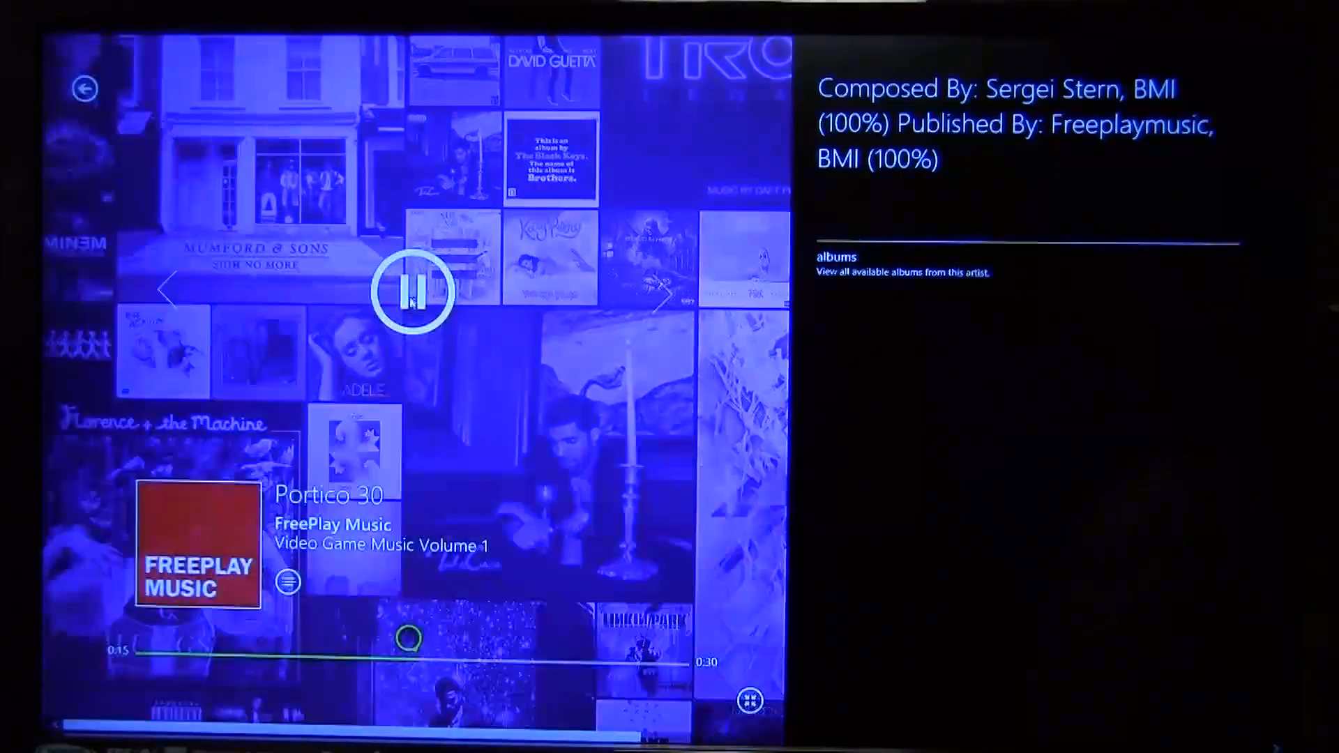
{"action": "left_click", "coordinate": [414, 290]}
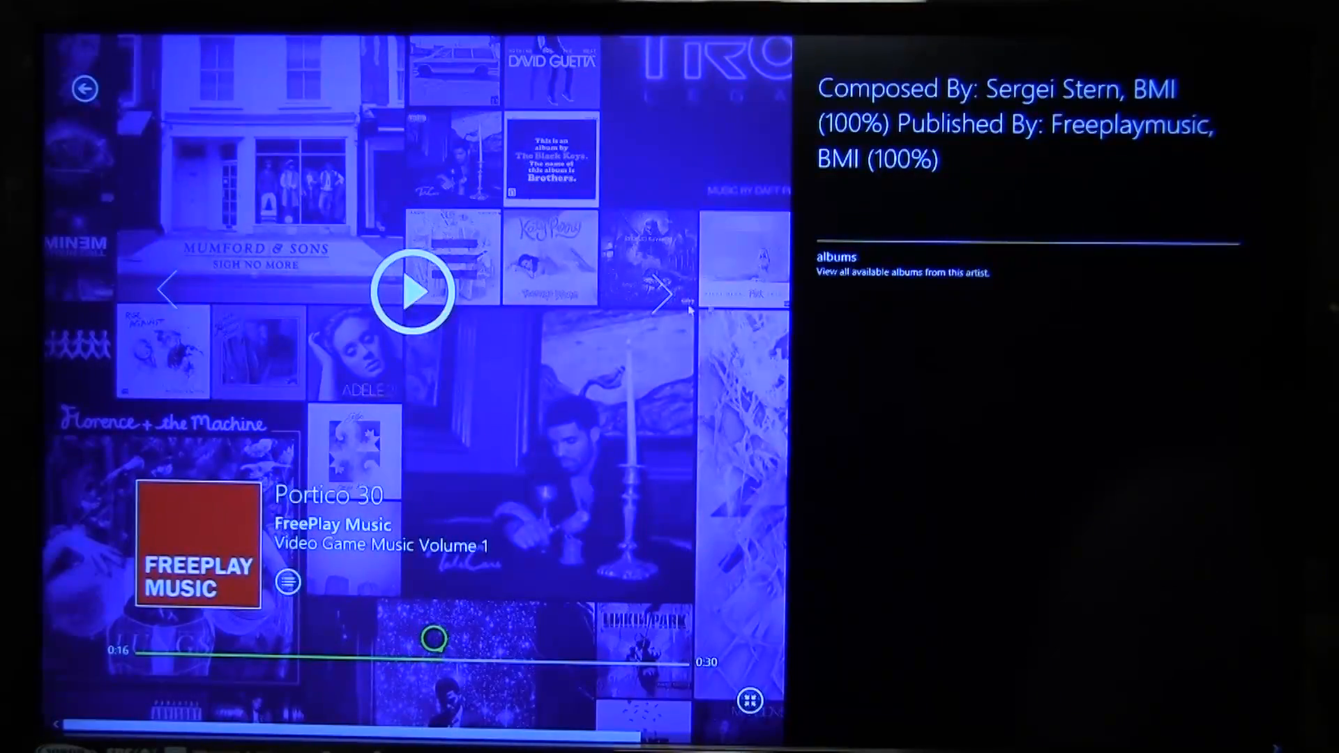
{"action": "mouse_move", "coordinate": [538, 365]}
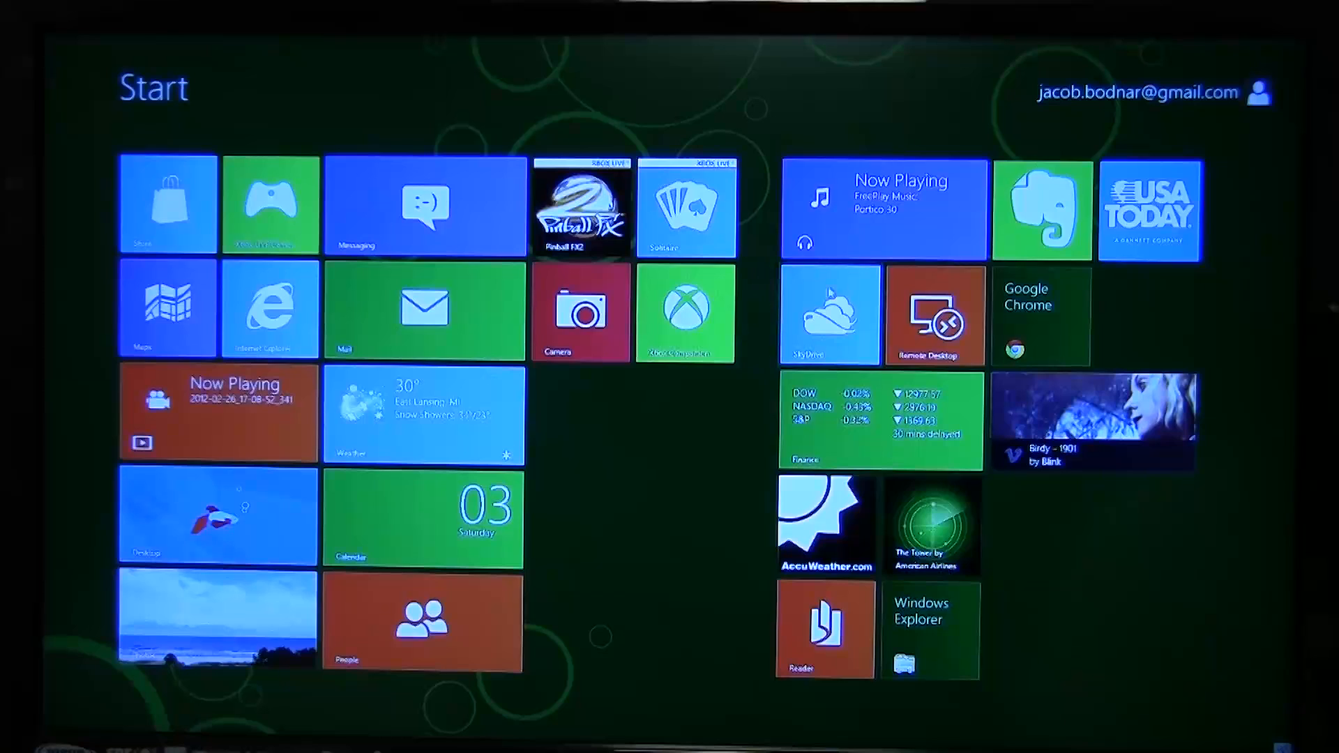
Step: Add six Pictures photos, including Barn, Dirt Road and Grass, to SkyDrive's Documents folder
{"action": "left_click", "coordinate": [829, 311]}
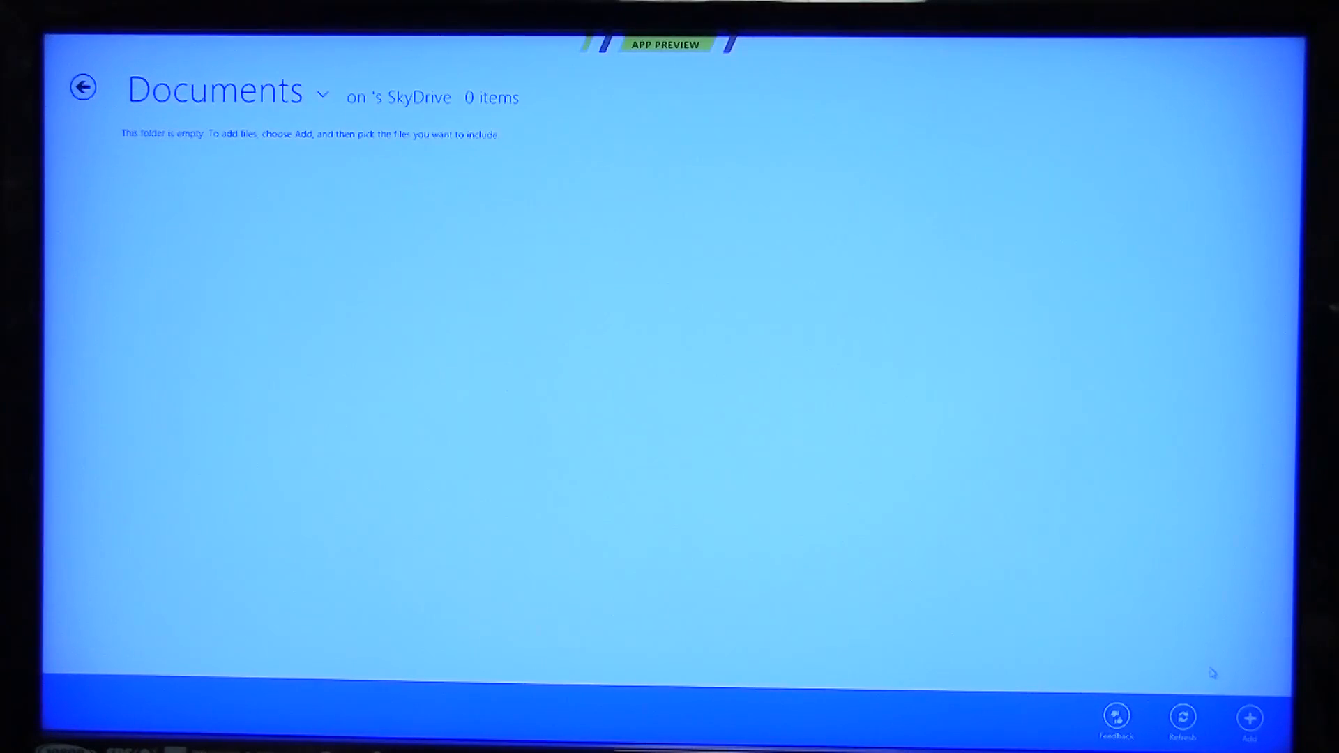
{"action": "left_click", "coordinate": [1247, 718]}
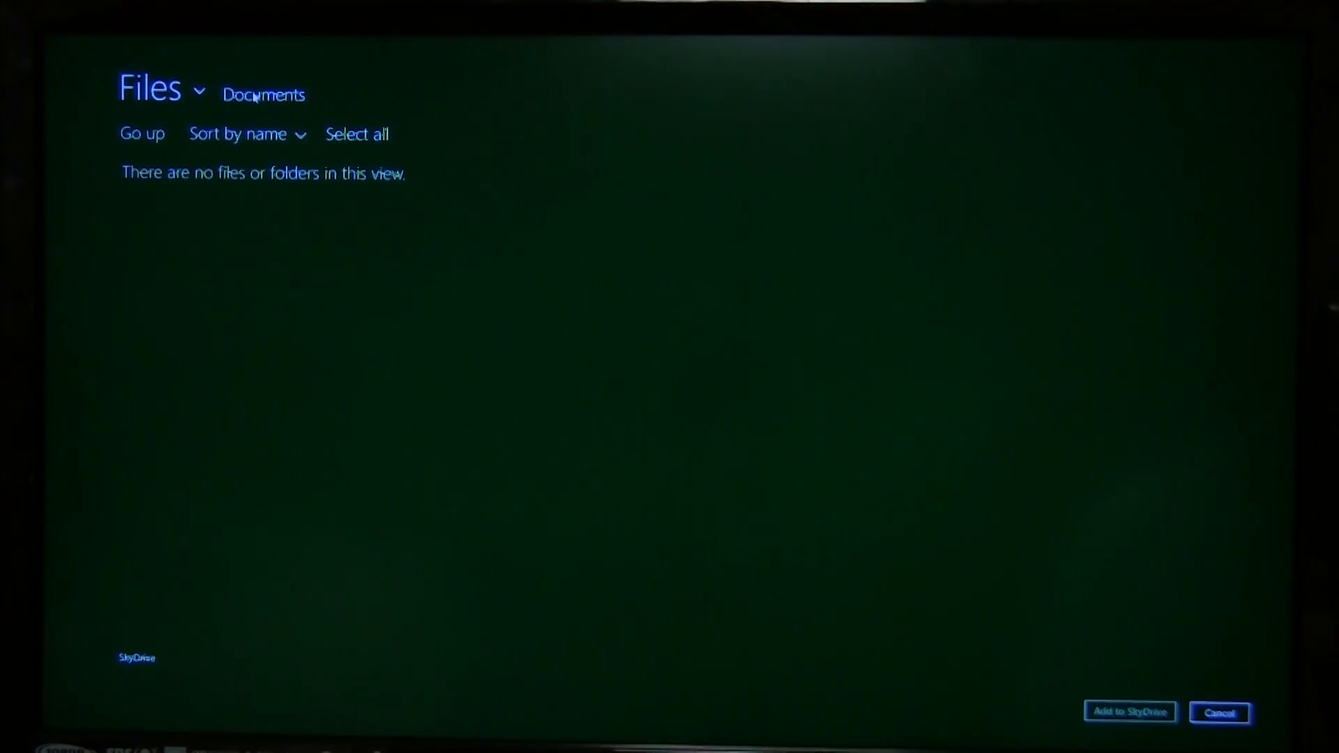
{"action": "left_click", "coordinate": [163, 88]}
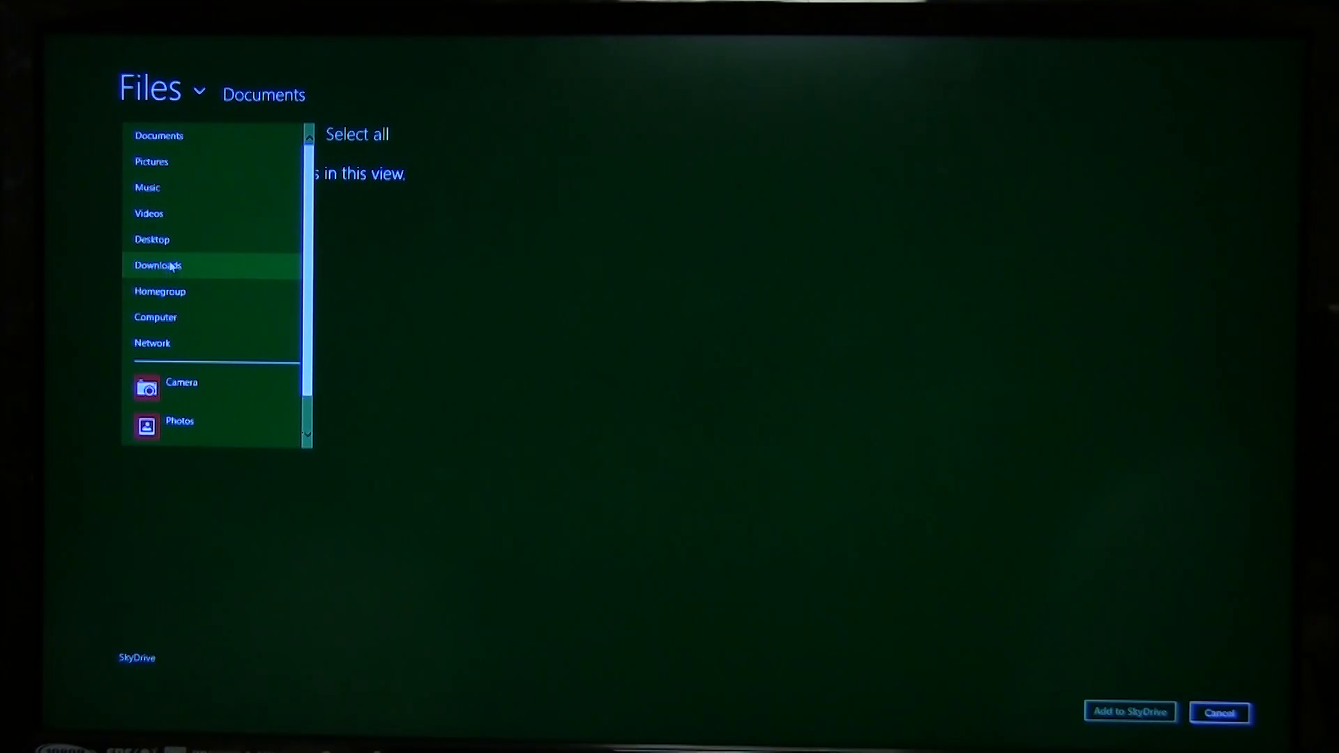
{"action": "left_click", "coordinate": [151, 161]}
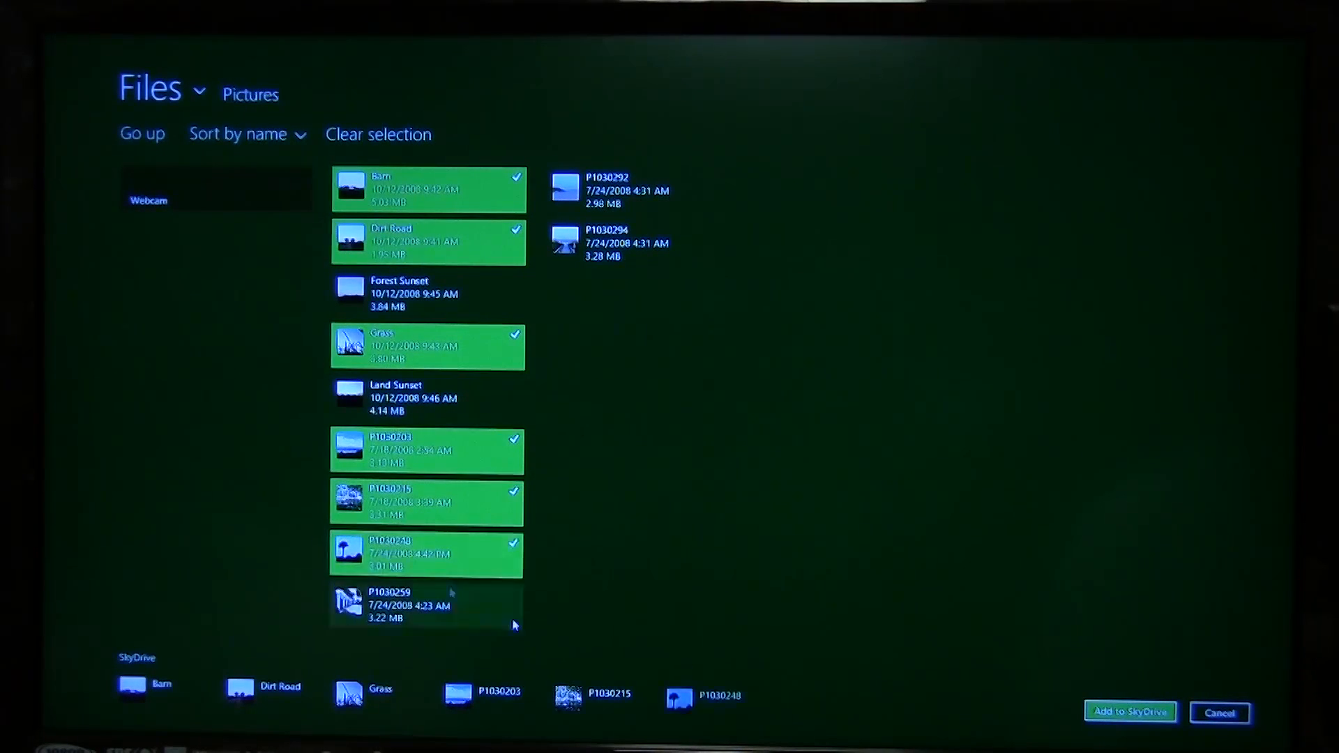
{"action": "left_click", "coordinate": [1128, 712]}
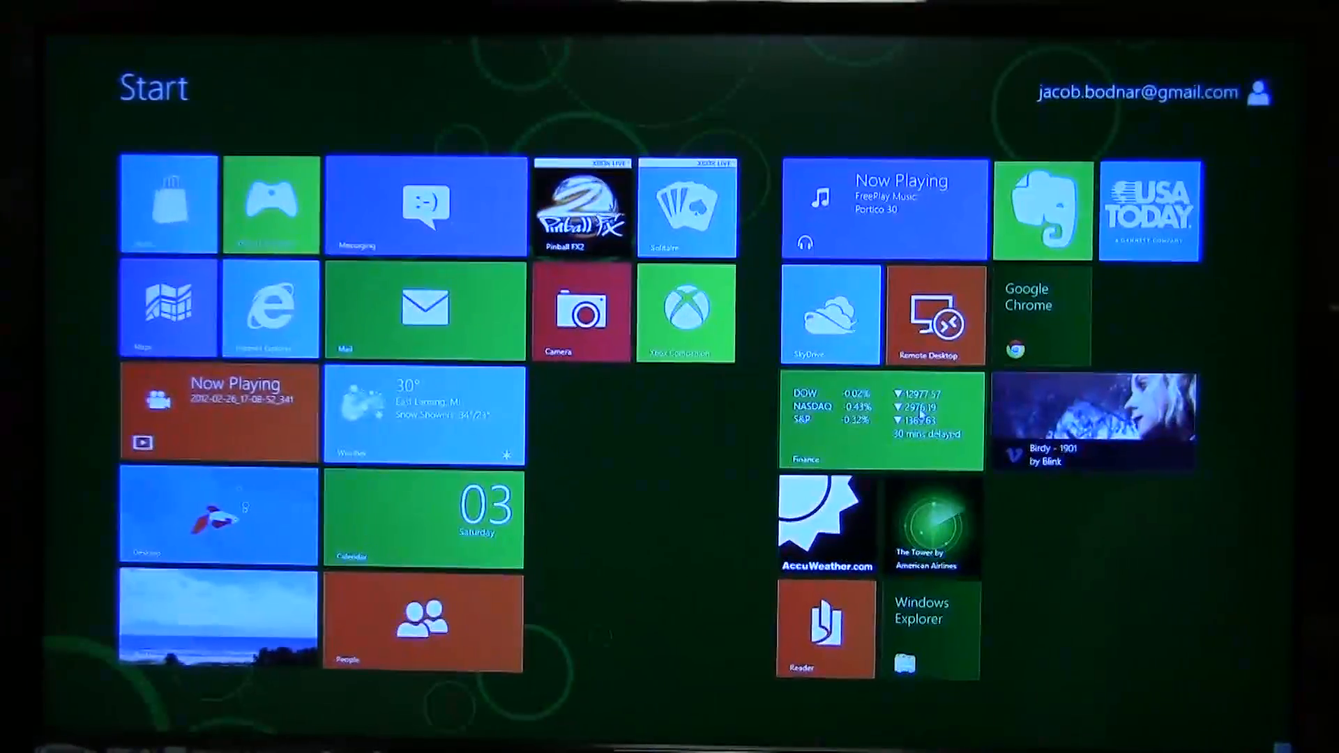
{"action": "left_click", "coordinate": [825, 525]}
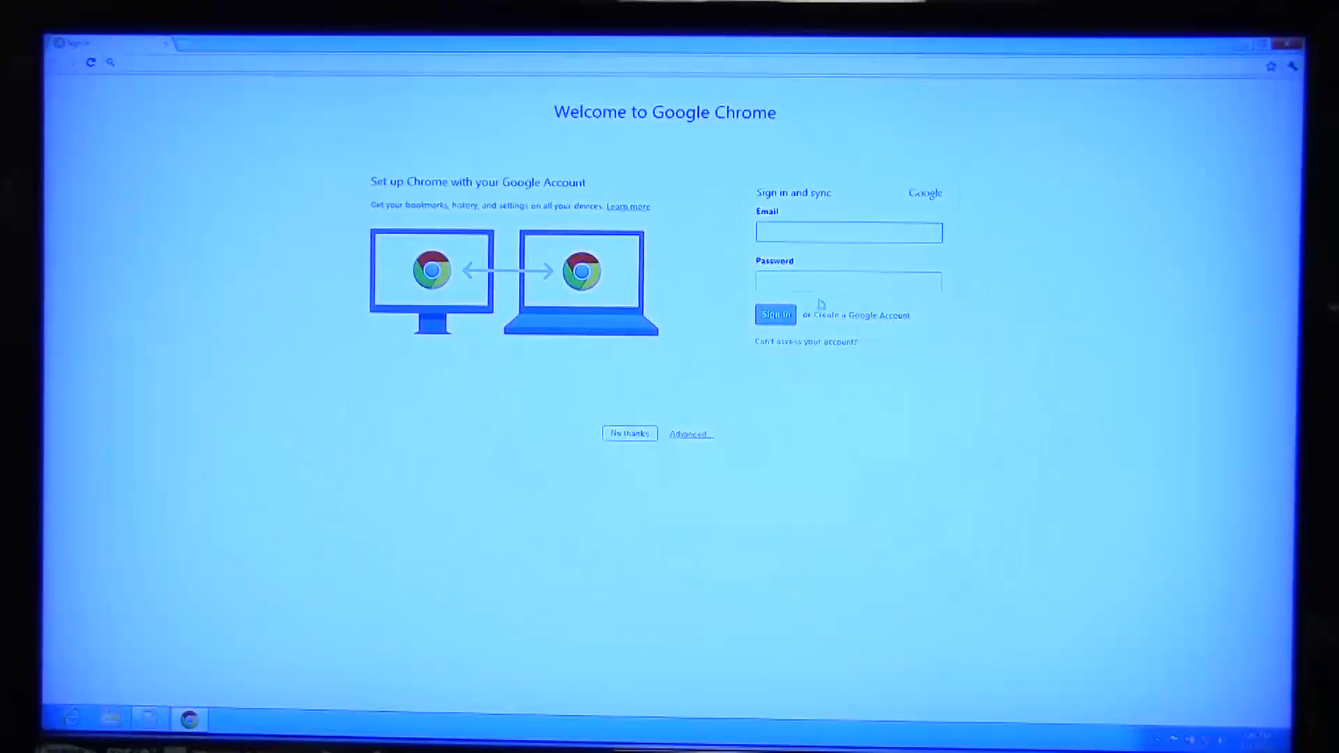
{"action": "mouse_move", "coordinate": [187, 718]}
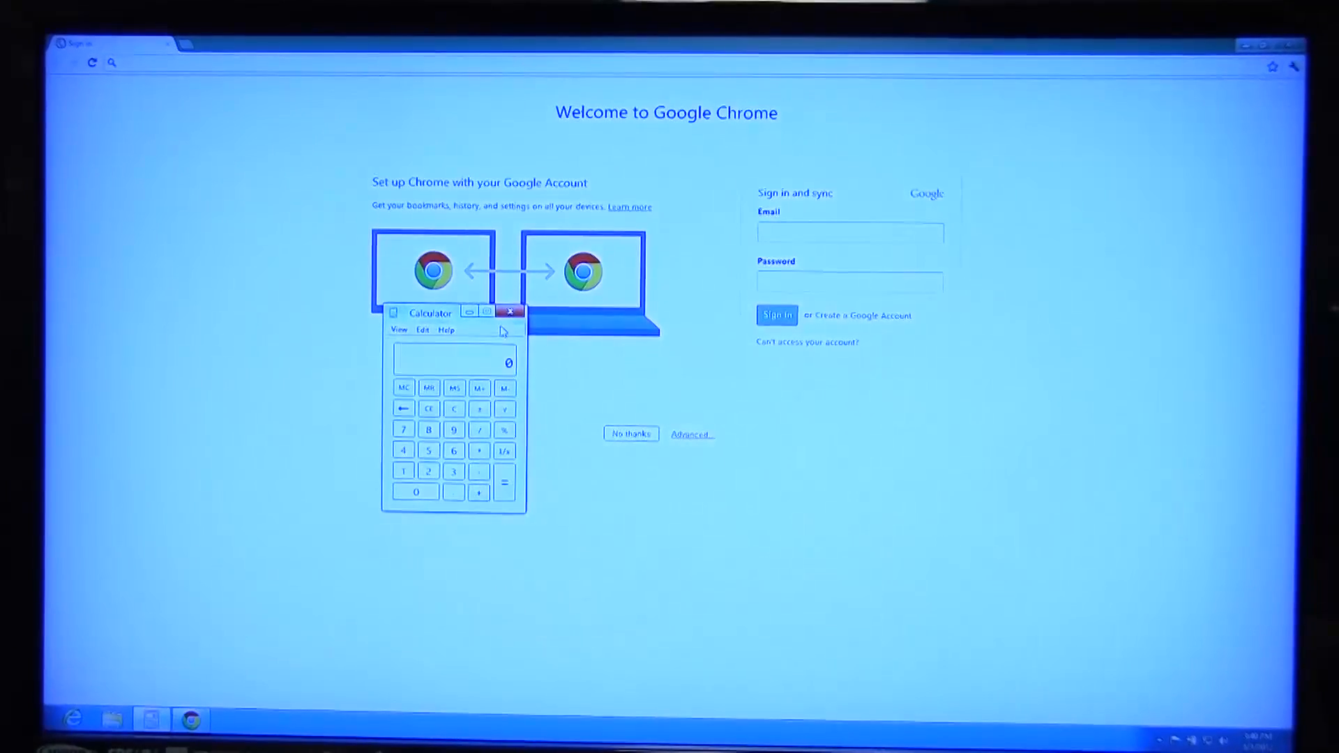
{"action": "mouse_move", "coordinate": [508, 311]}
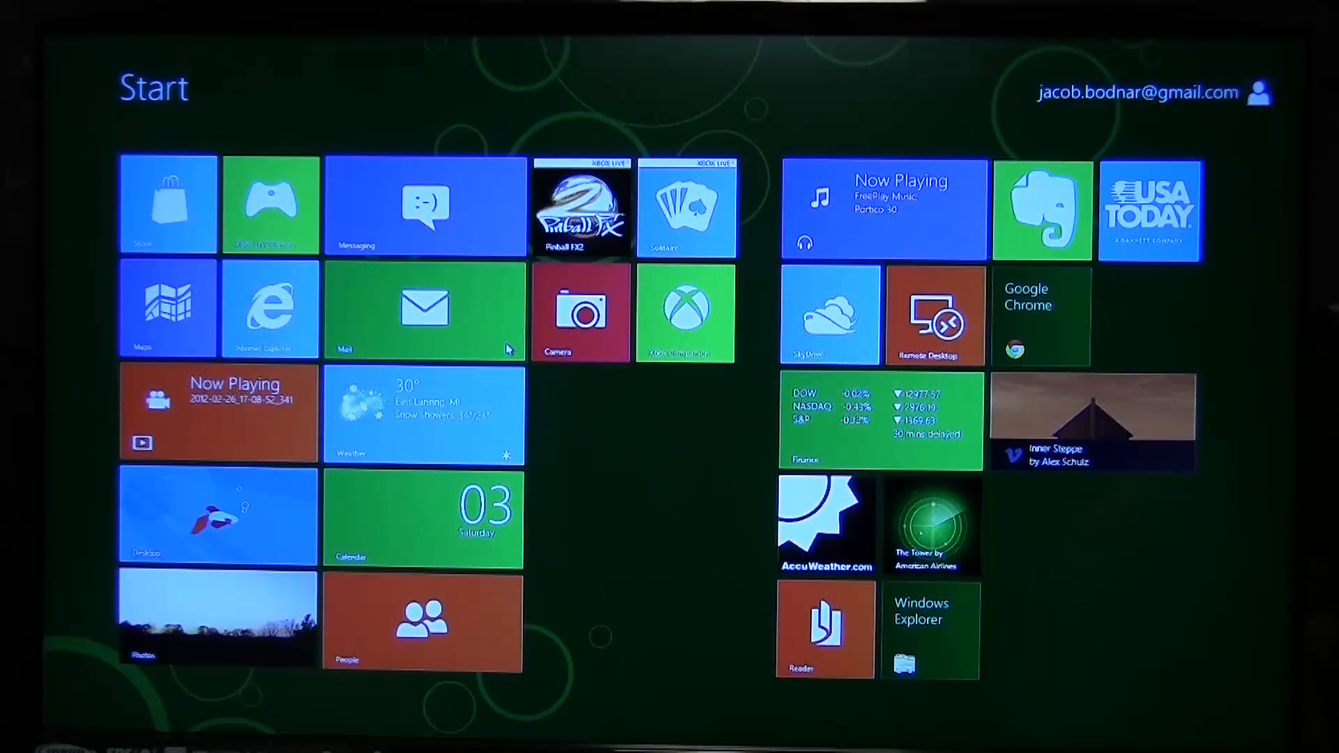
{"action": "left_click", "coordinate": [216, 514]}
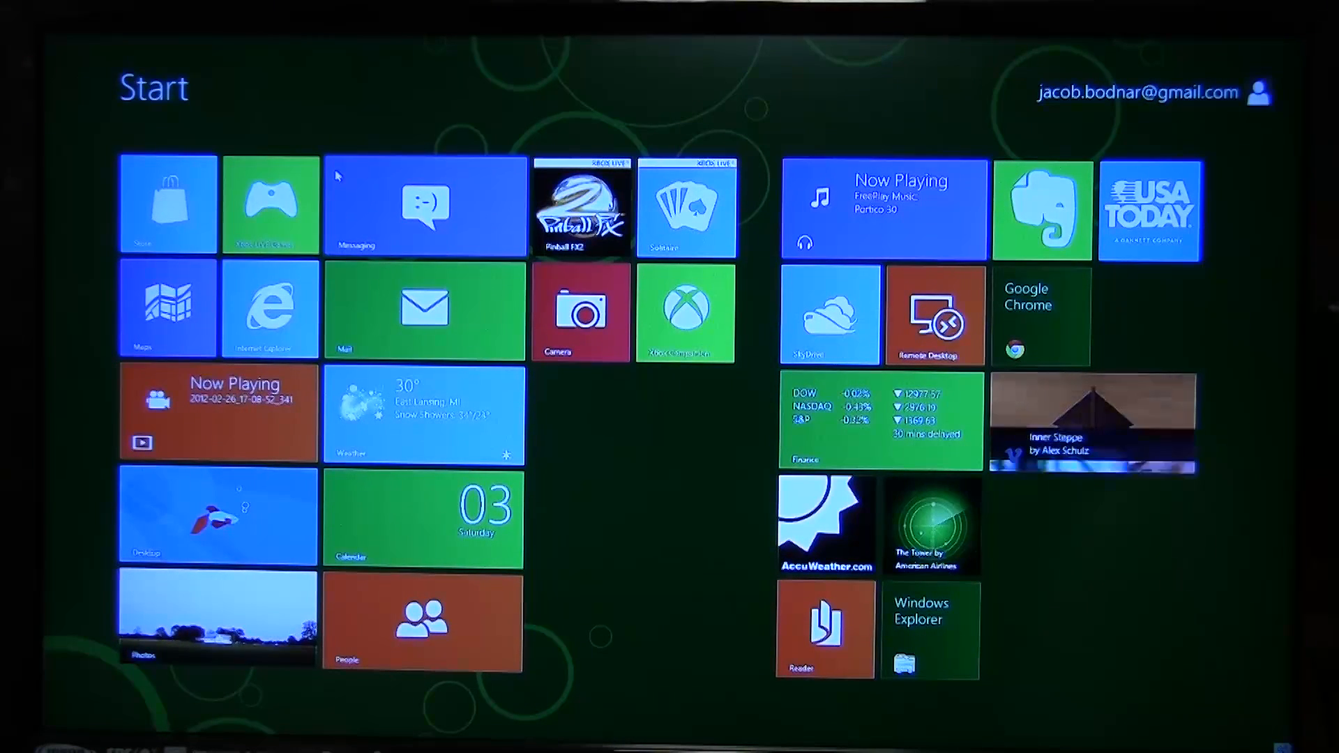
{"action": "left_click", "coordinate": [217, 515]}
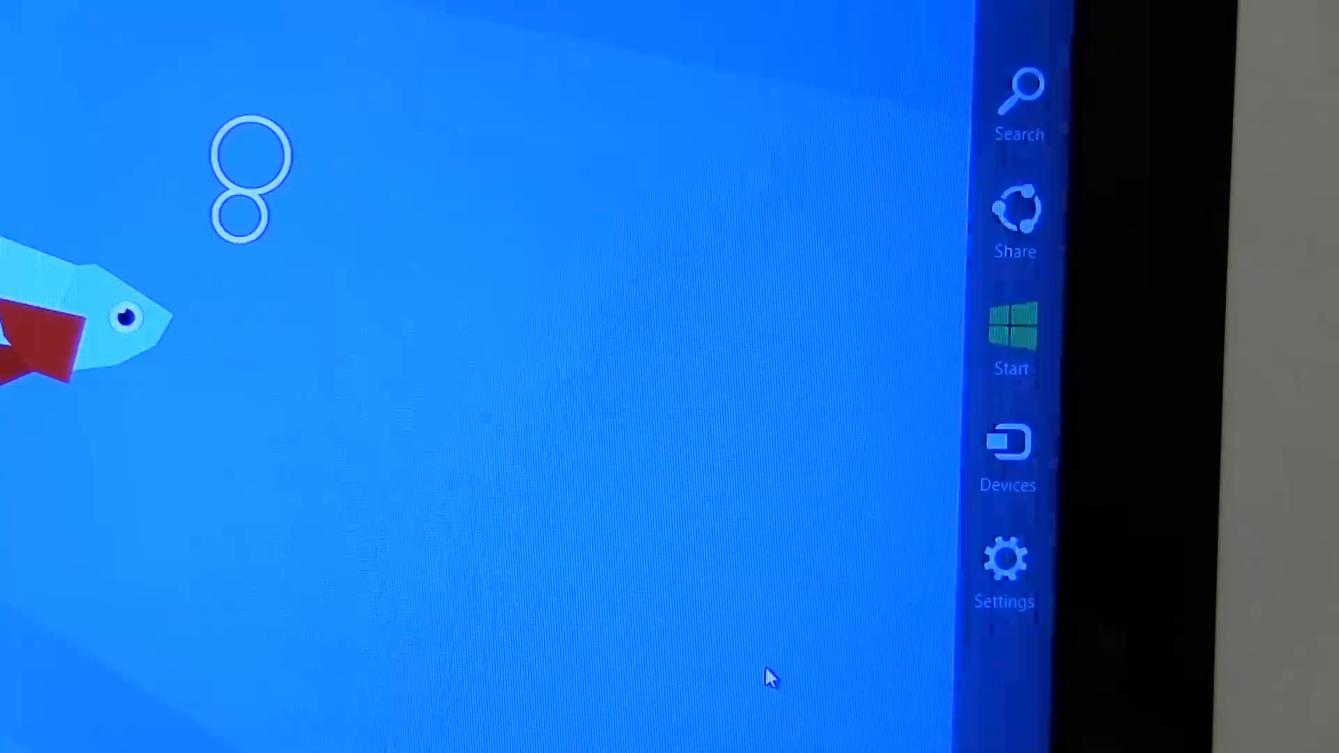
{"action": "mouse_move", "coordinate": [1022, 348]}
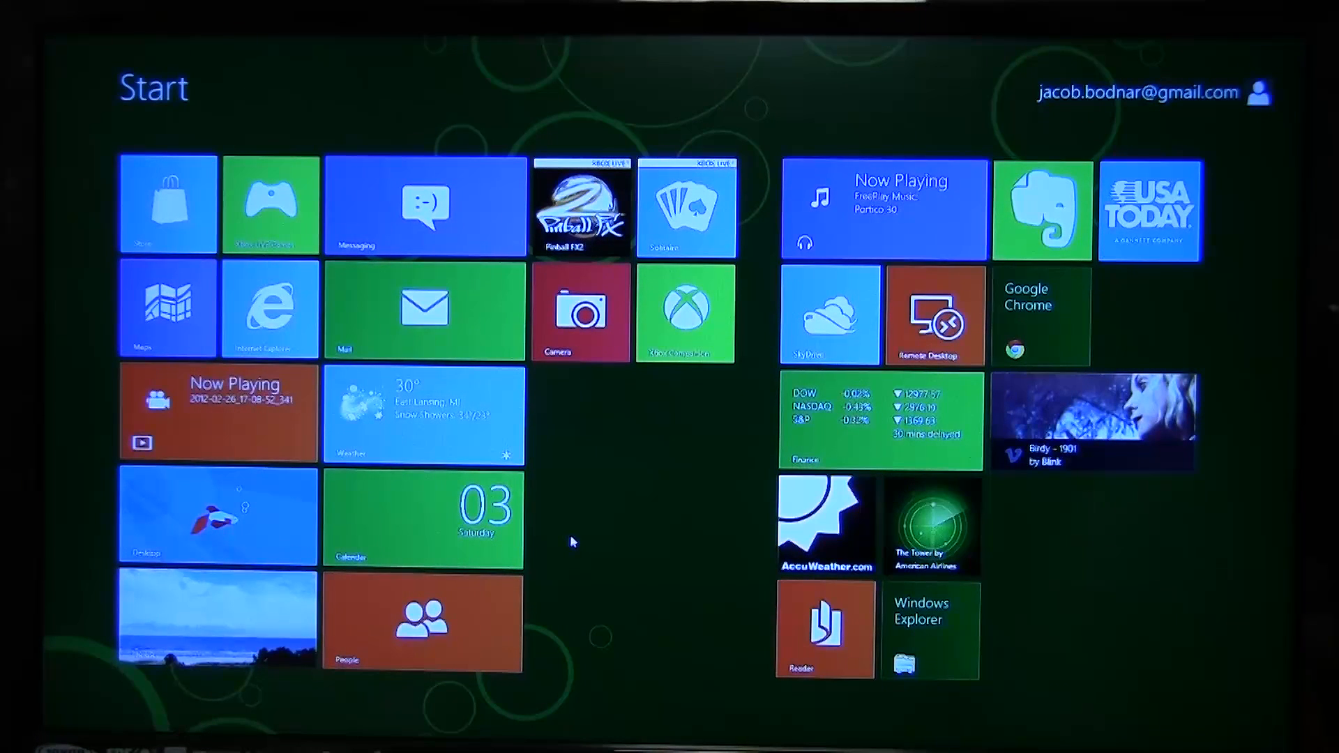
{"action": "mouse_move", "coordinate": [457, 597]}
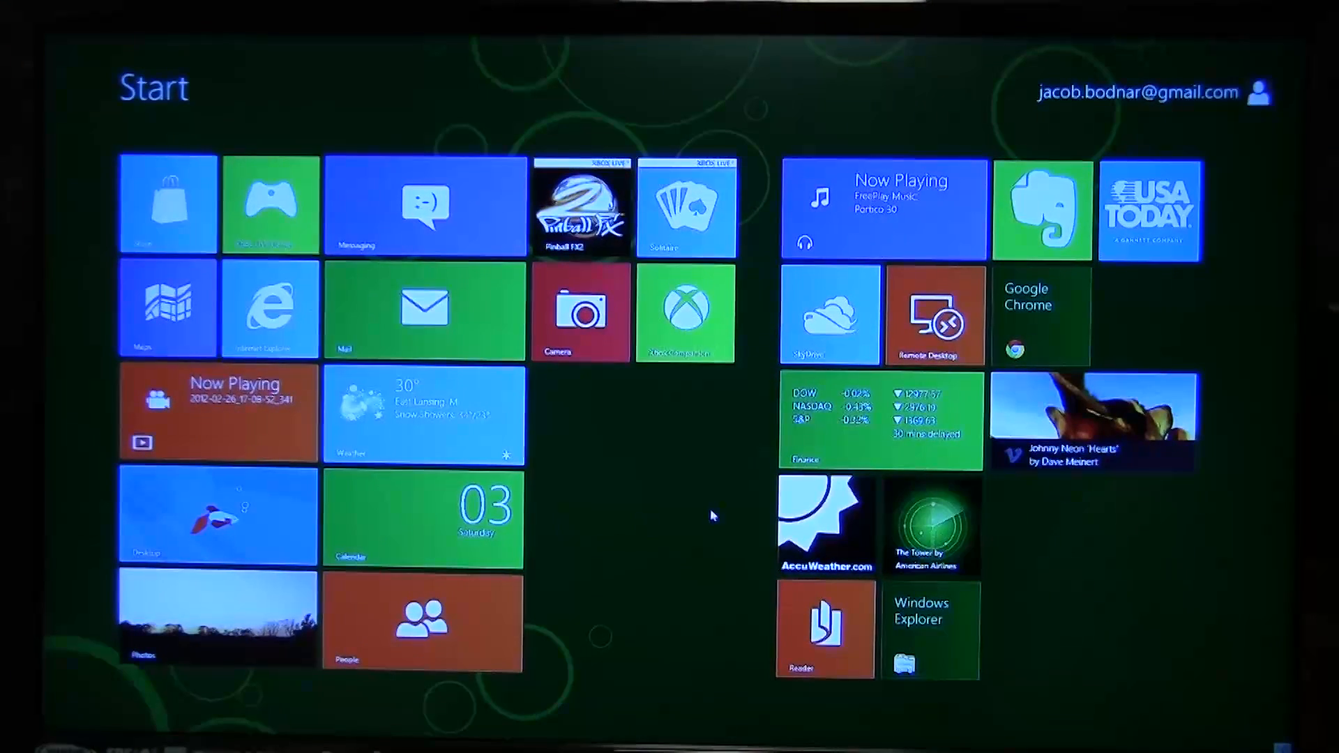
{"action": "mouse_move", "coordinate": [314, 474]}
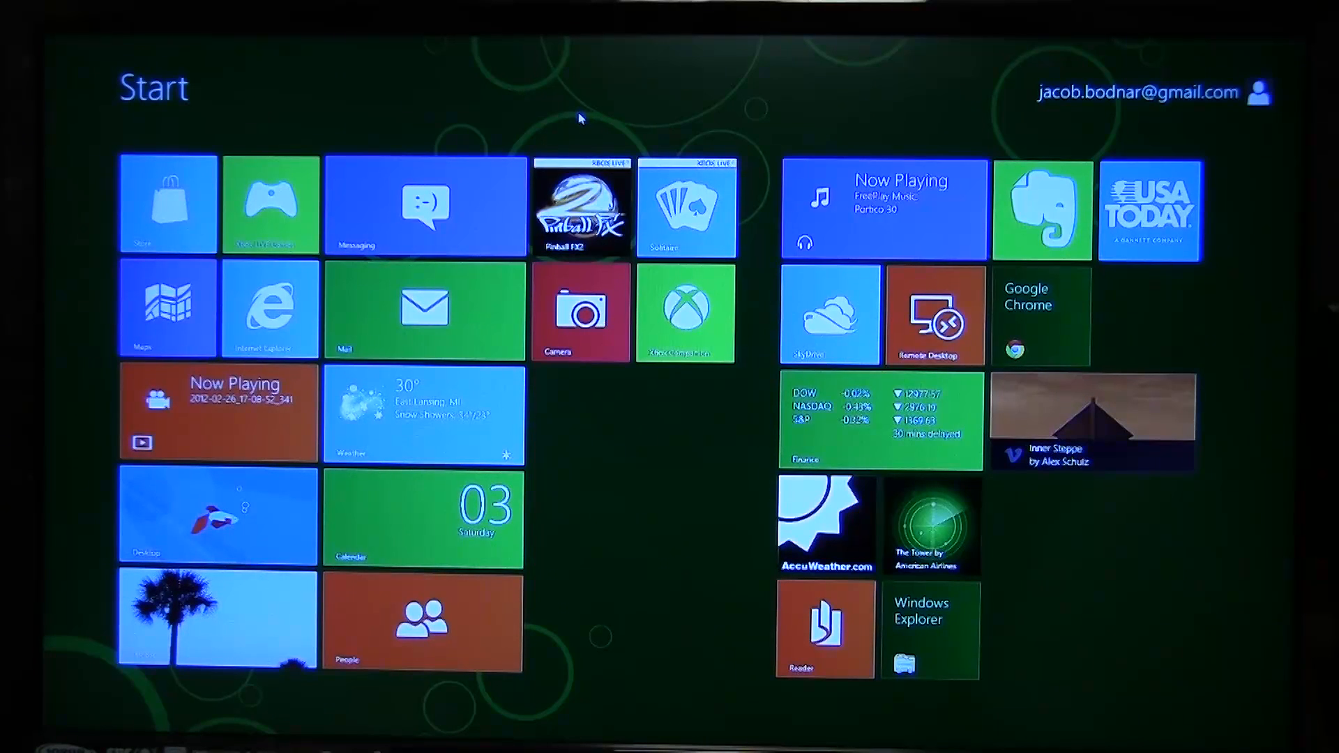
{"action": "mouse_move", "coordinate": [617, 529]}
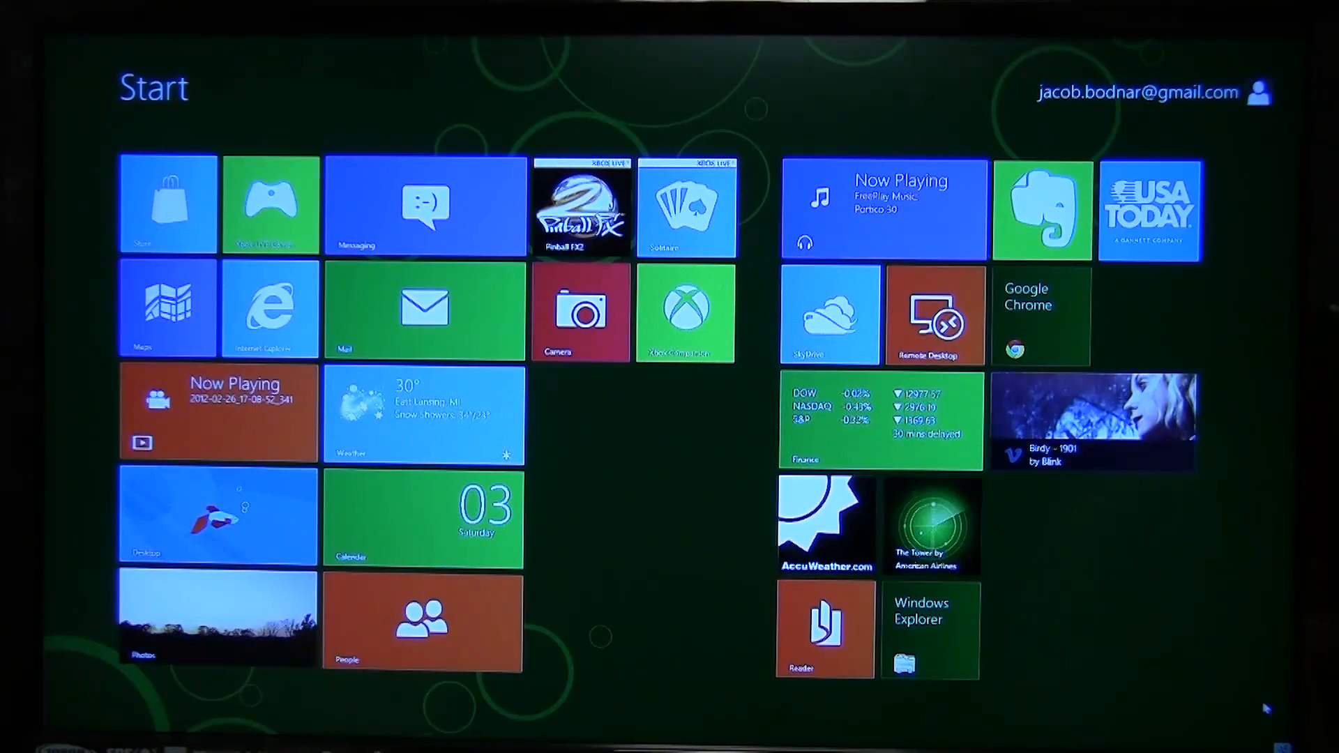
{"action": "left_click", "coordinate": [216, 514]}
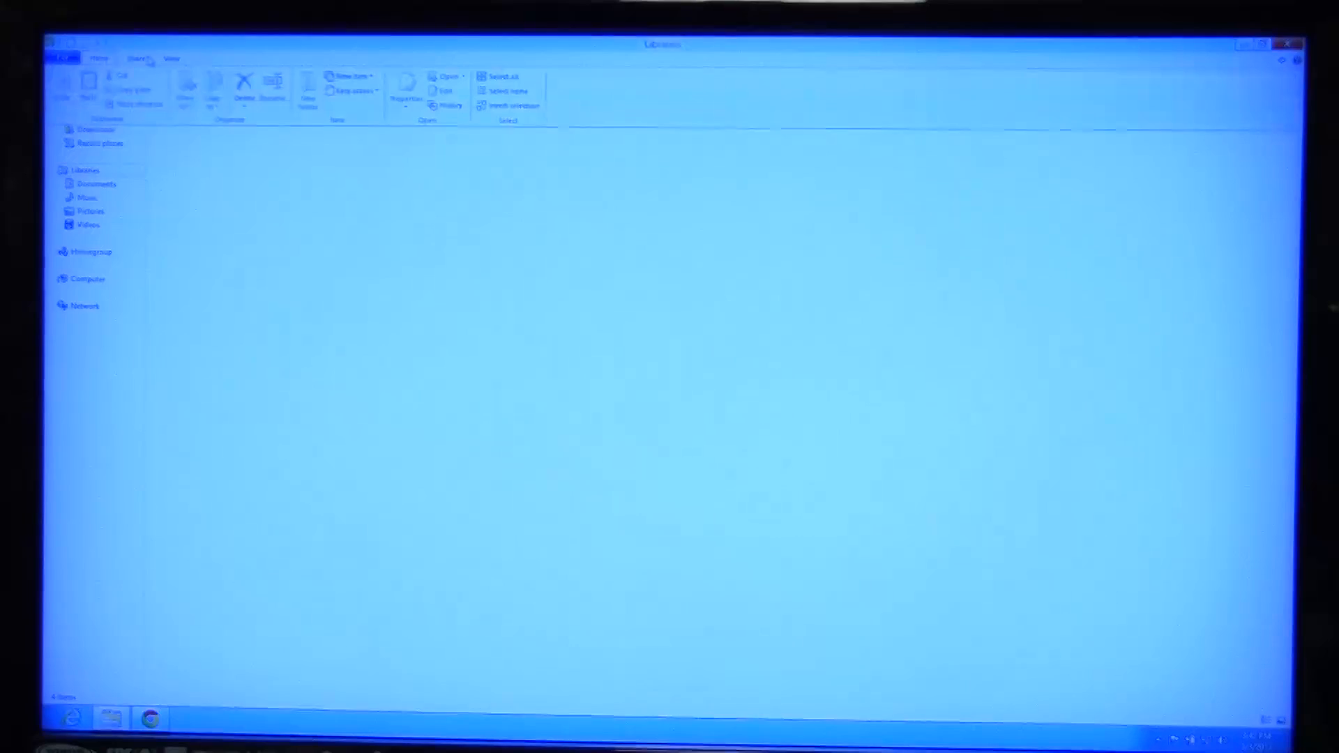
Step: Close the Libraries window to leave the bare desktop
{"action": "left_click", "coordinate": [134, 57]}
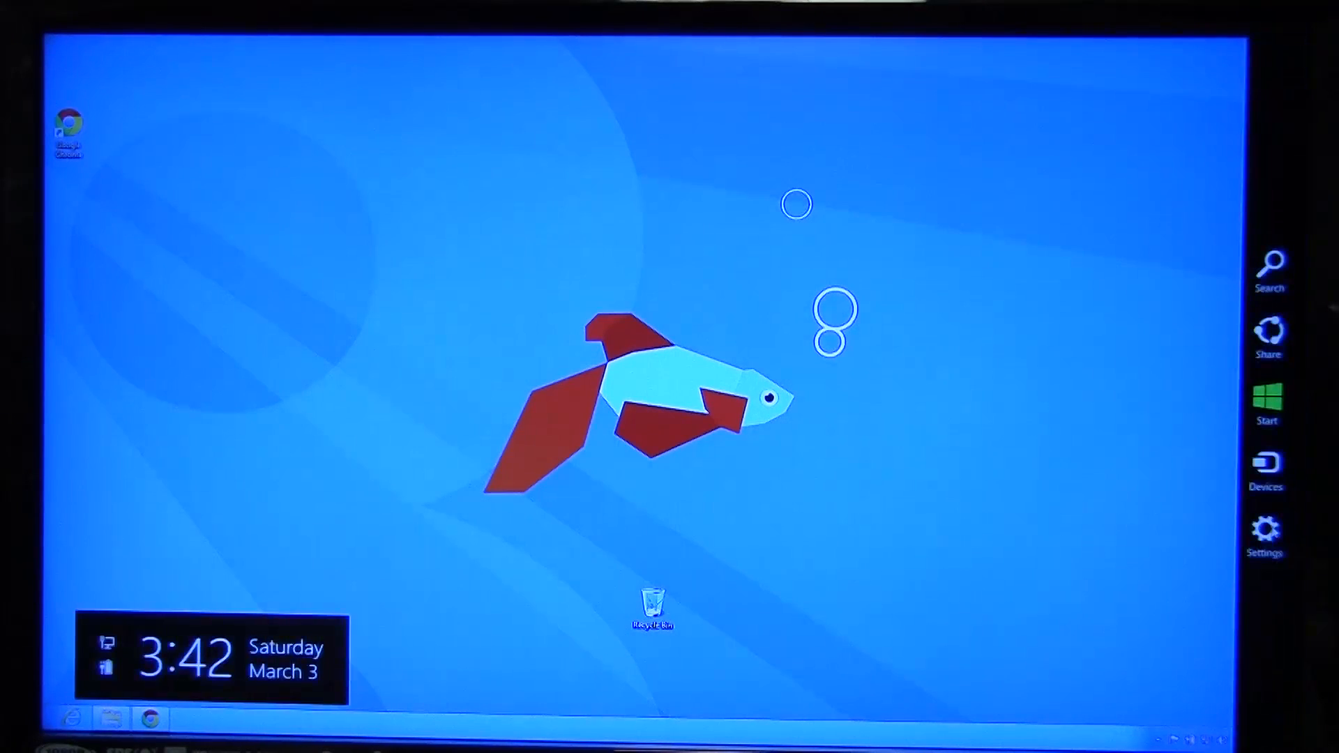
Step: Open the desktop Settings pane showing Control Panel, Personalization, PC info and Help
{"action": "left_click", "coordinate": [1266, 529]}
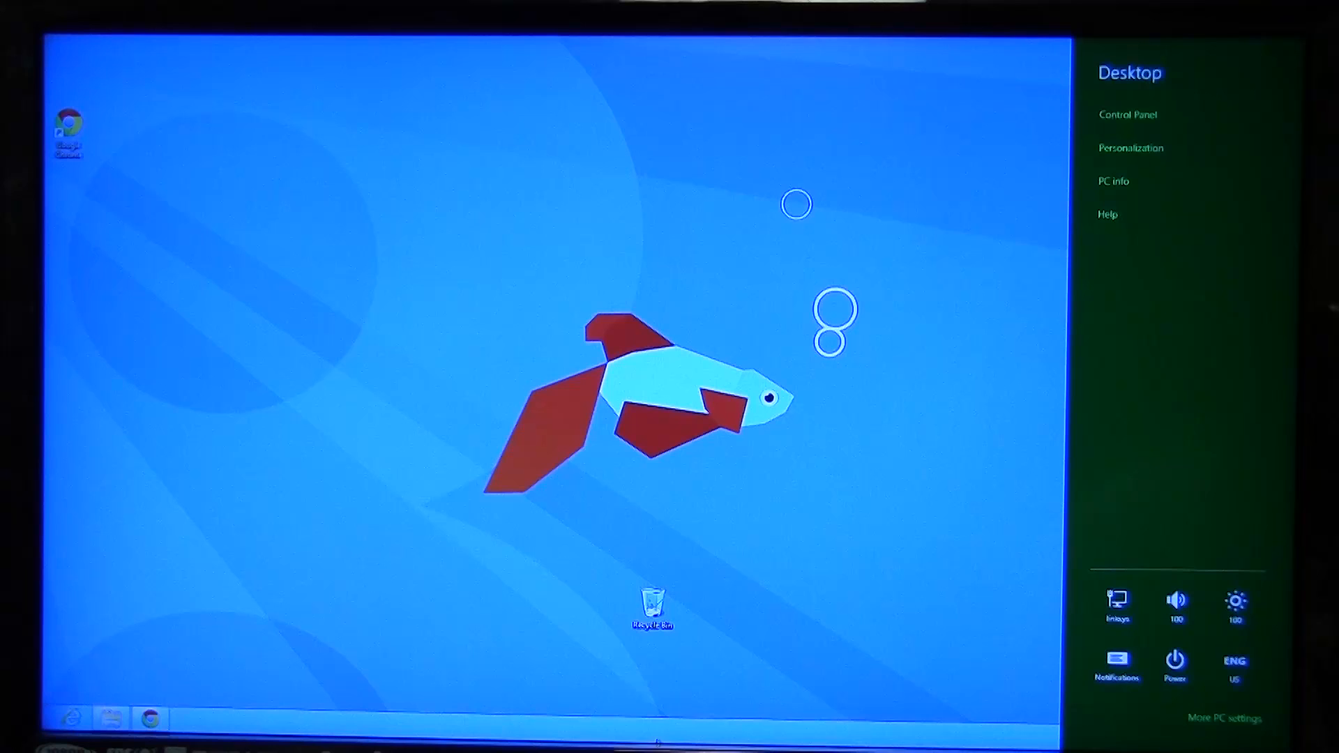
{"action": "mouse_move", "coordinate": [1011, 419]}
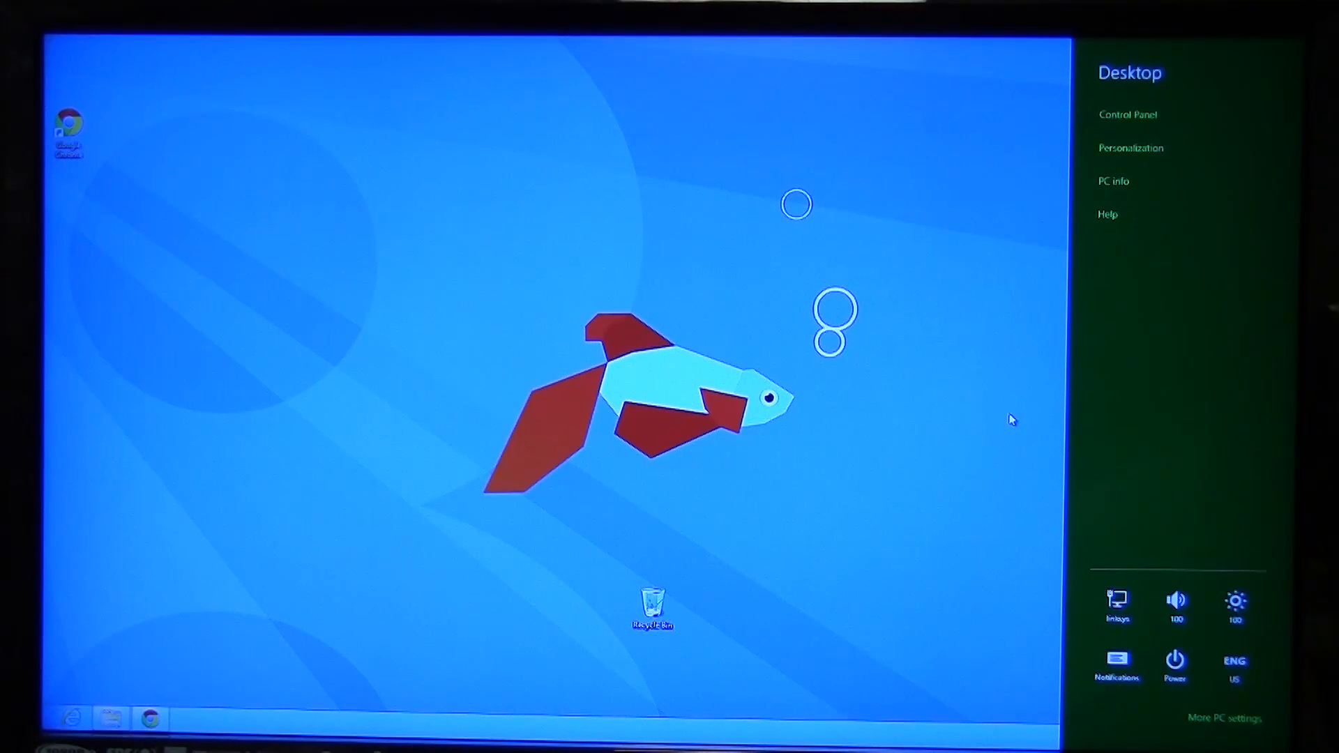
{"action": "mouse_move", "coordinate": [1123, 242]}
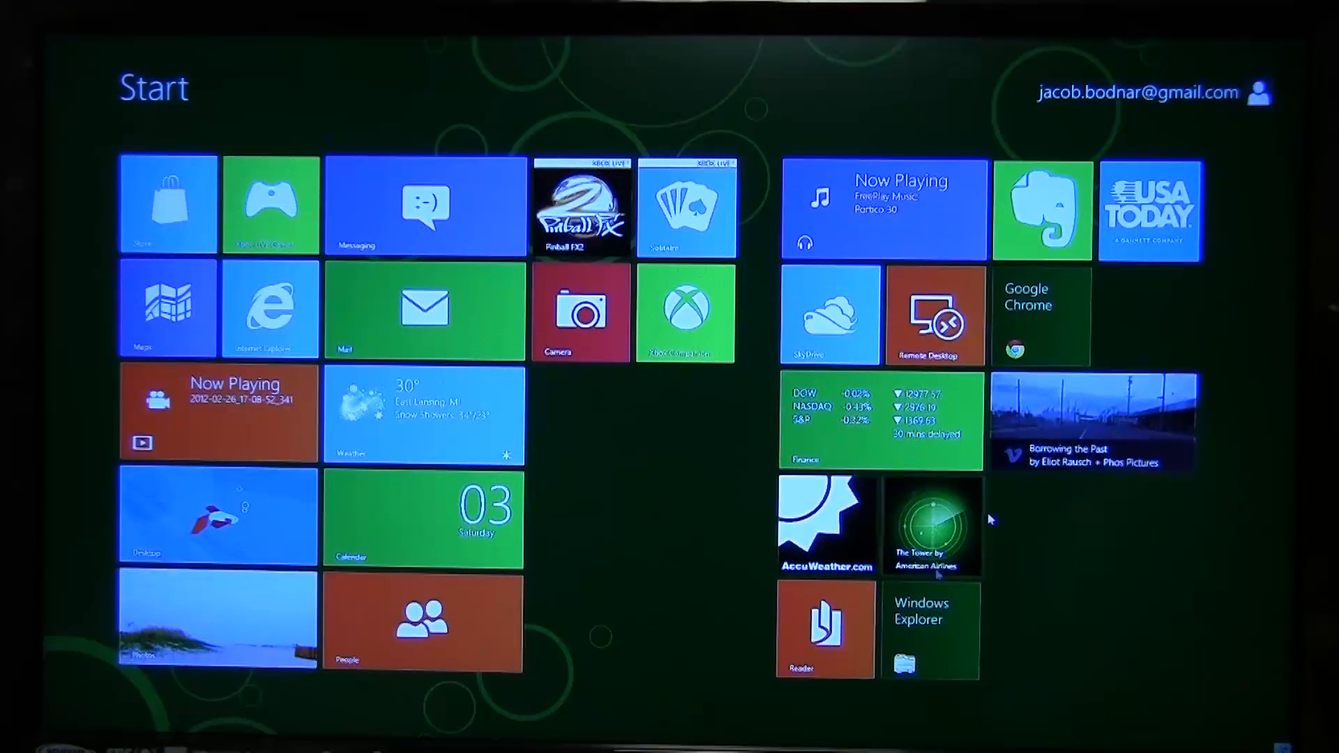
{"action": "mouse_move", "coordinate": [621, 558]}
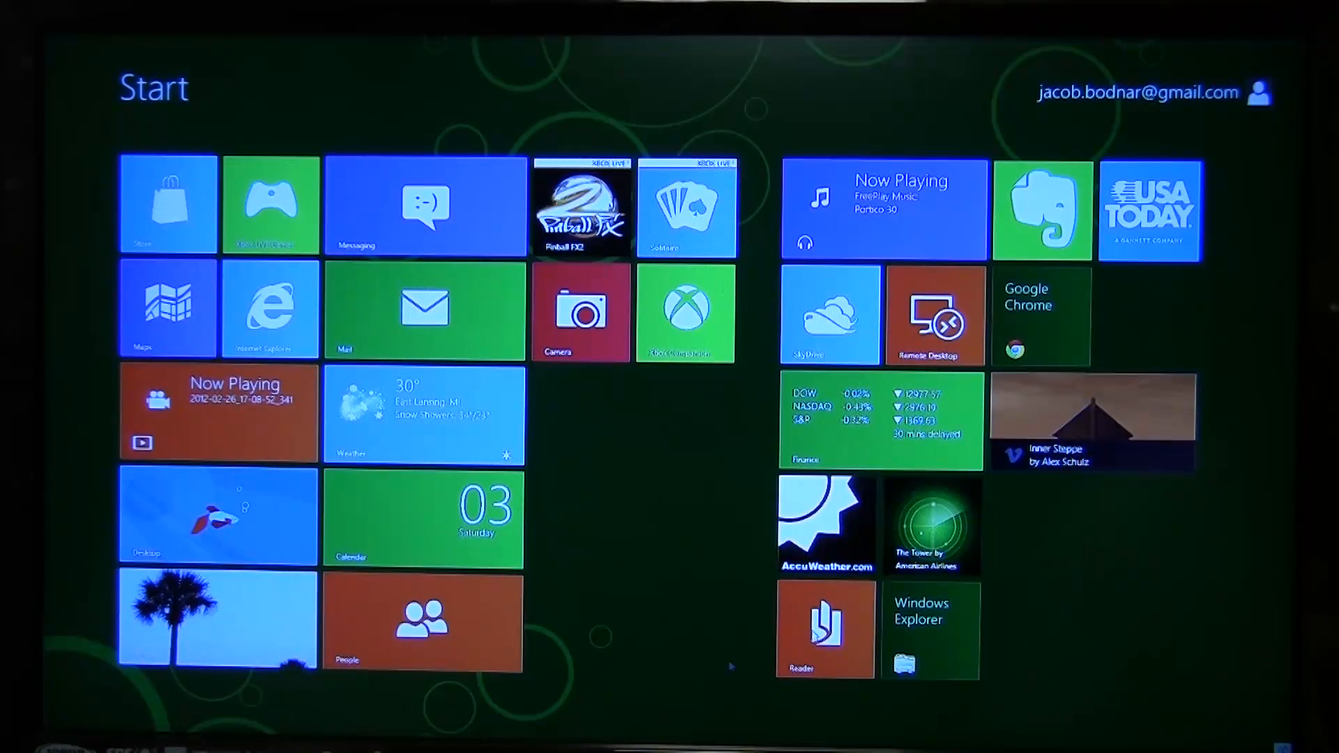
{"action": "mouse_move", "coordinate": [179, 696]}
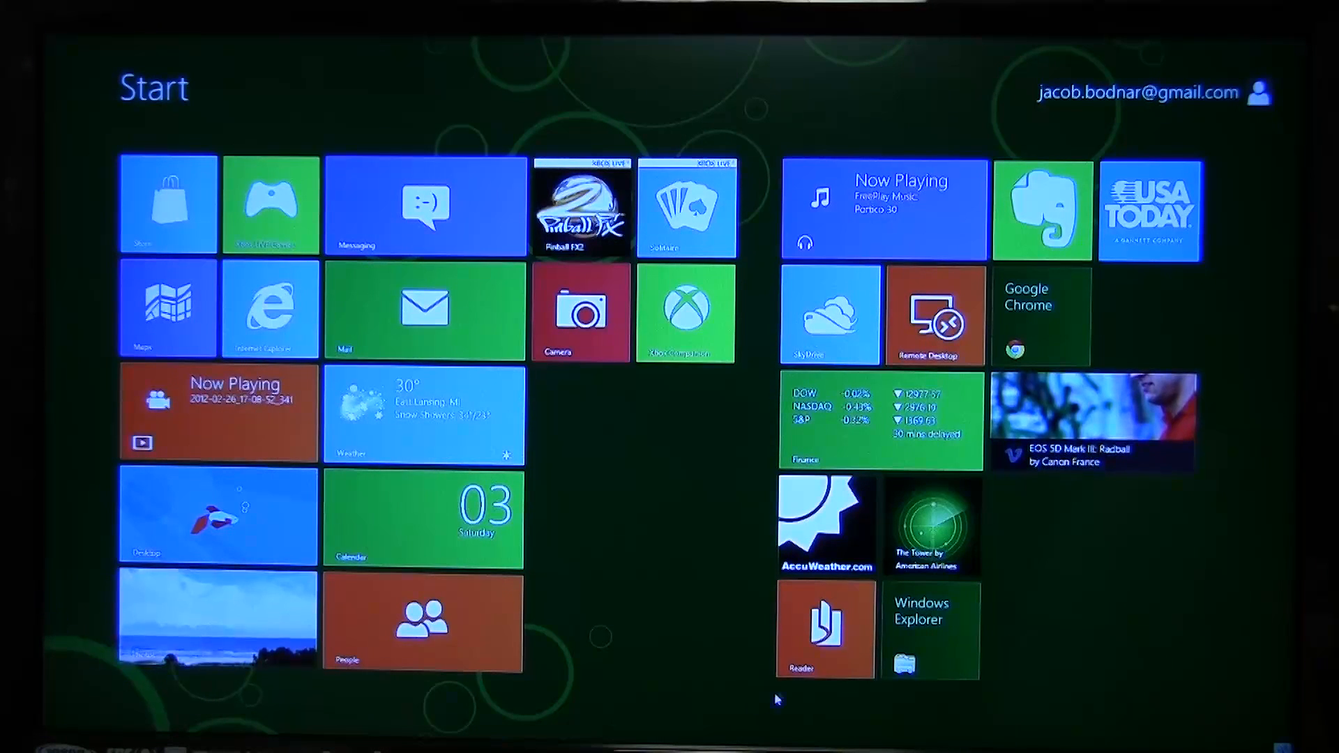
{"action": "mouse_move", "coordinate": [555, 509]}
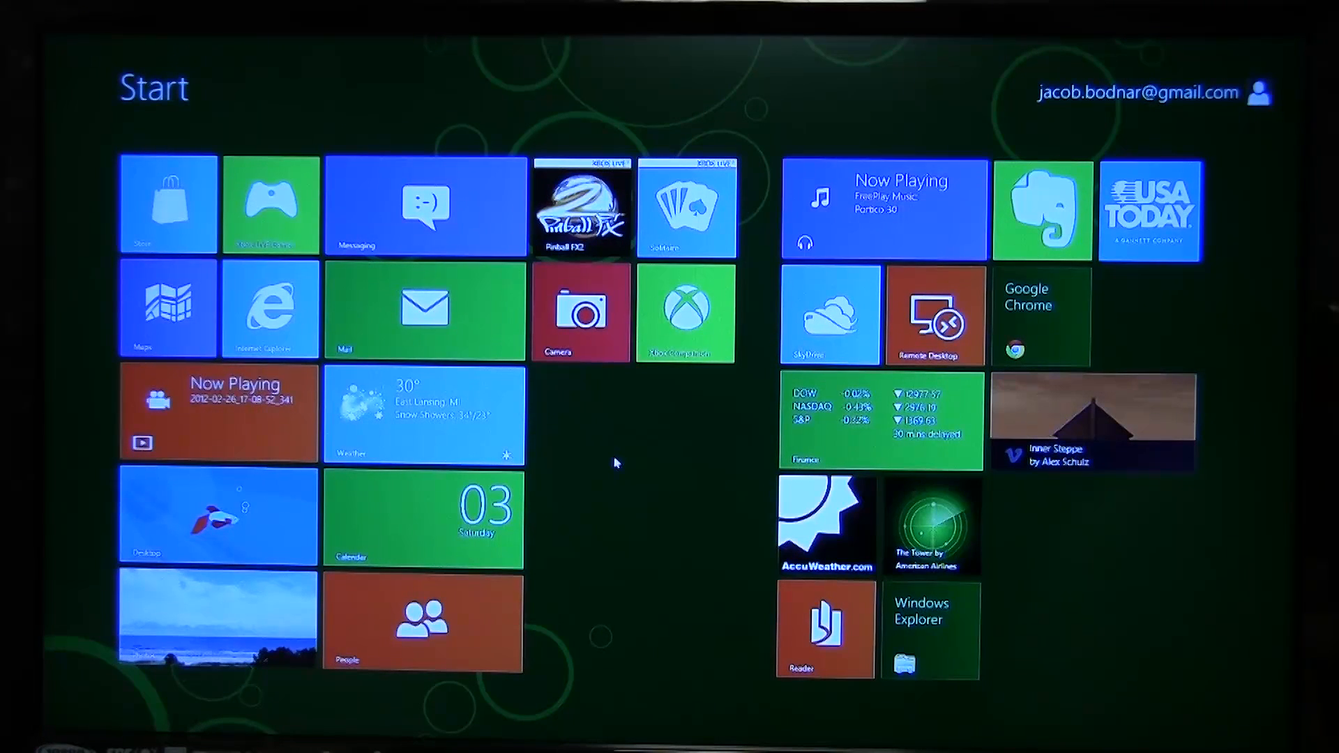
{"action": "mouse_move", "coordinate": [665, 435]}
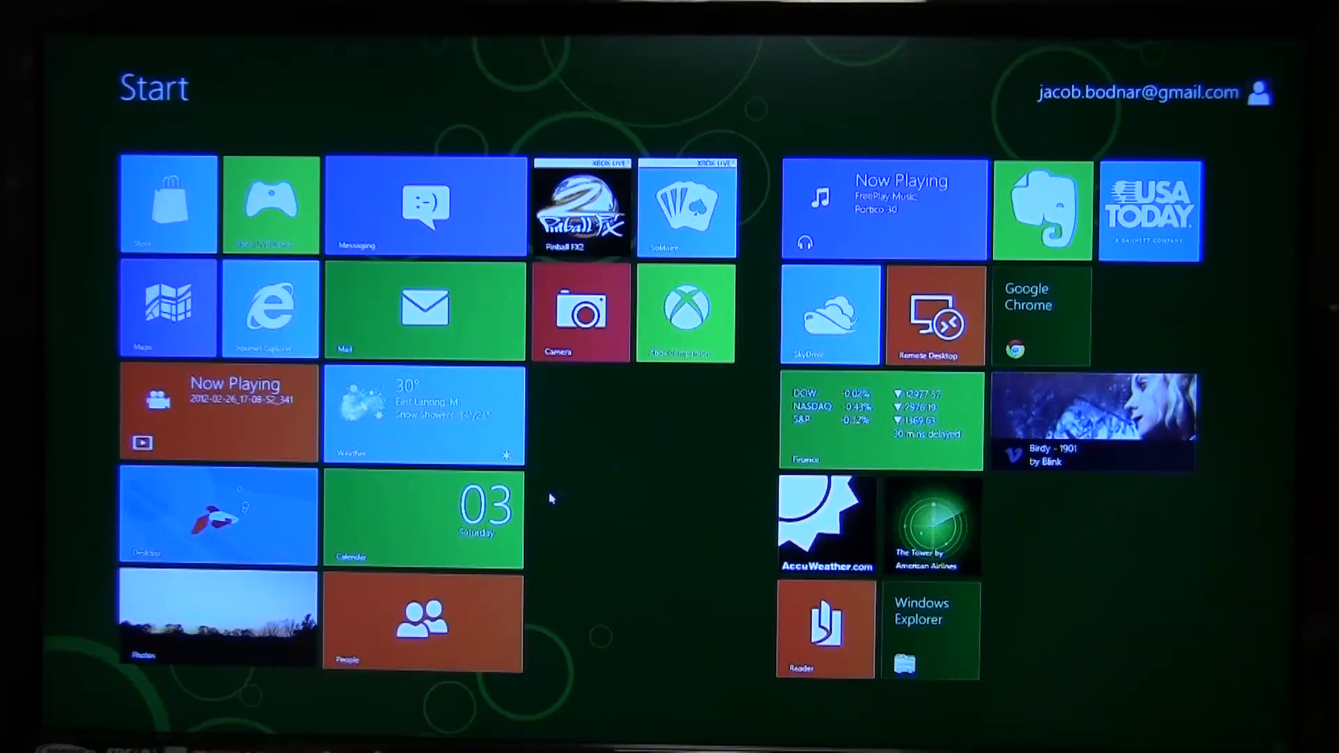
Step: Select the Calendar tile to show Unpin, Uninstall, Smaller and live tile options
{"action": "right_click", "coordinate": [422, 619]}
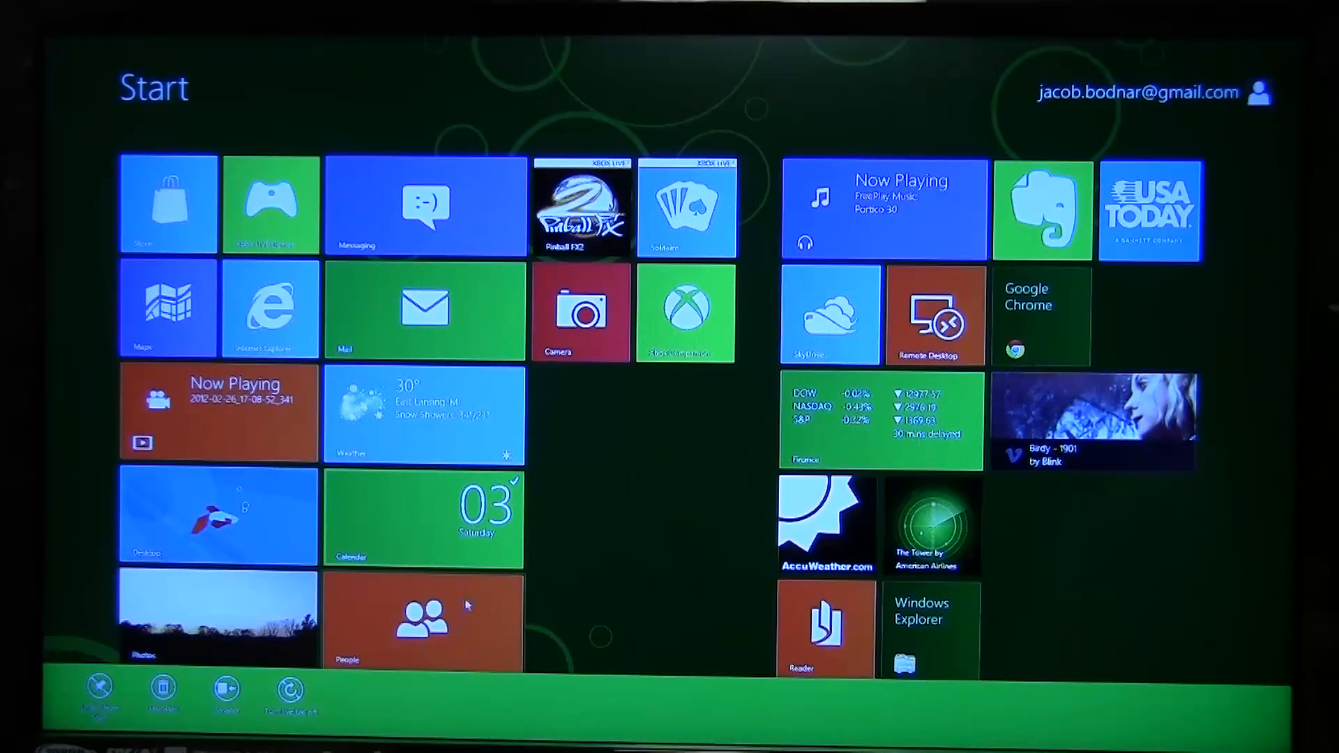